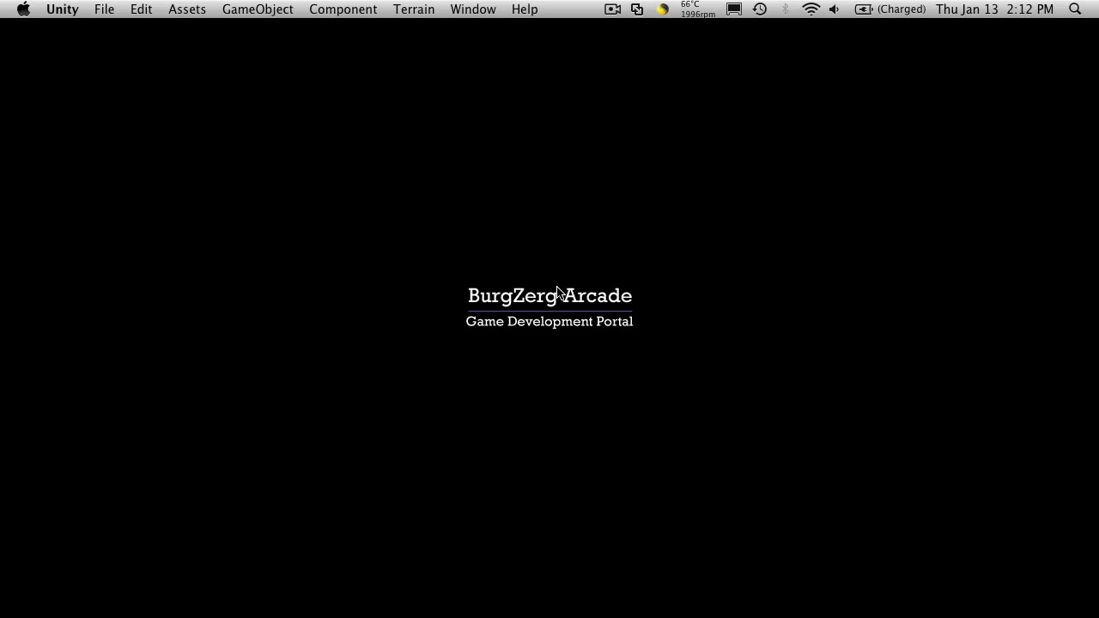
mouse_move(790, 344)
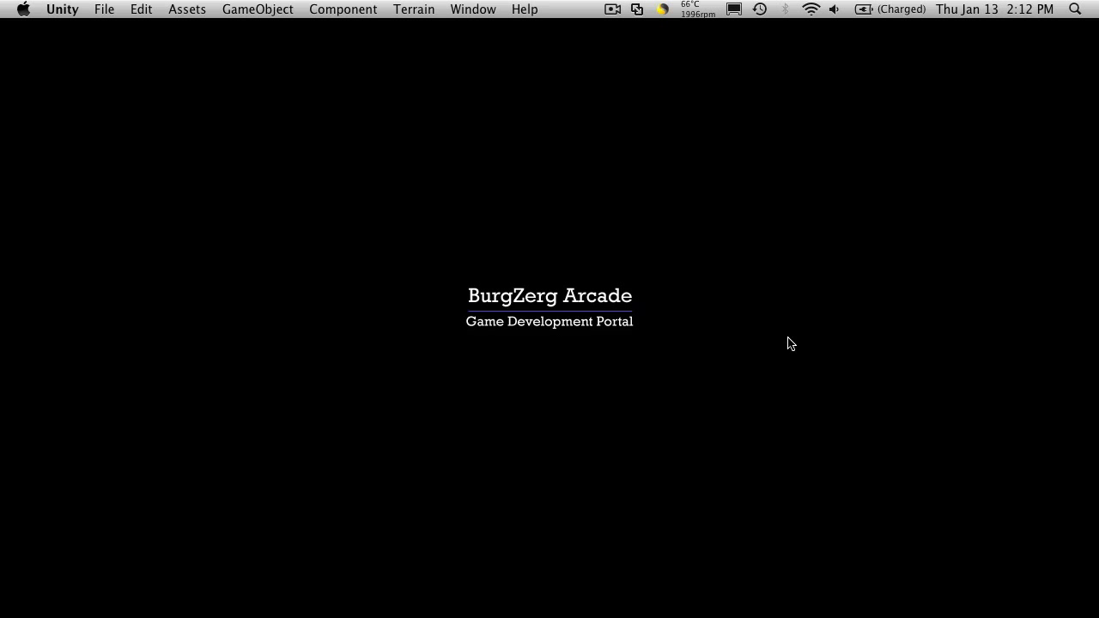
mouse_move(384, 404)
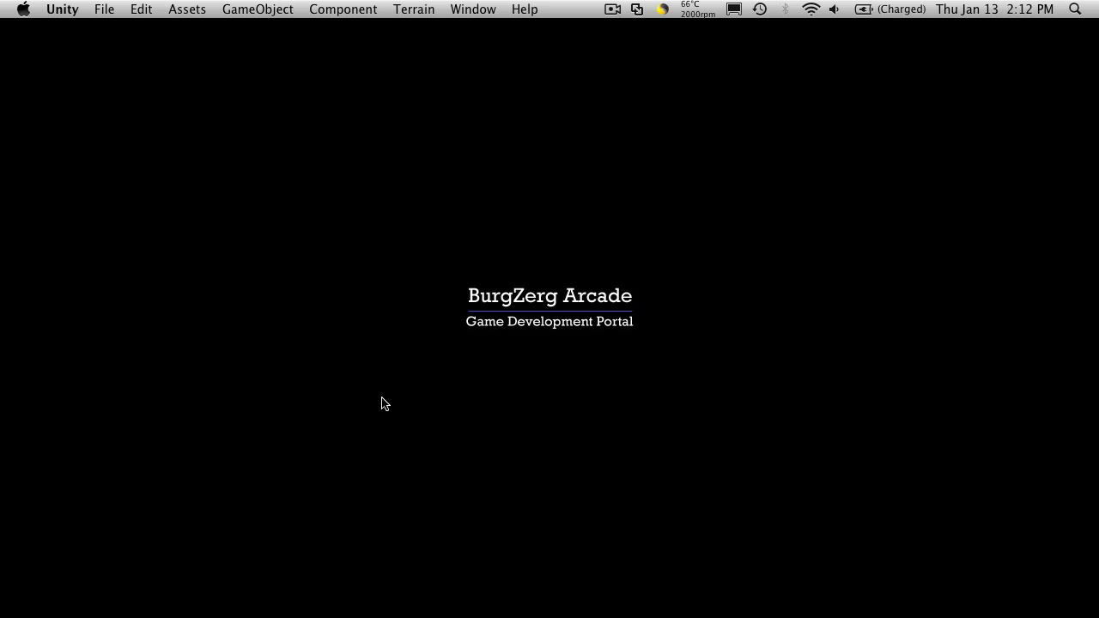
- Create a new C# script named ItemGenenerator inside the project's Scripts folder
left_click(391, 589)
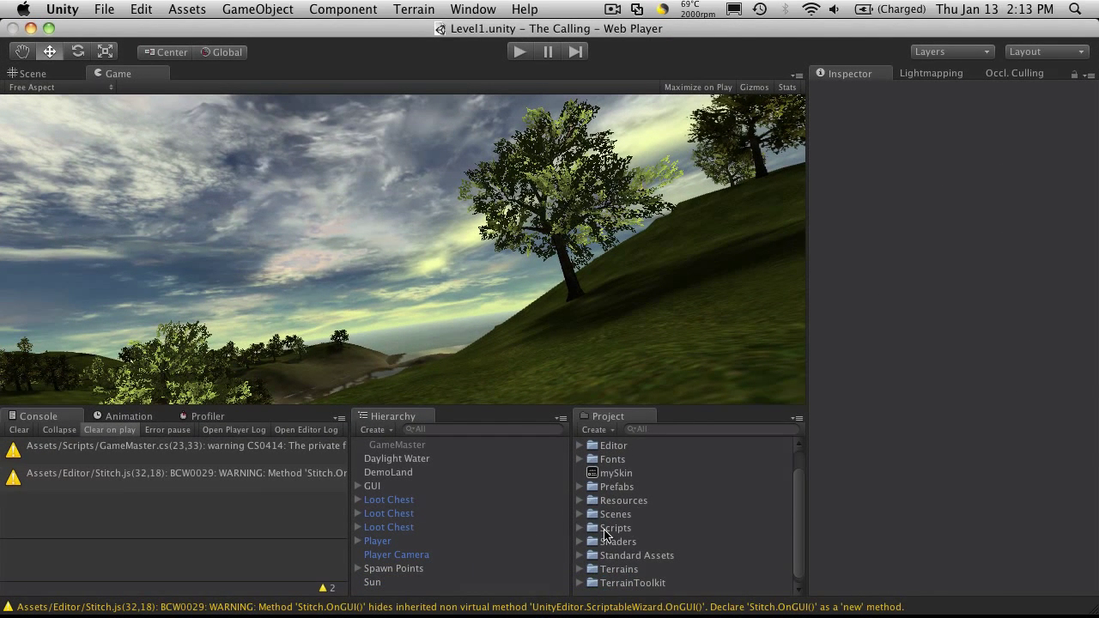
left_click(581, 527)
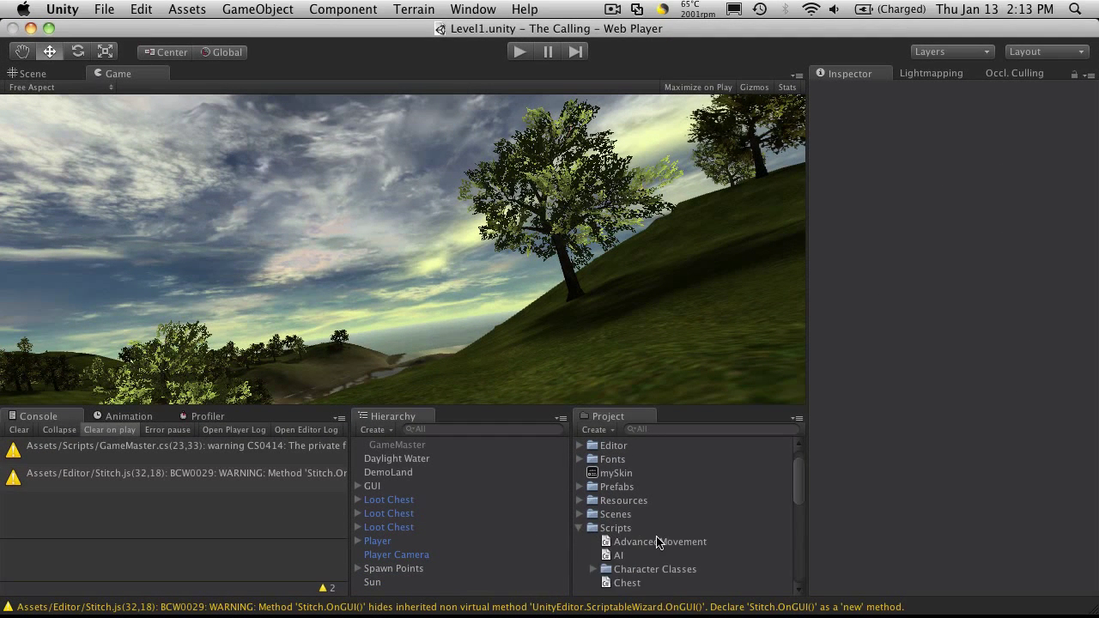
scroll("down", 3)
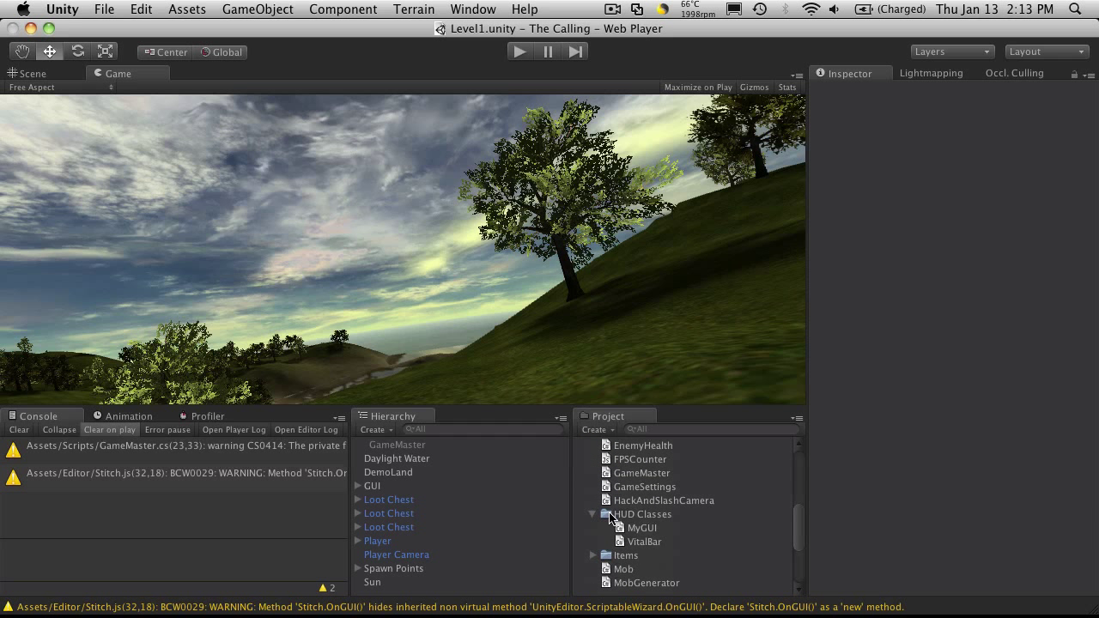
scroll("down", 3)
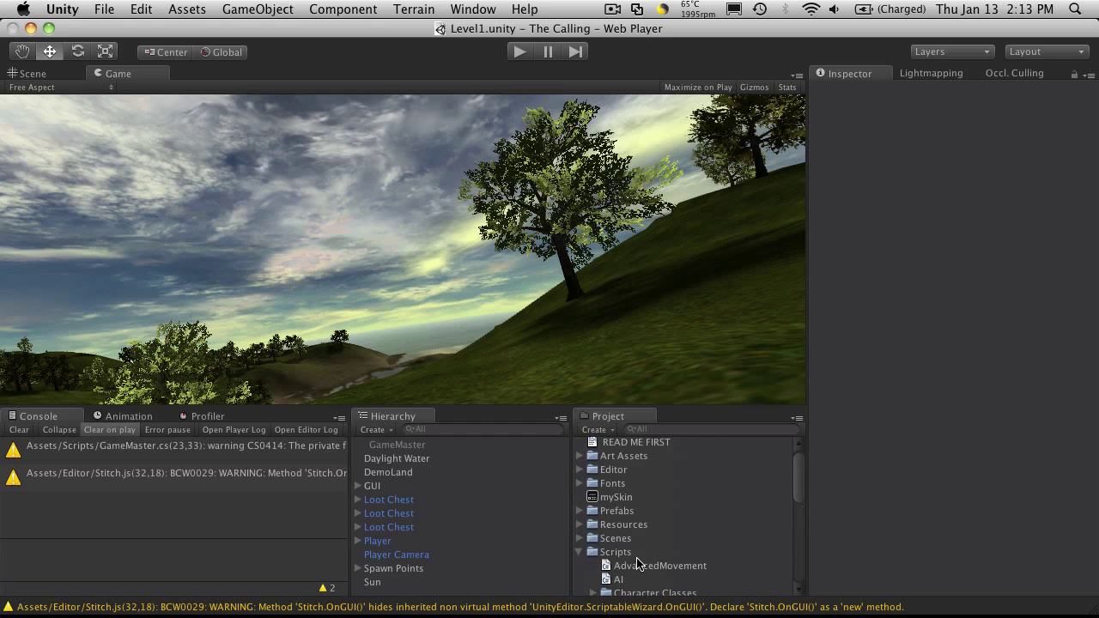
right_click(615, 551)
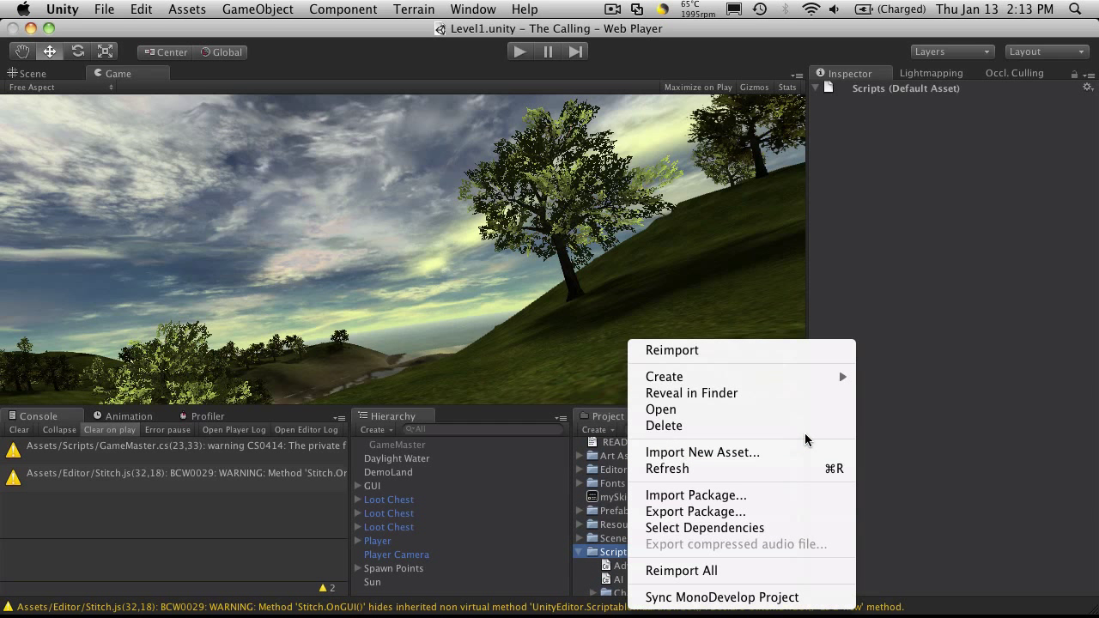
mouse_move(664, 376)
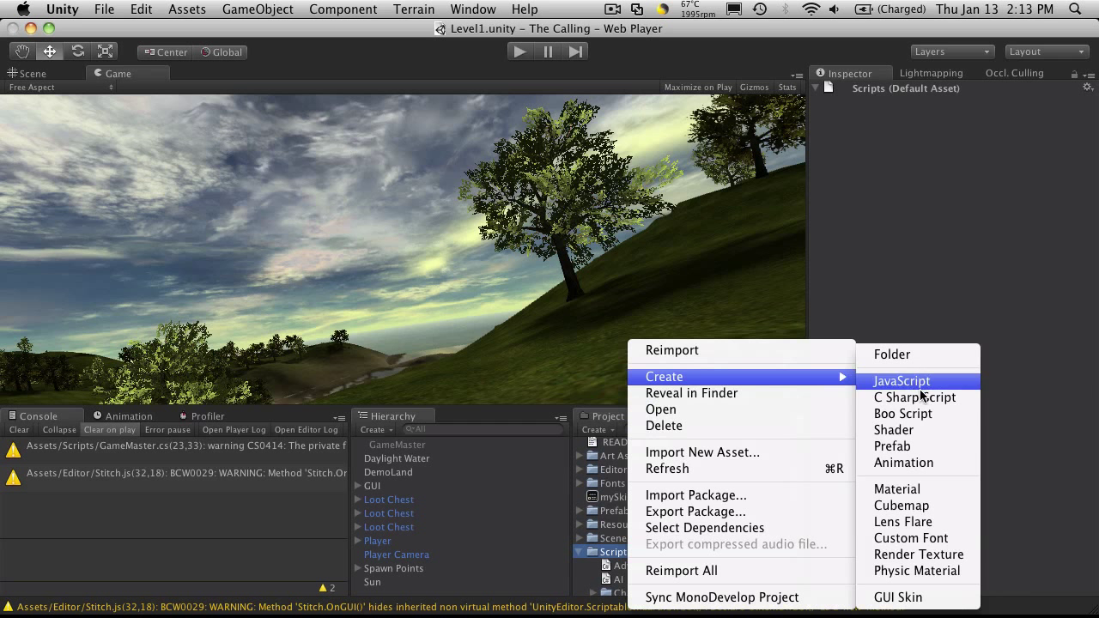
left_click(902, 382)
type("ItemGe")
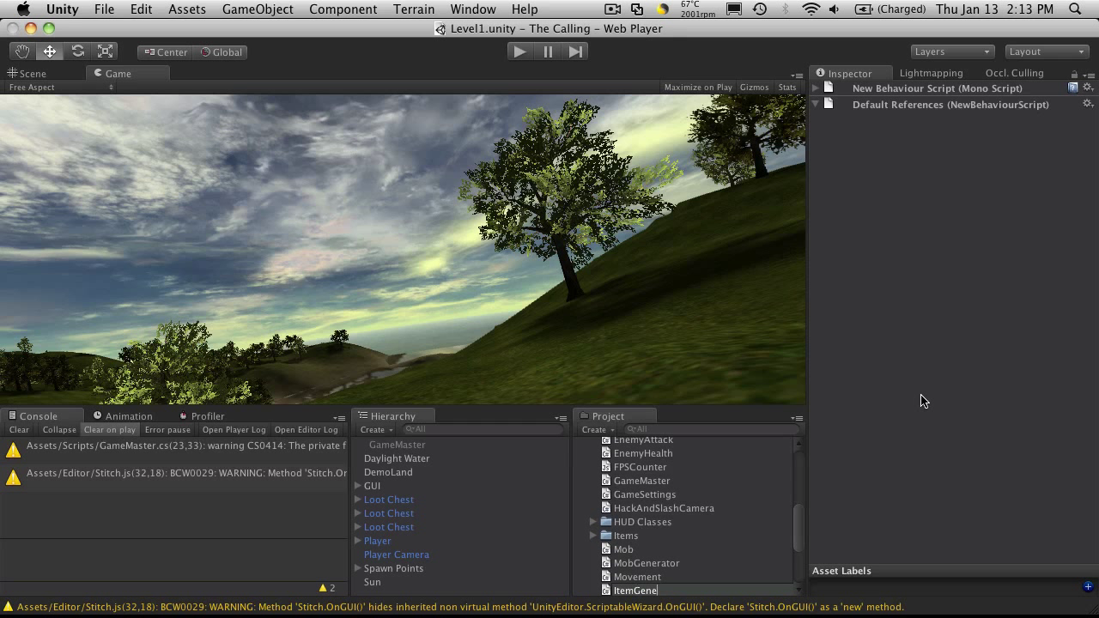
type("nerator")
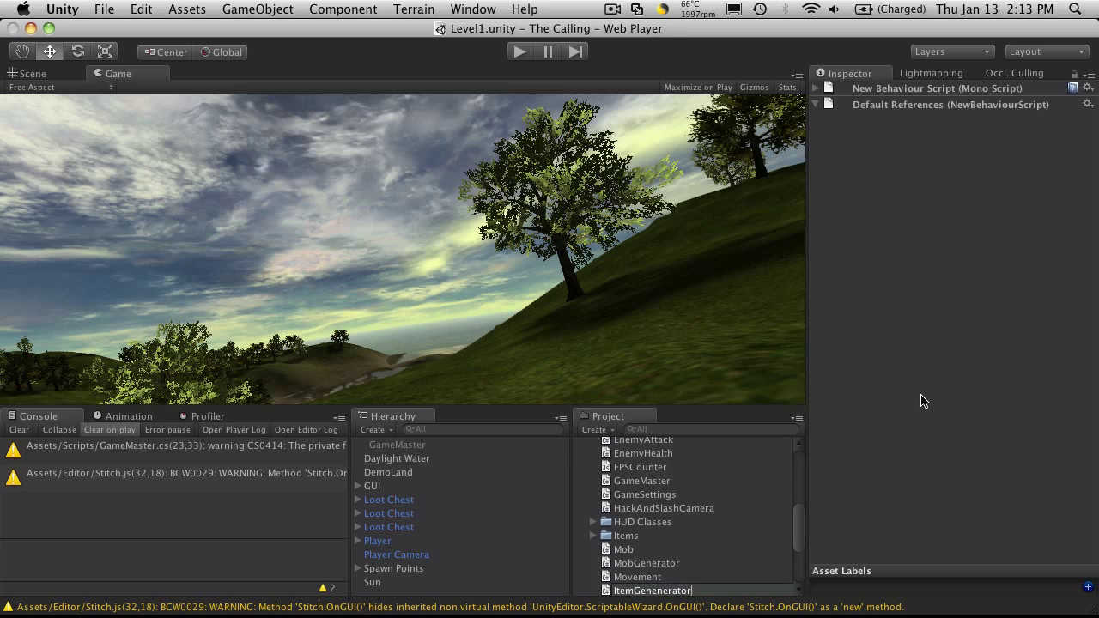
left_click(651, 535)
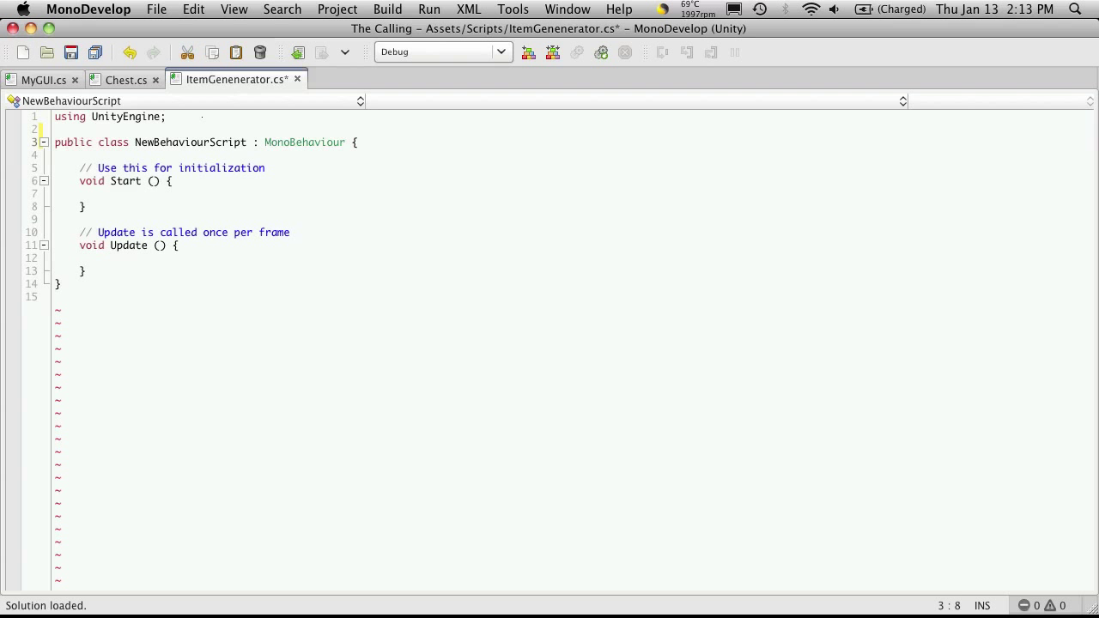
- Make the class static, rename it ItemGenerator, and remove the MonoBehaviour inheritance
type("static")
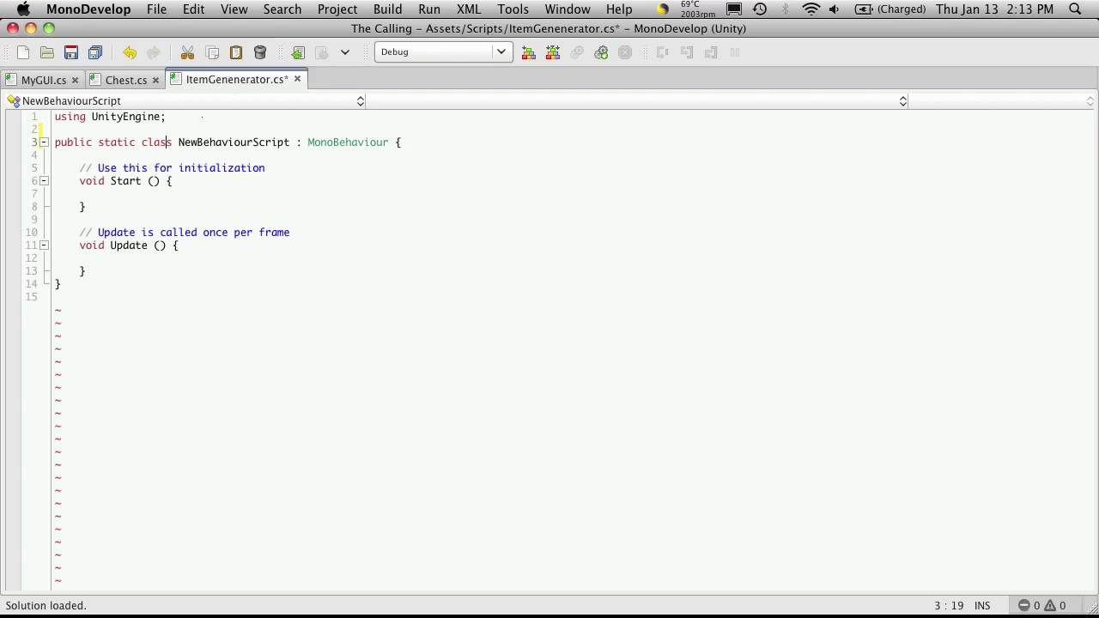
double_click(209, 142)
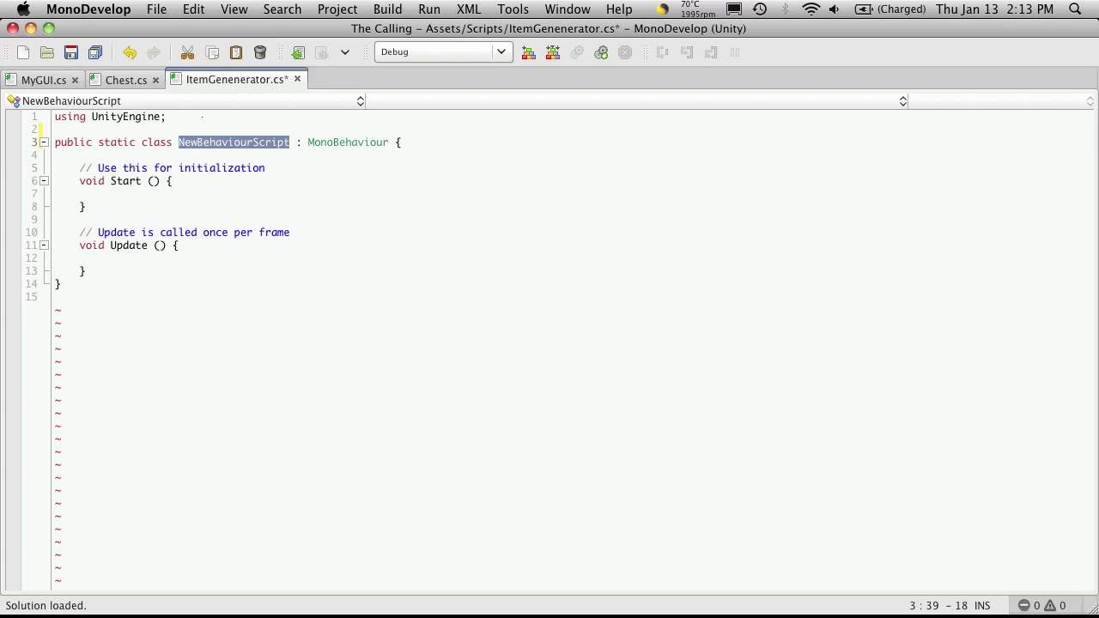
type("ItemGene")
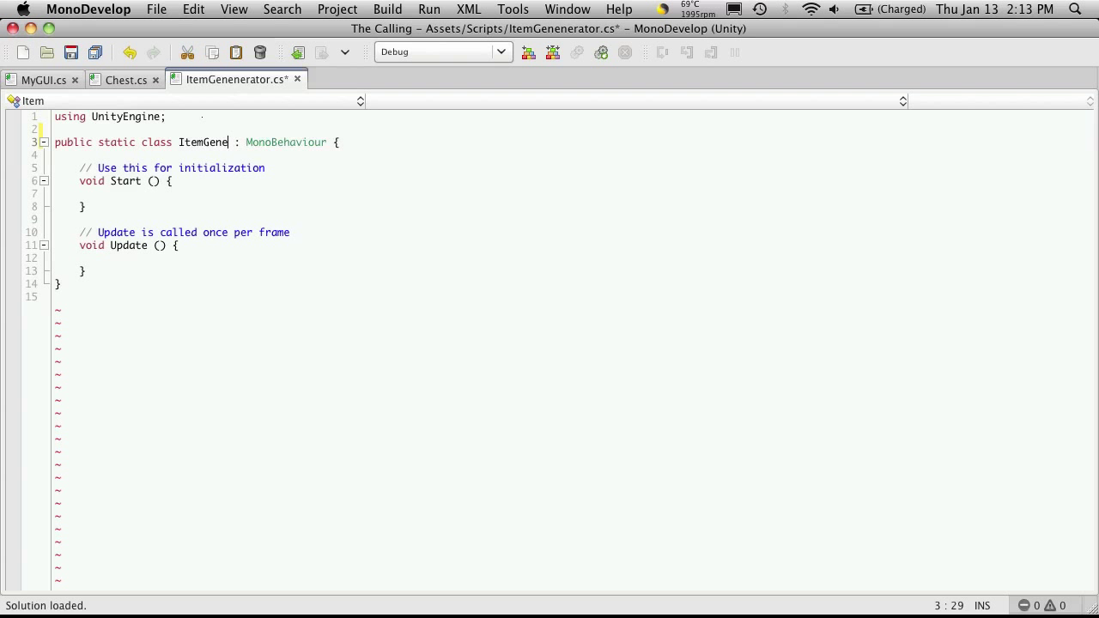
type("rator")
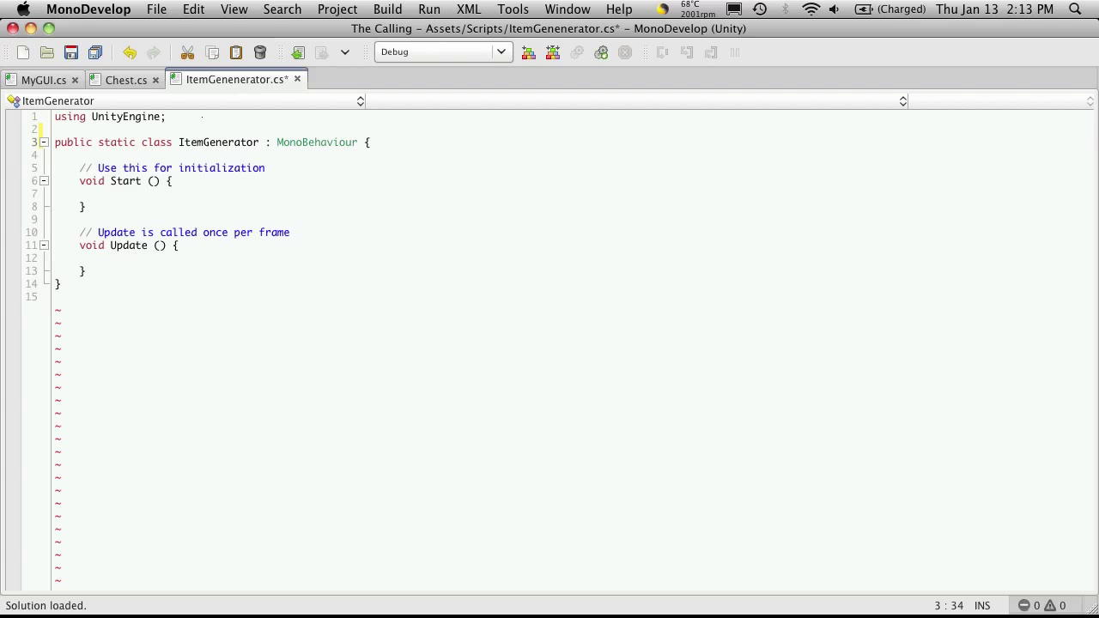
left_click_drag(261, 143, 341, 143)
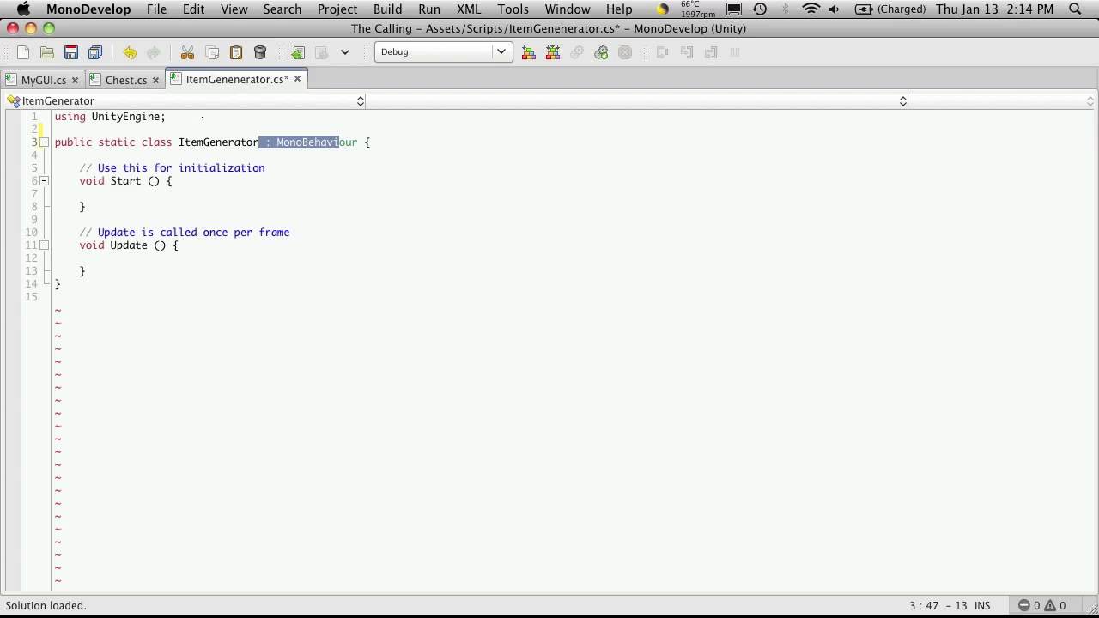
key("Delete")
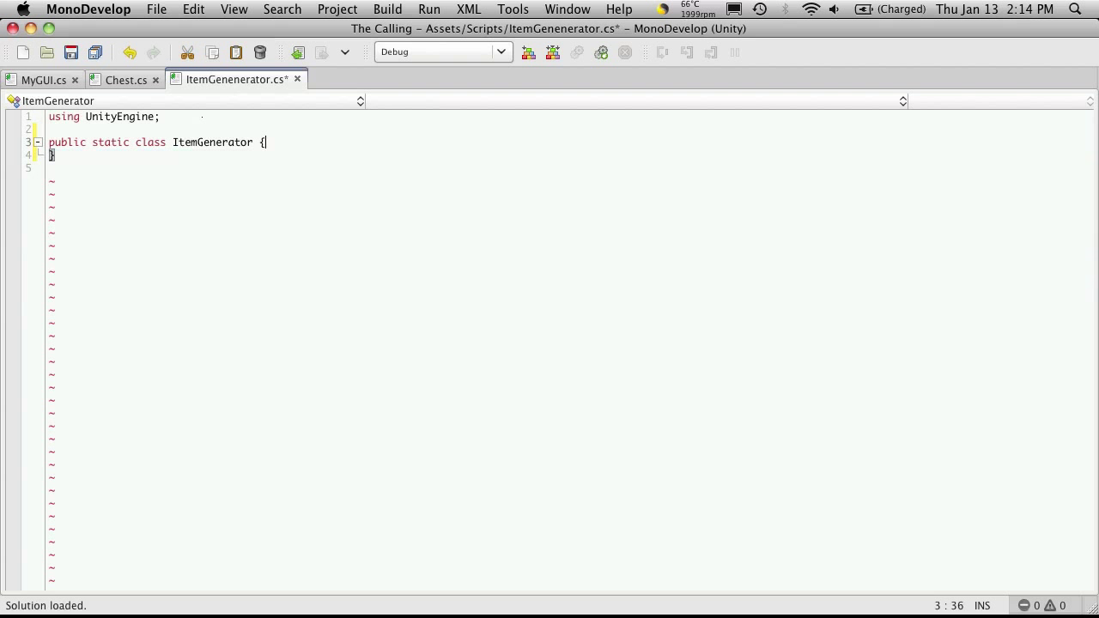
- Add an empty 'public static Item CreateItem()' method inside the class
key("Return")
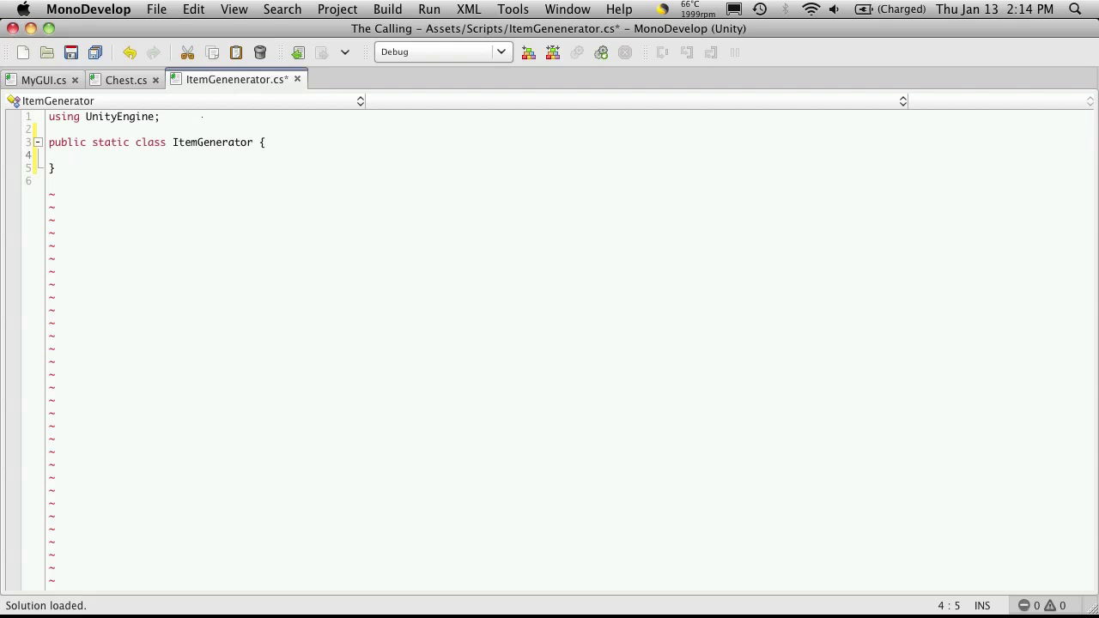
type("public static")
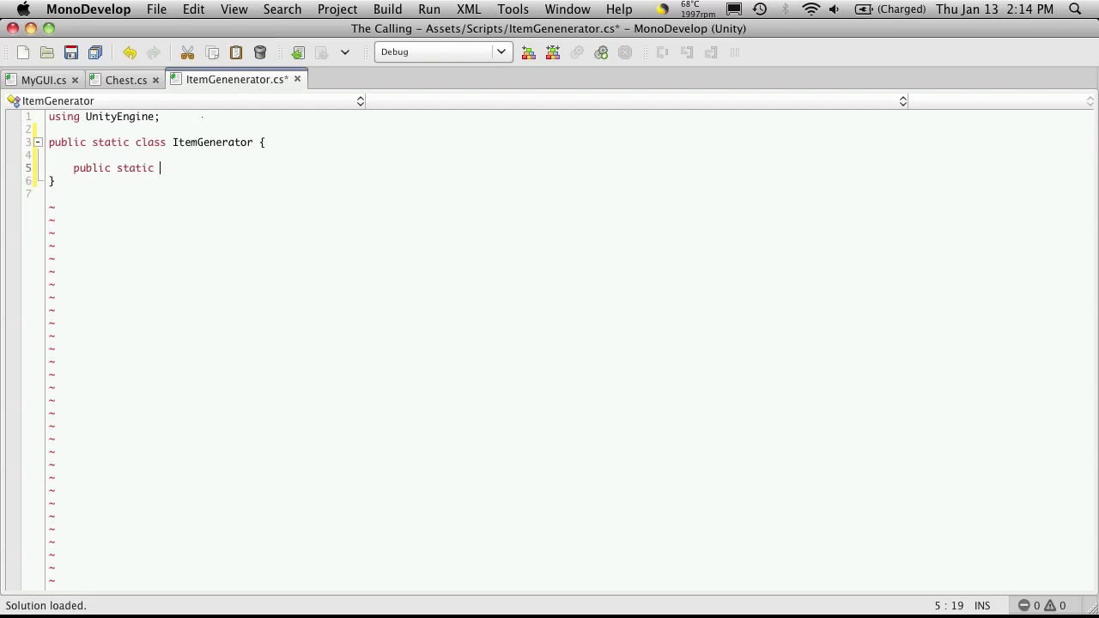
type("Item")
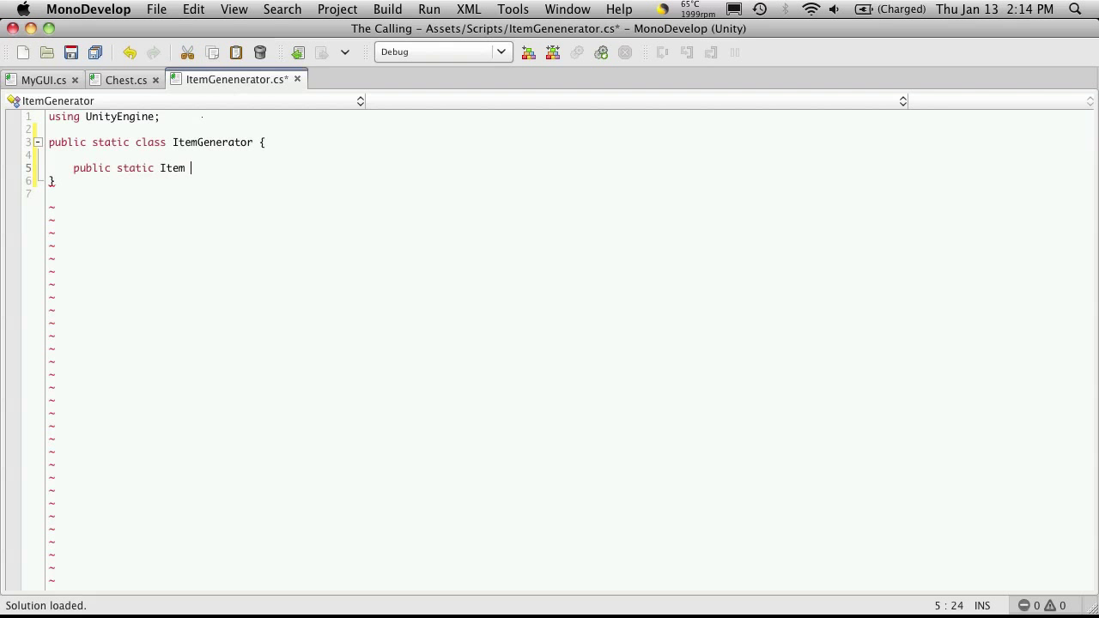
type("Cr")
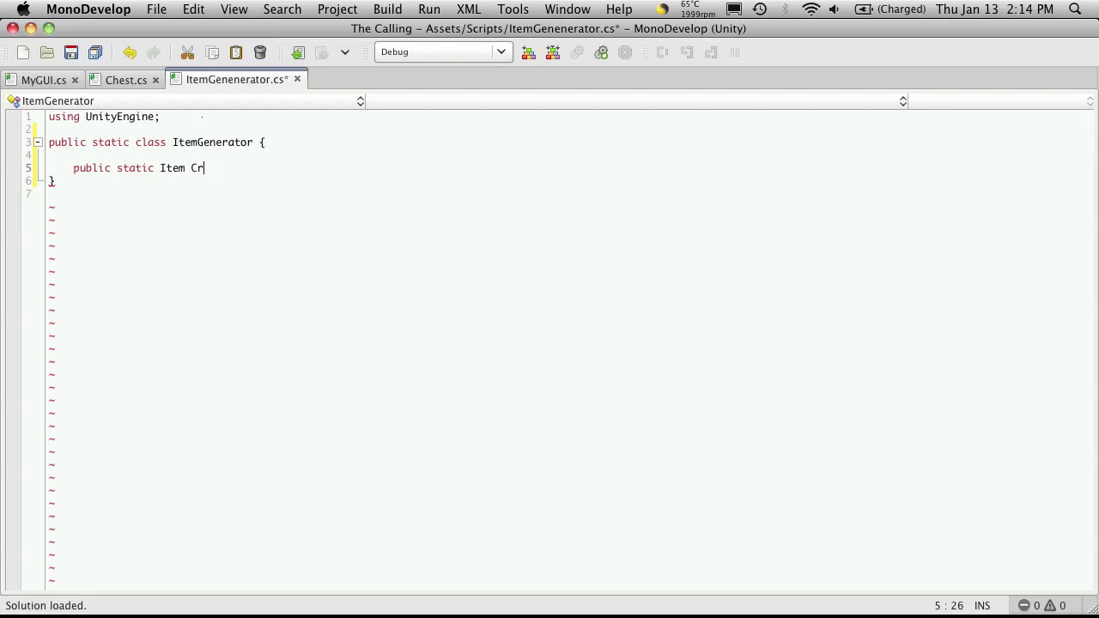
type("eateIt")
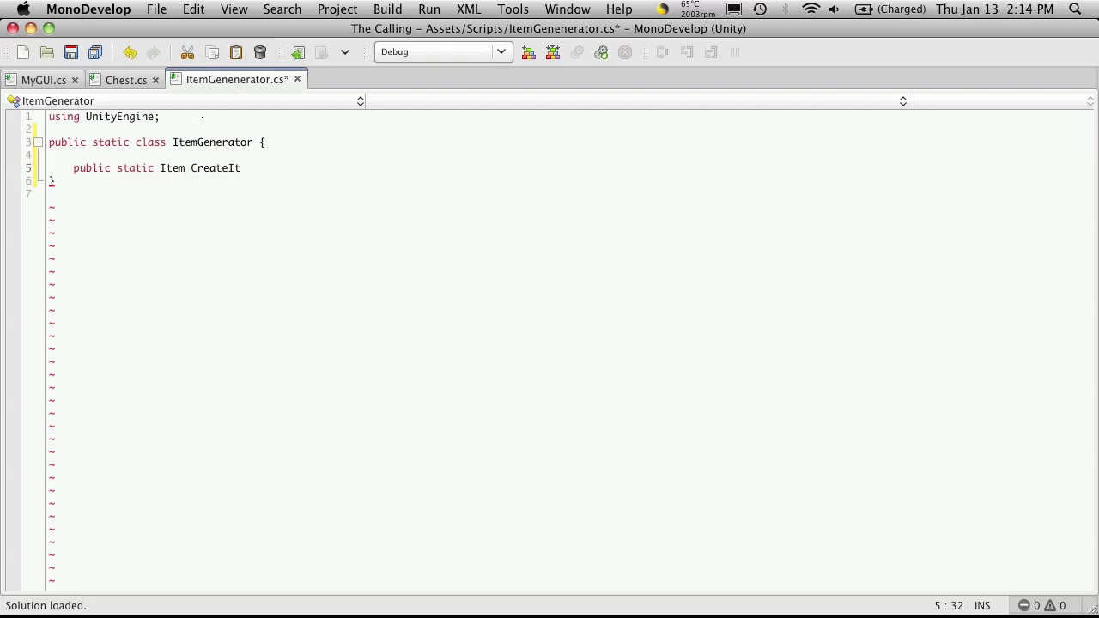
type("em")
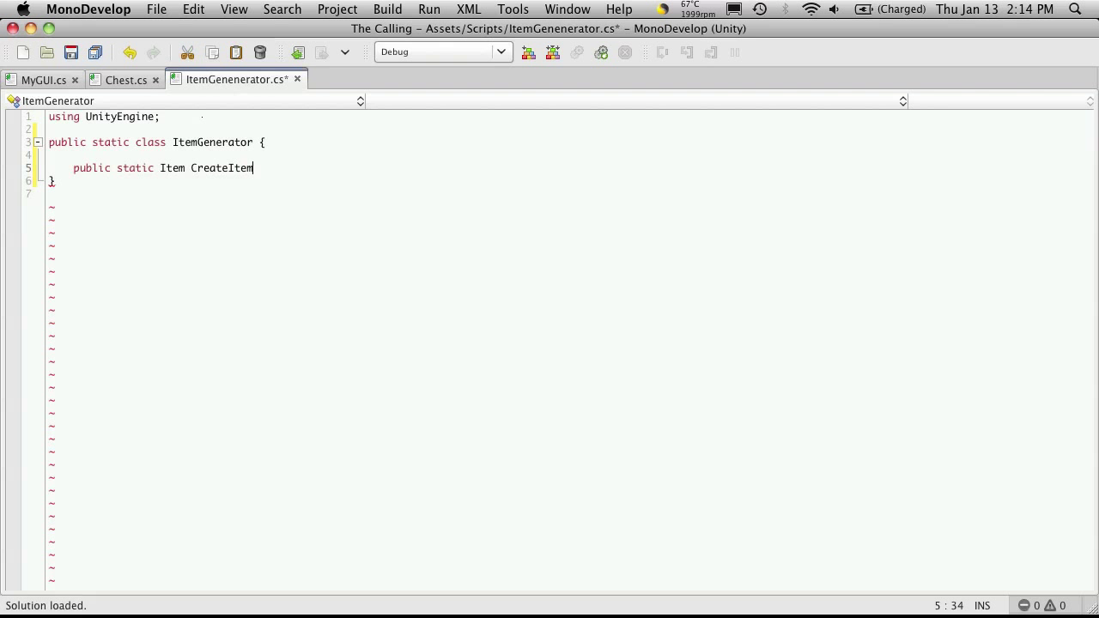
type("\" \"")
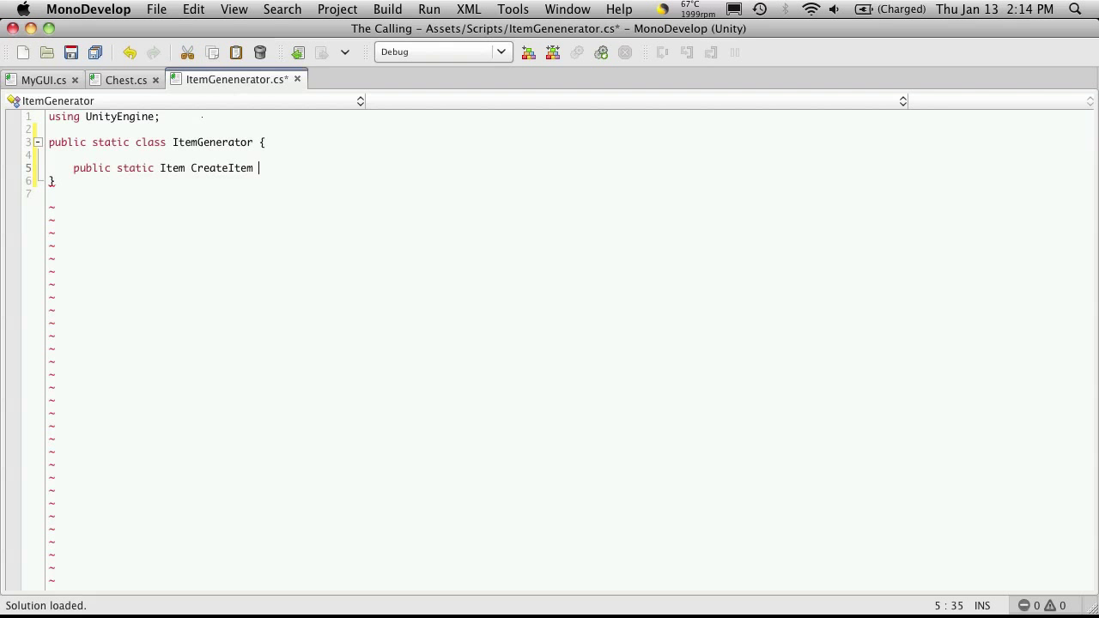
type("() {")
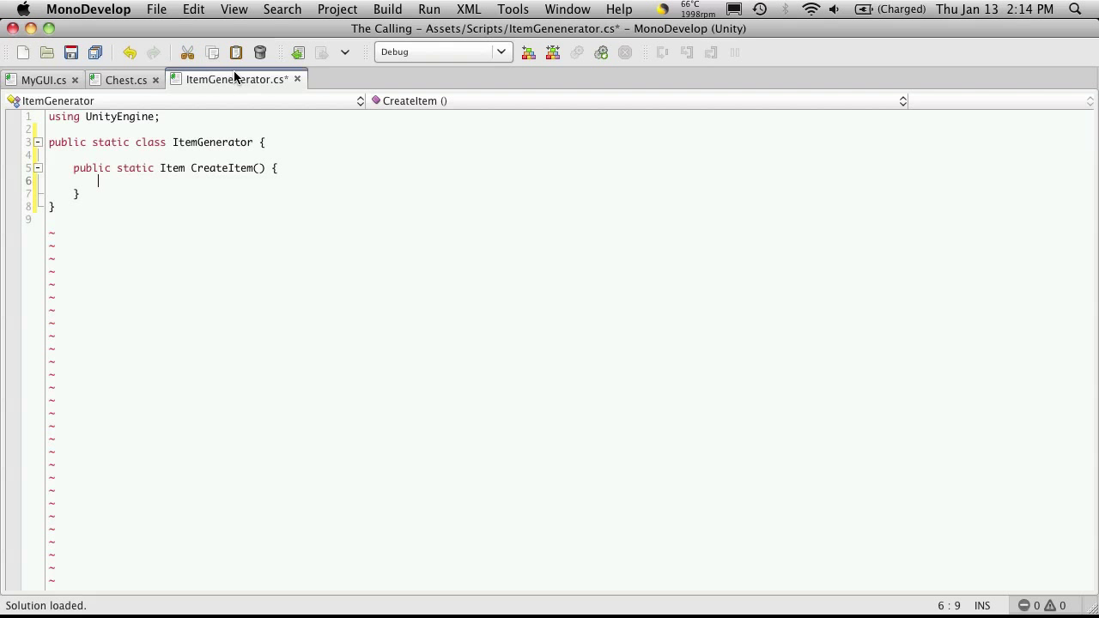
left_click(125, 79)
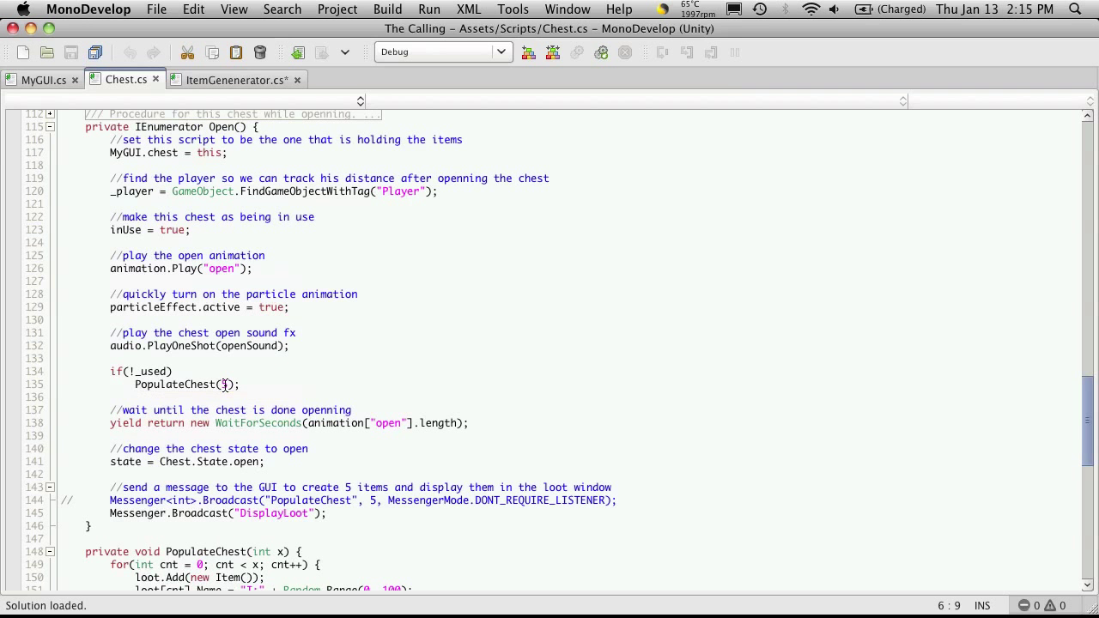
scroll("down", 3)
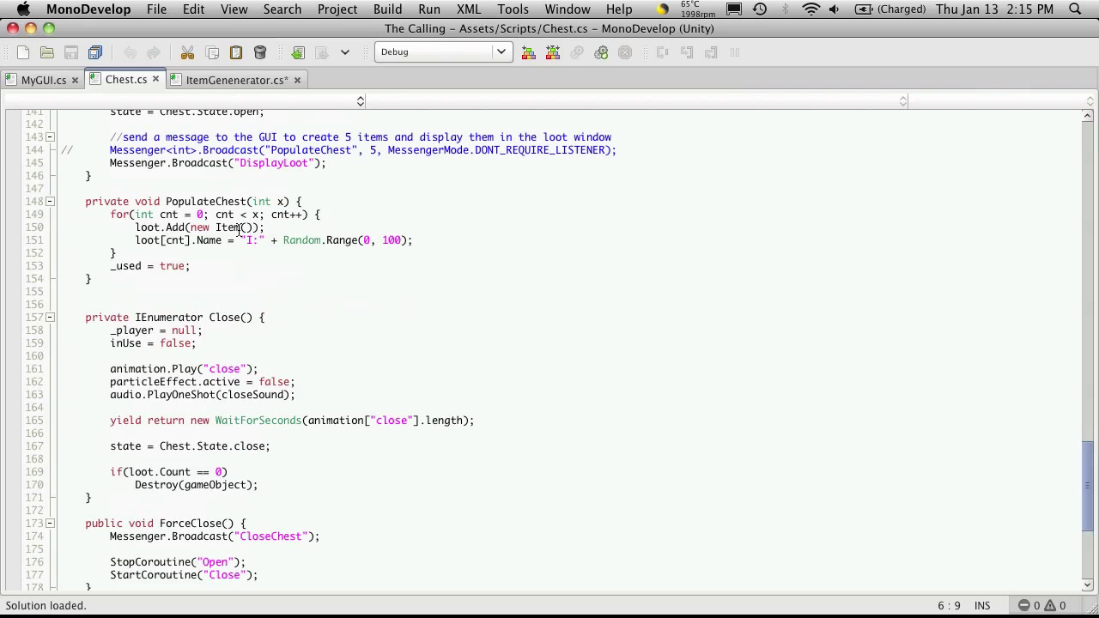
mouse_move(416, 297)
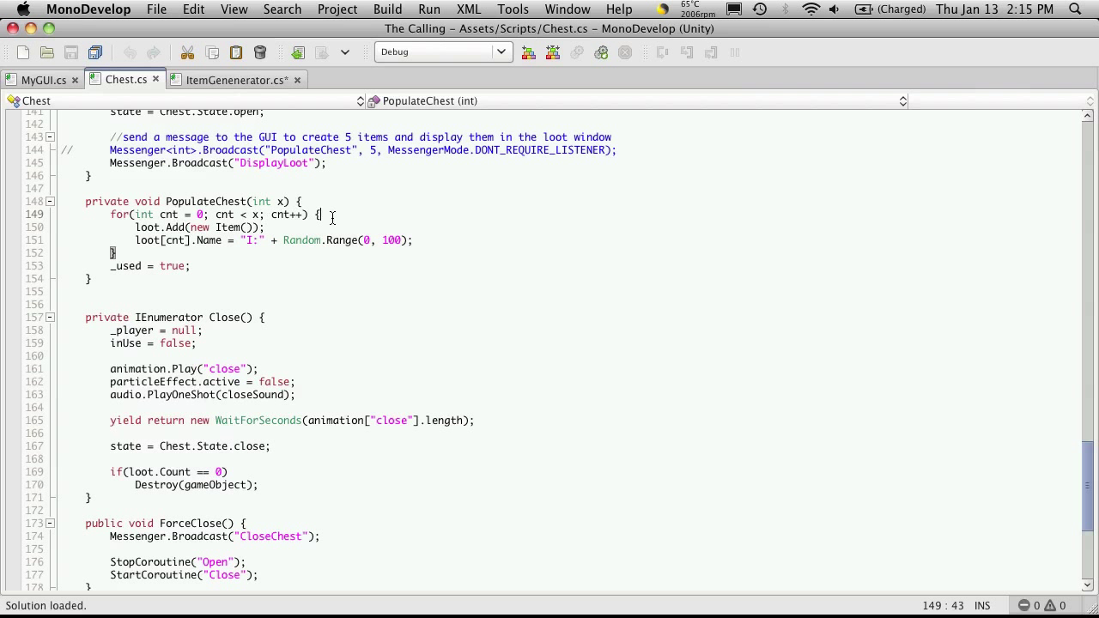
left_click(232, 79)
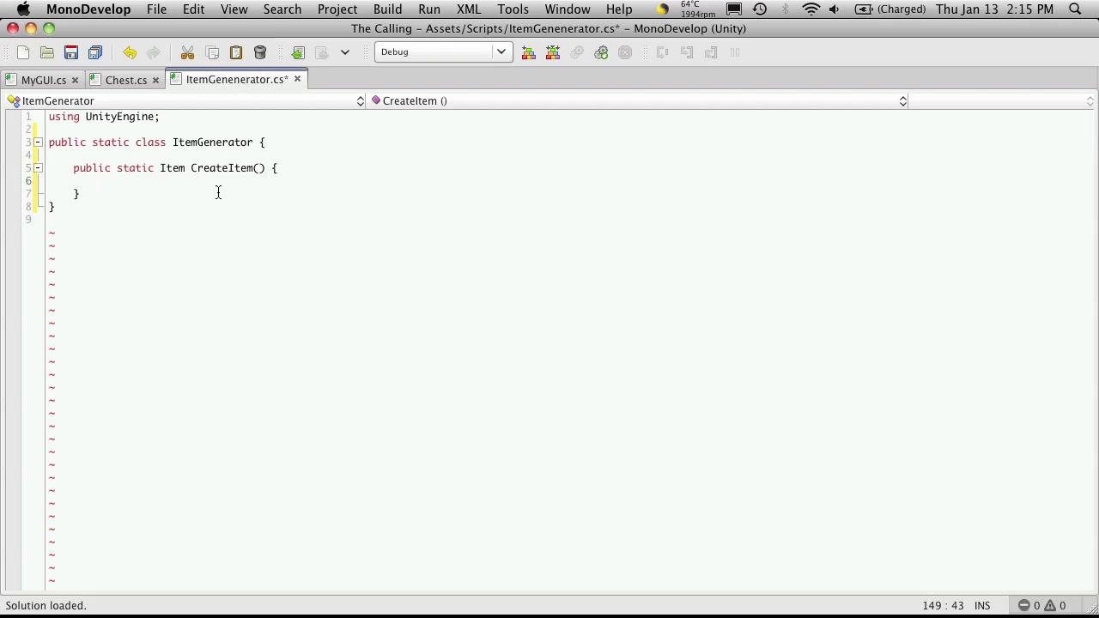
- In CreateItem, write 'Item temp = new Item();' followed by 'return temp;'
type("Item")
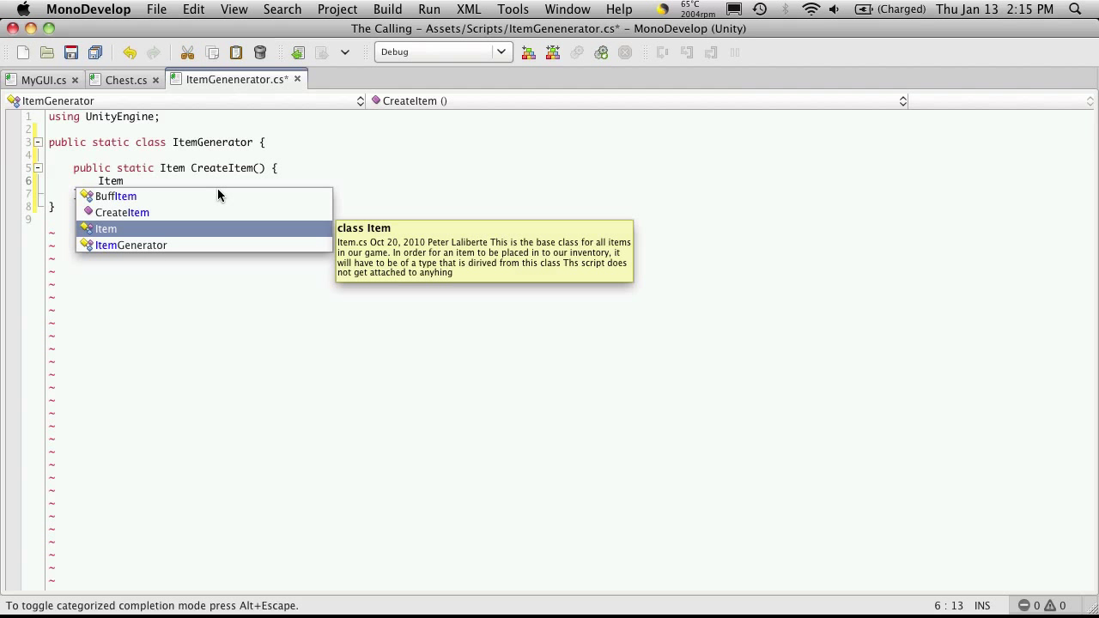
type("temp")
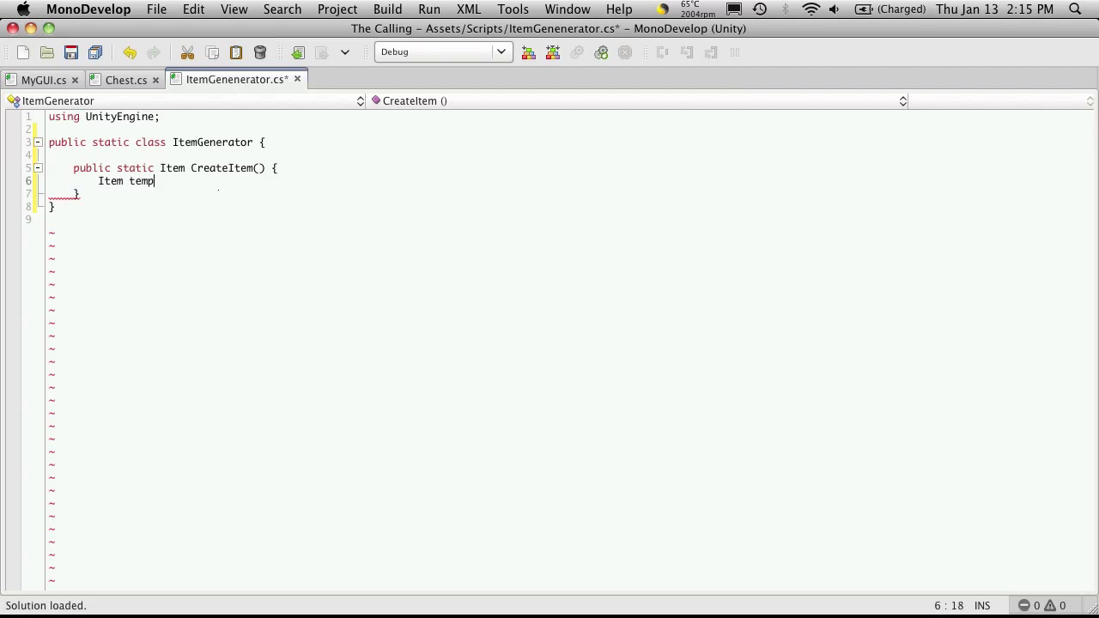
type("= new Item(")
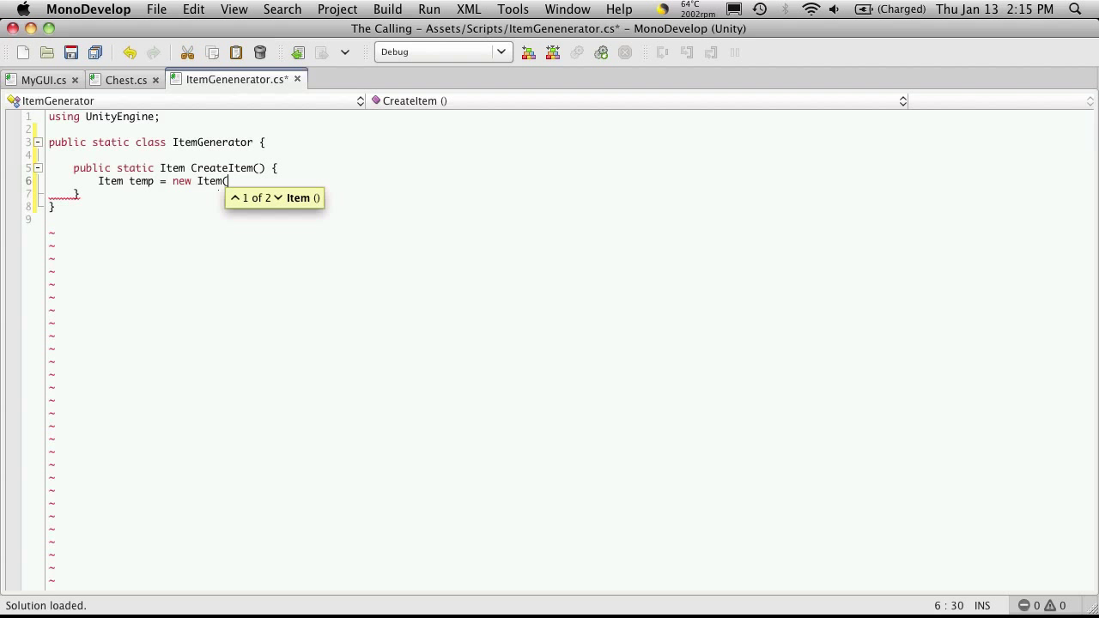
type(");")
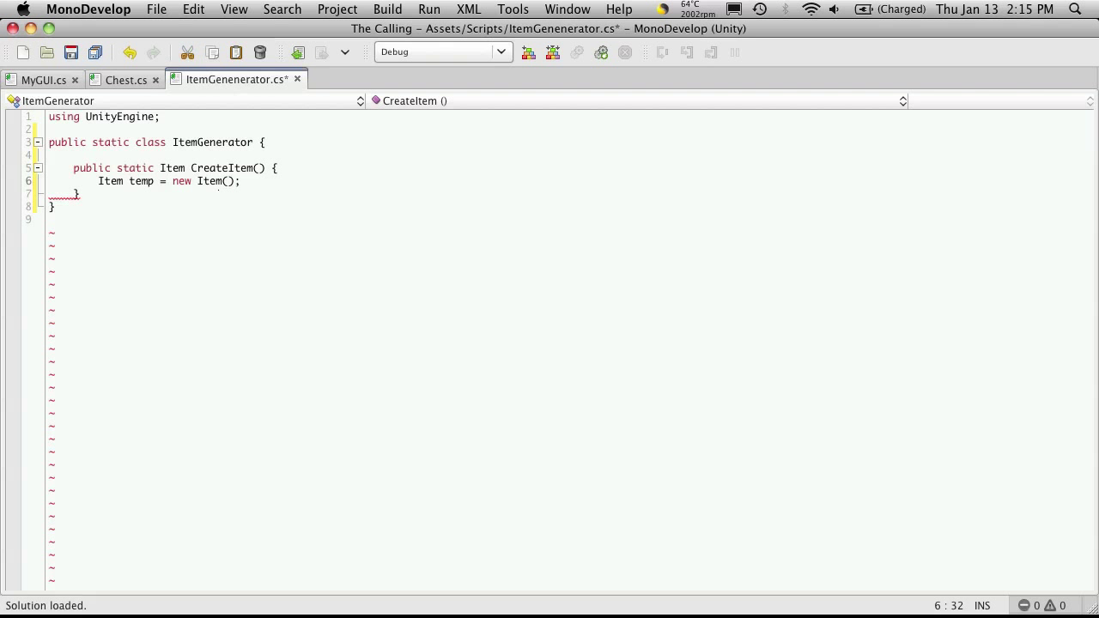
key("Return")
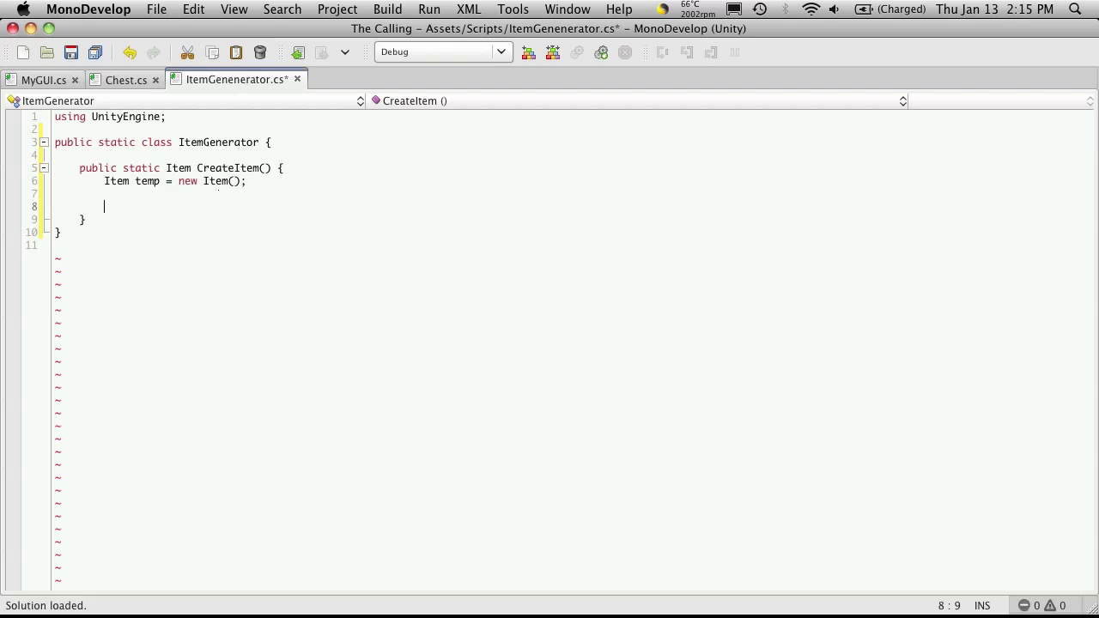
type("return")
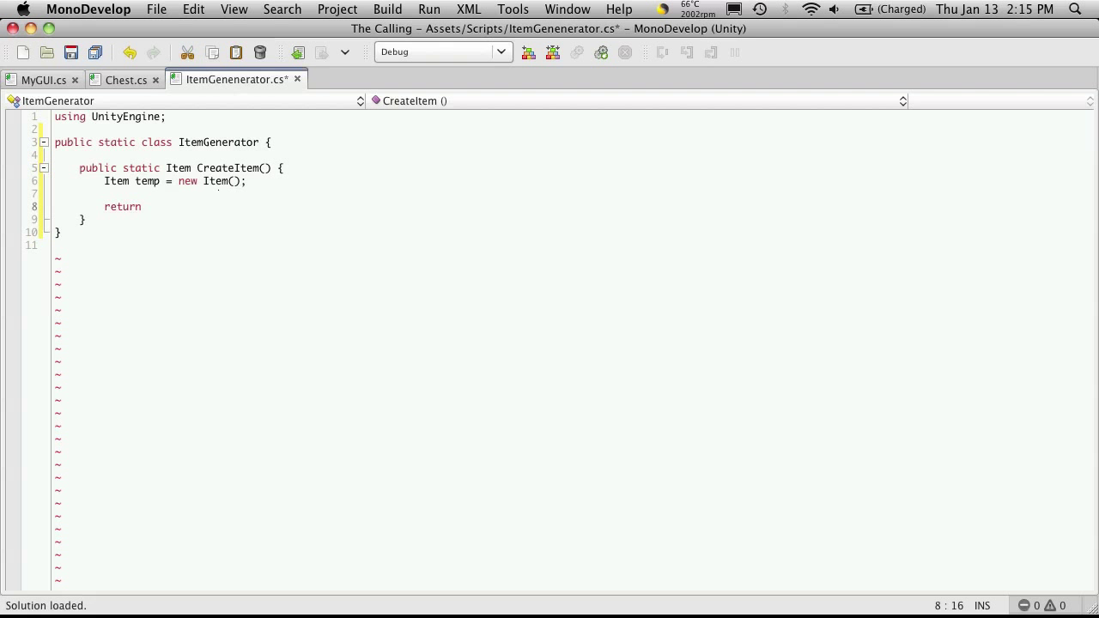
type("temp;")
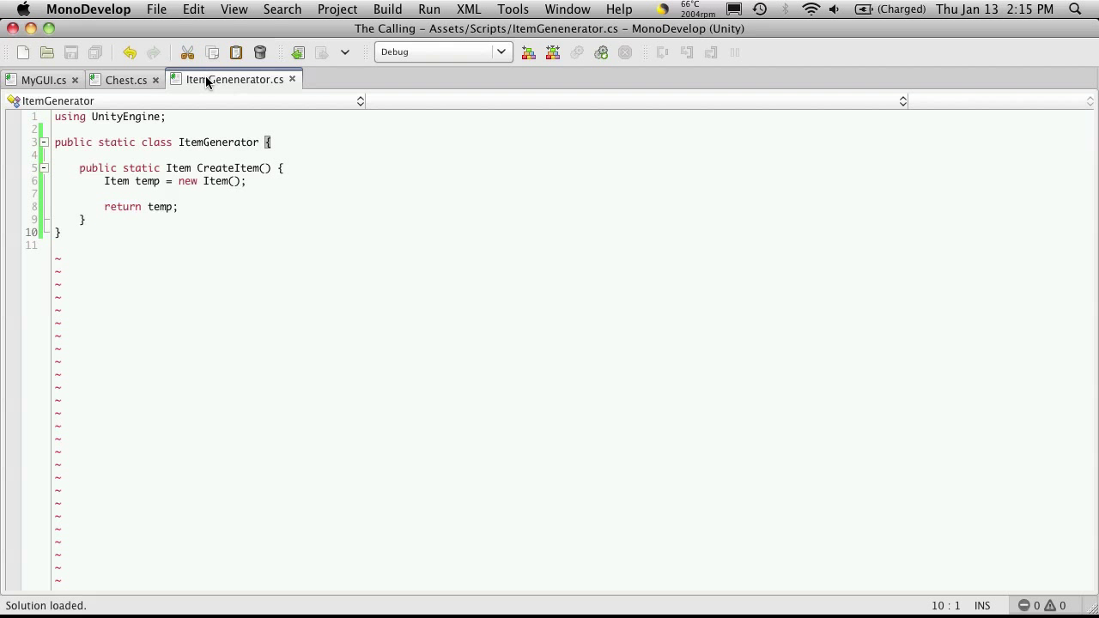
left_click(125, 79)
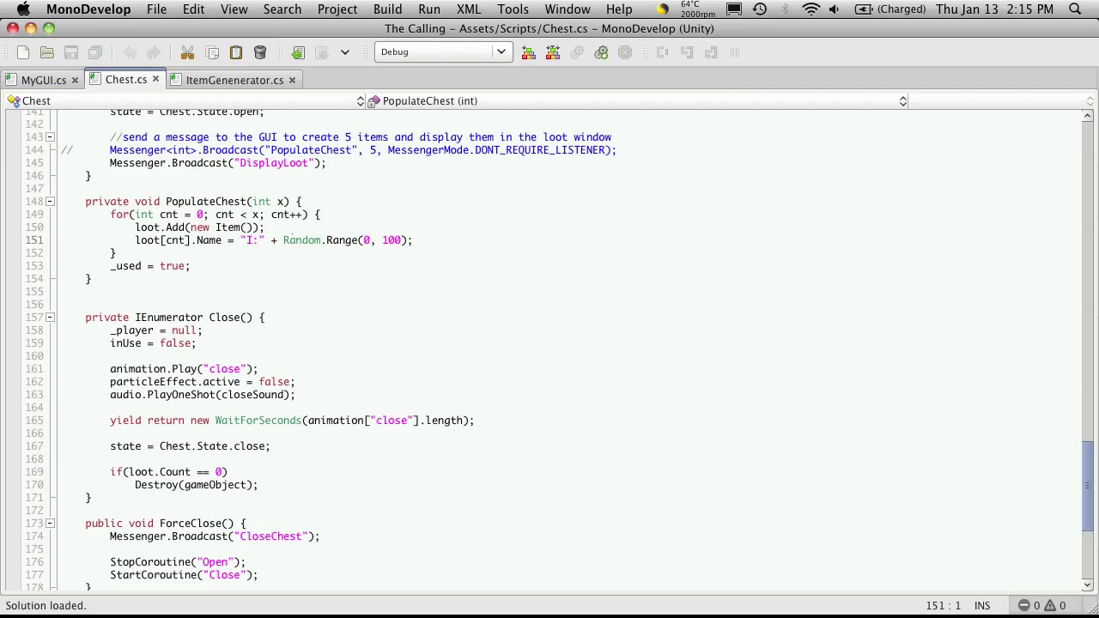
- In PopulateChest, replace new Item() with ItemGenerator.CreateItem() and remove the loot[cnt].Name line
left_click(249, 227)
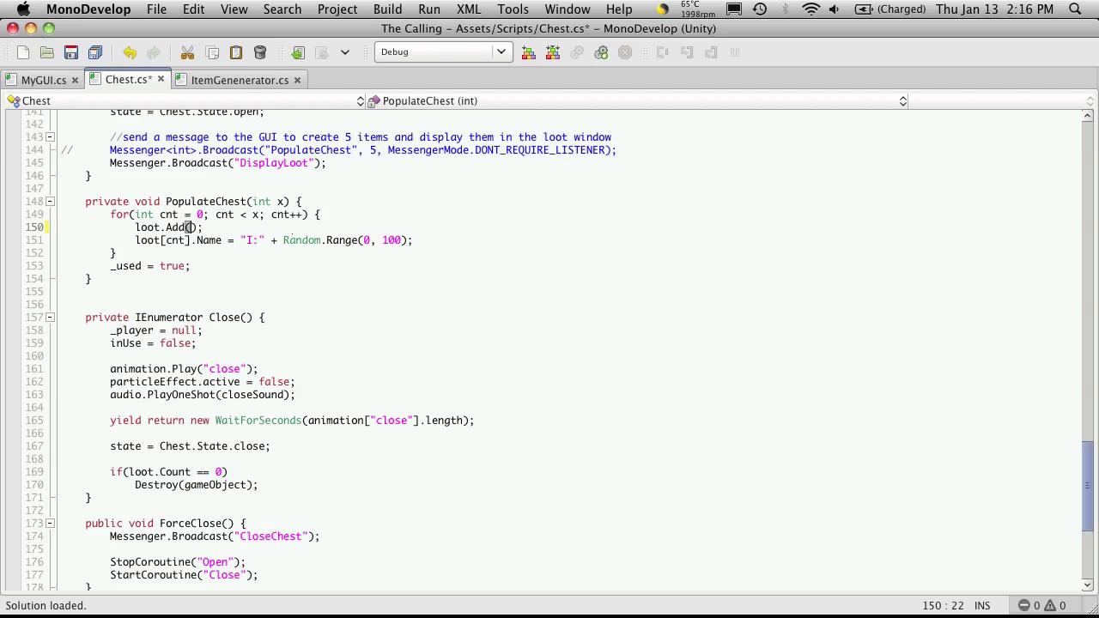
type("ItemGenerator.CreateItem")
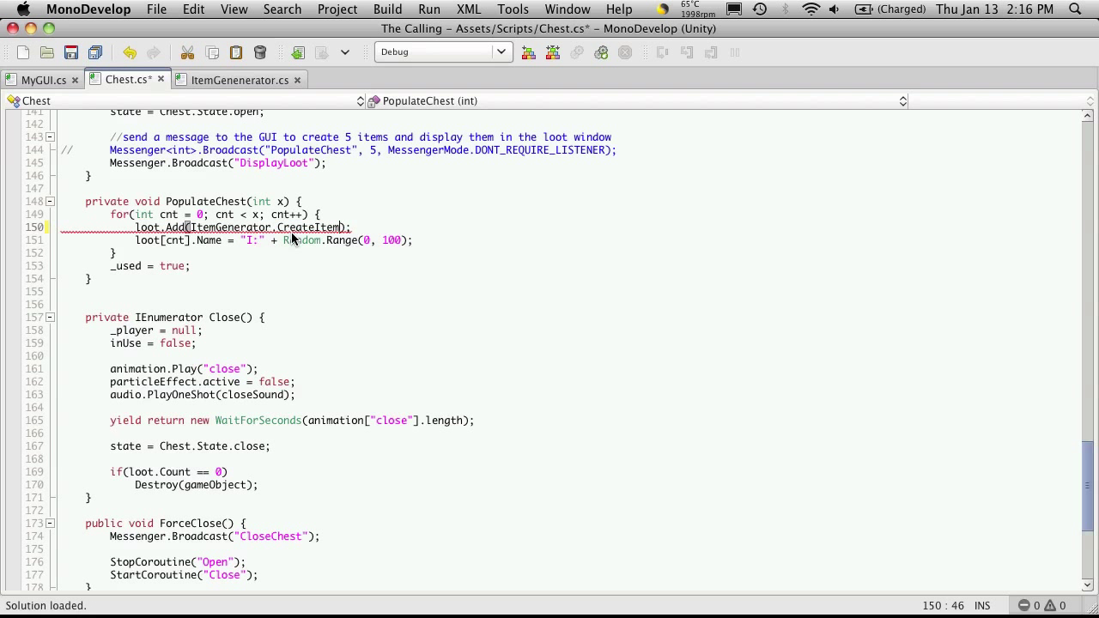
type("()")
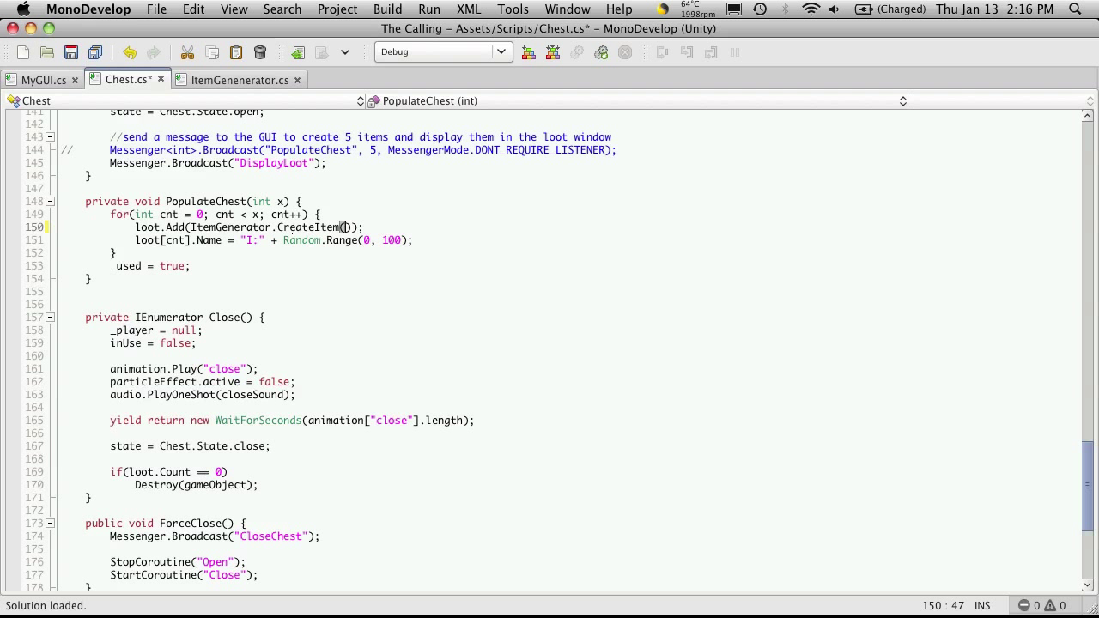
type("()")
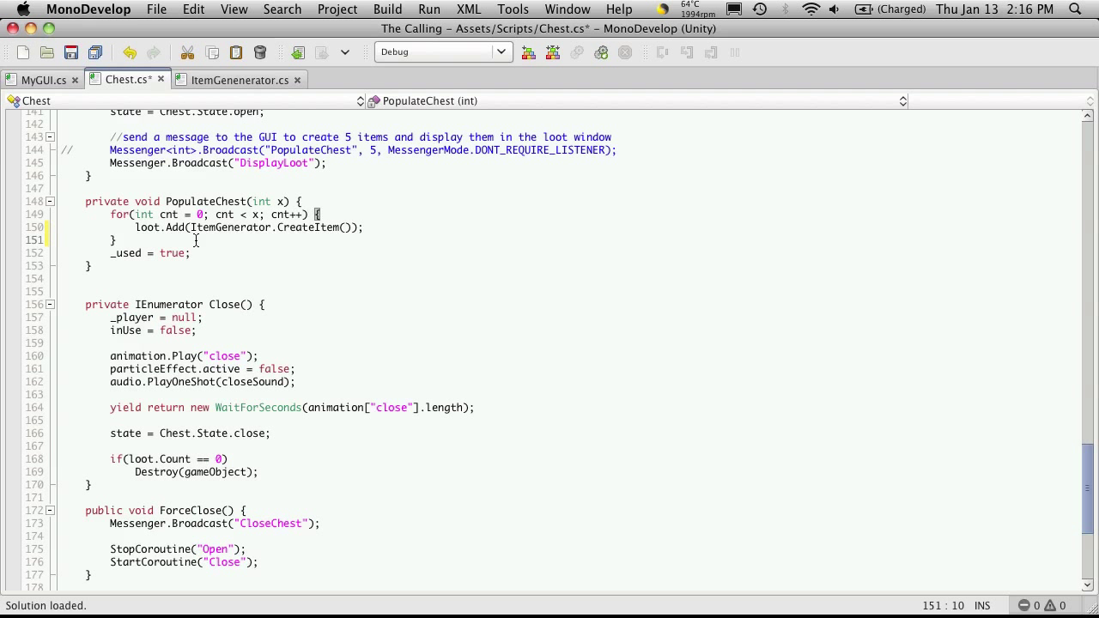
key("Return")
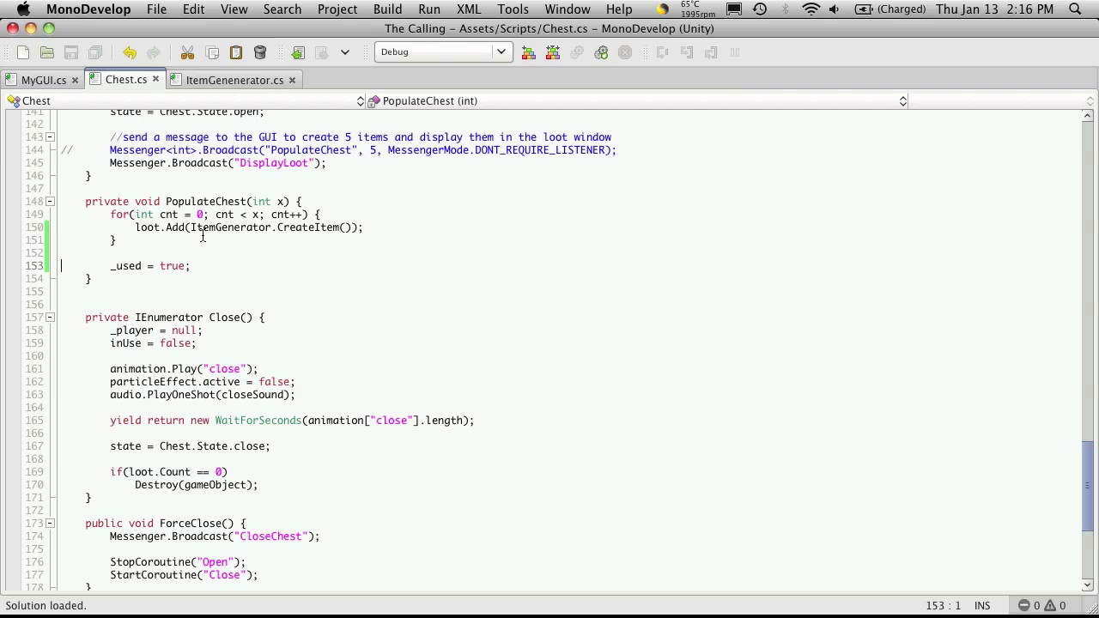
left_click(234, 79)
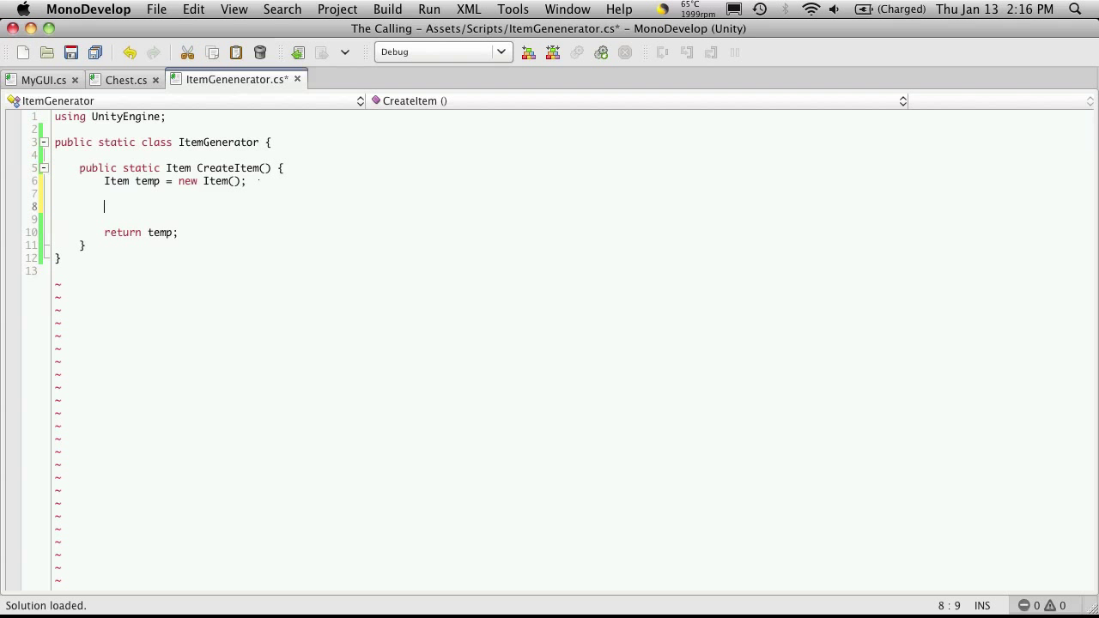
- Set temp.Name to "I:" + Random.Range(0, 100) before returning temp
type("temp")
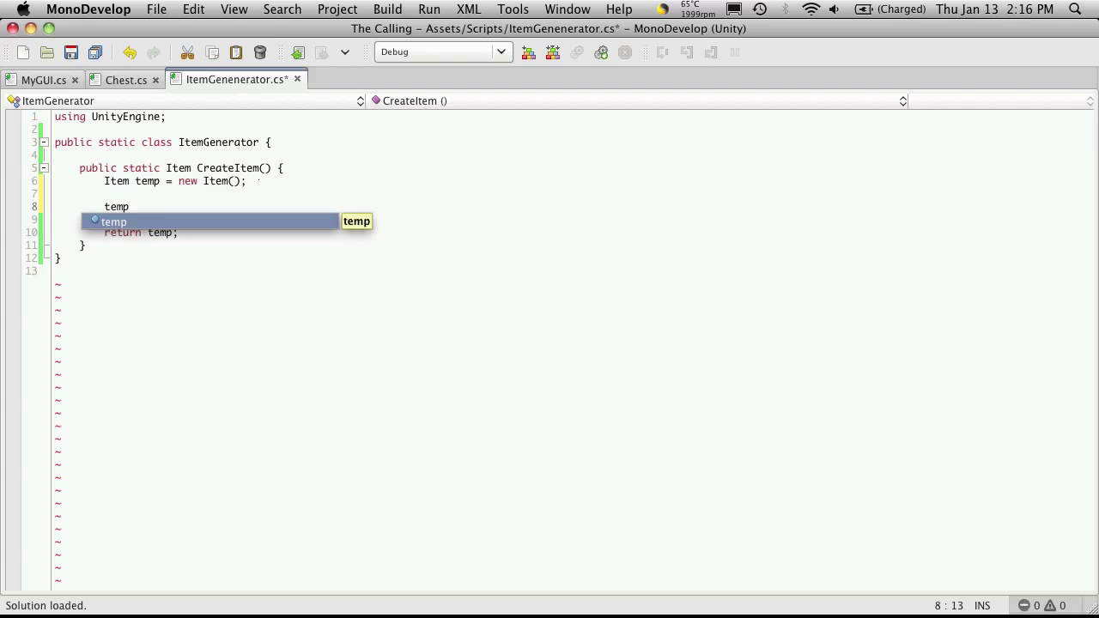
type(".")
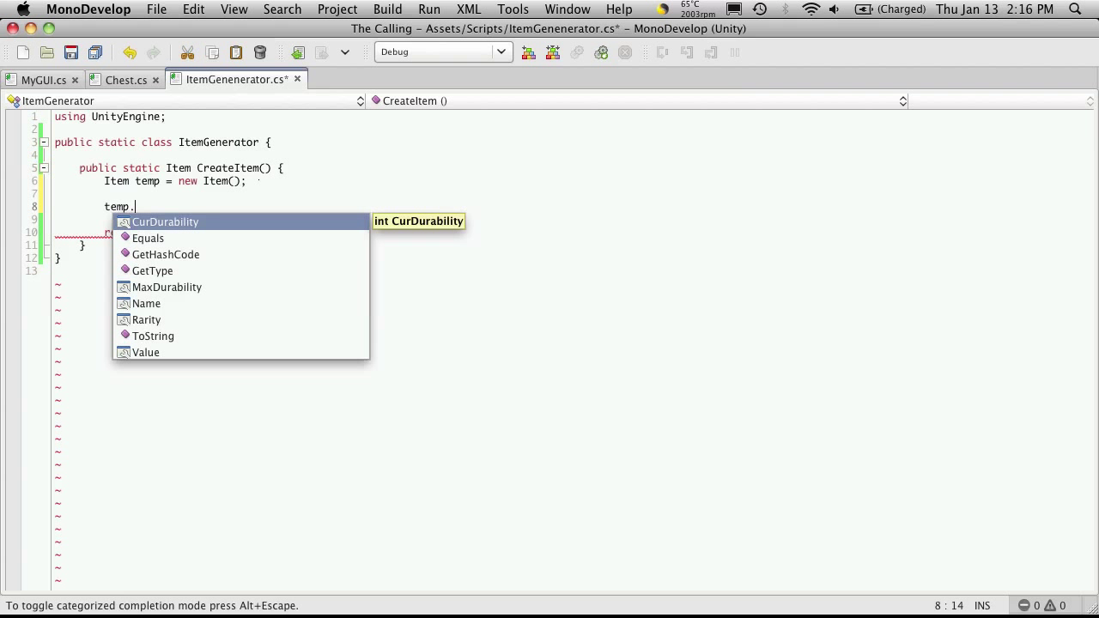
key("Down")
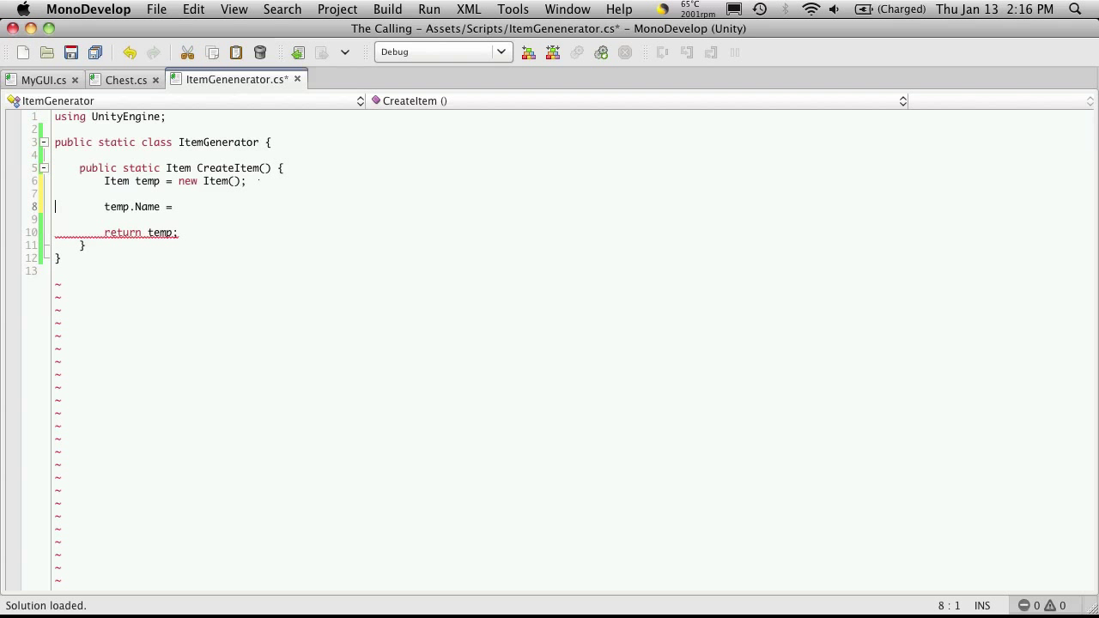
type("loot[cnt].Name = \"I:\" + Random.Range(0, 100);")
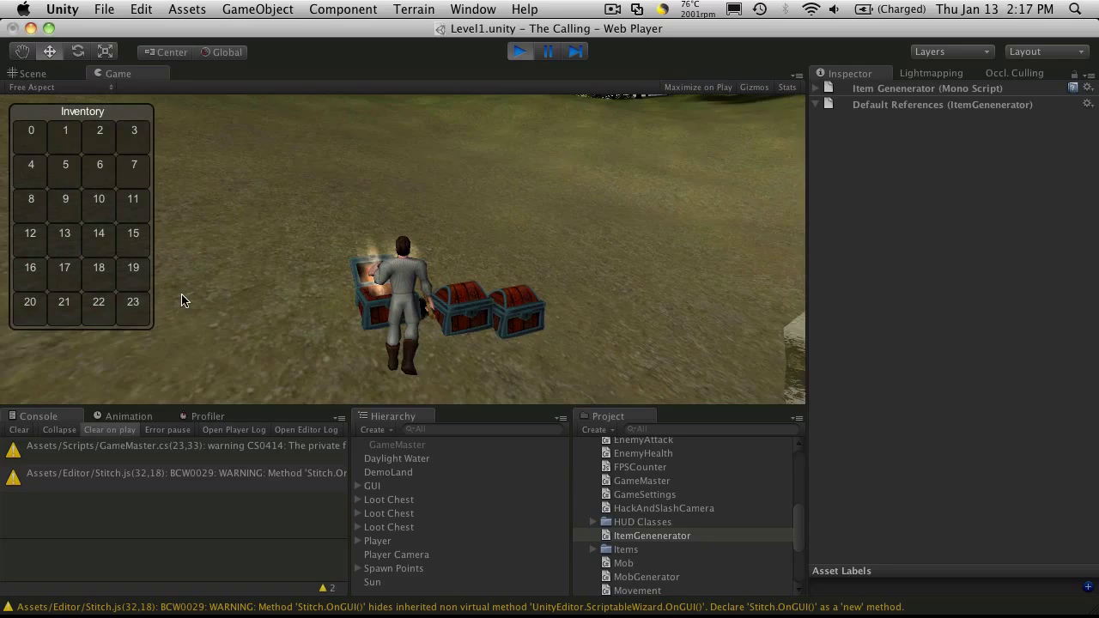
- Take the chest loot (I:43, I:91, I:55, I:72, I:92) into the inventory and stop play
left_click(382, 283)
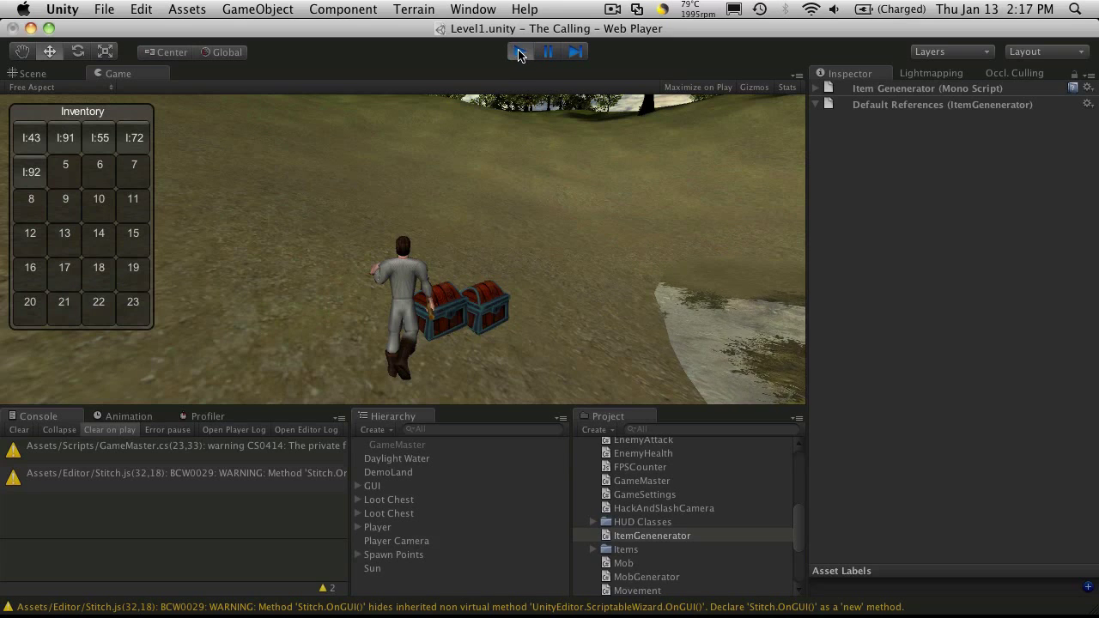
left_click(519, 51)
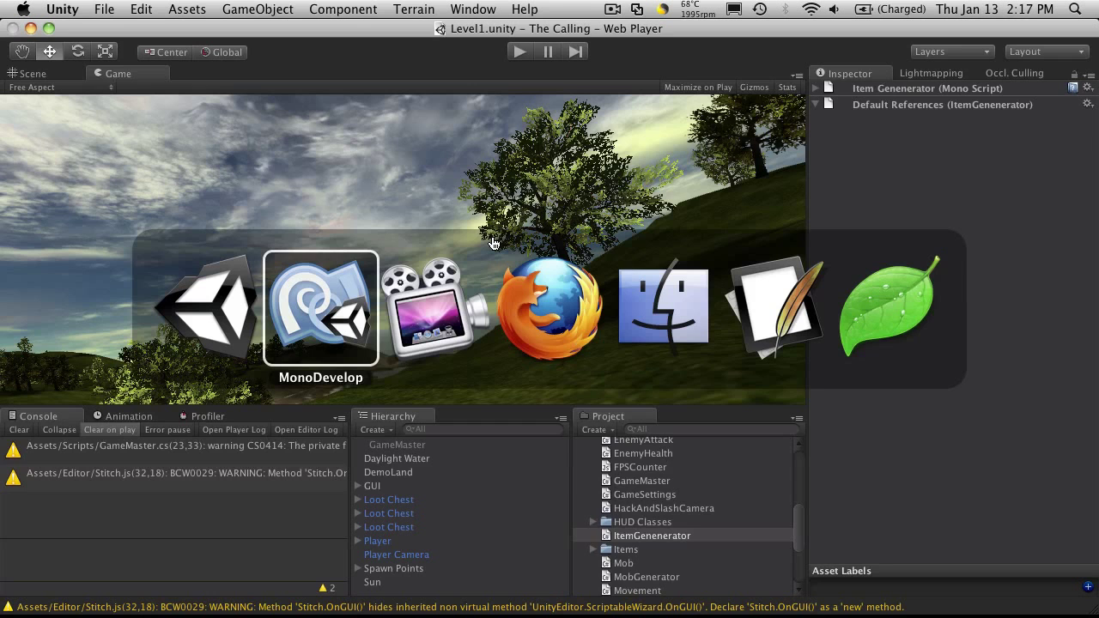
- Add the comment '//decide what type of item to make' at the top of CreateItem
left_click(320, 309)
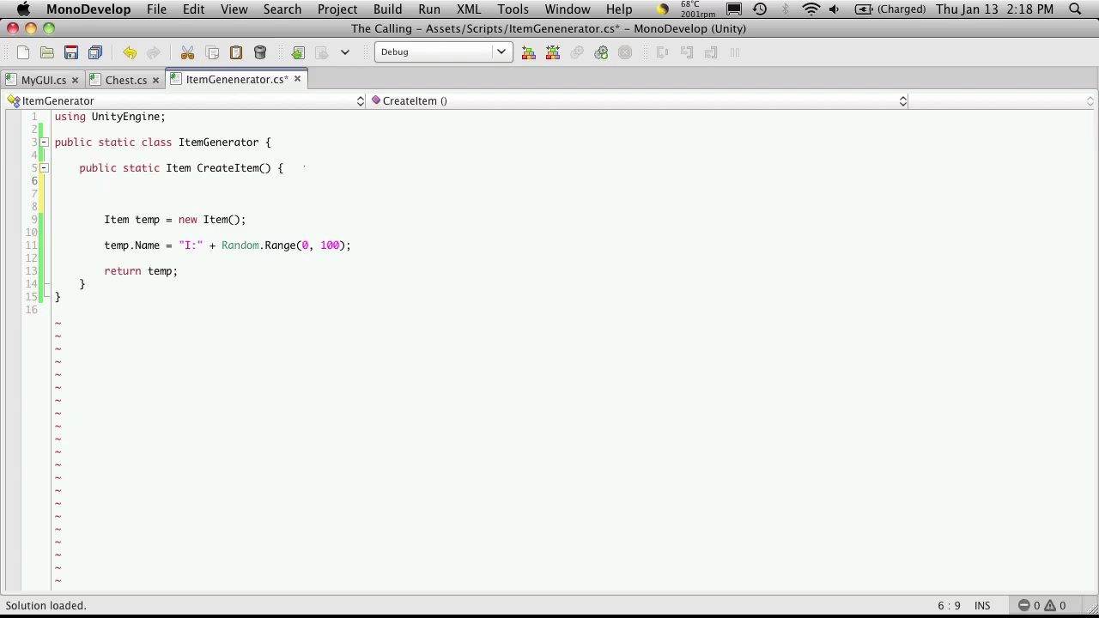
type("//")
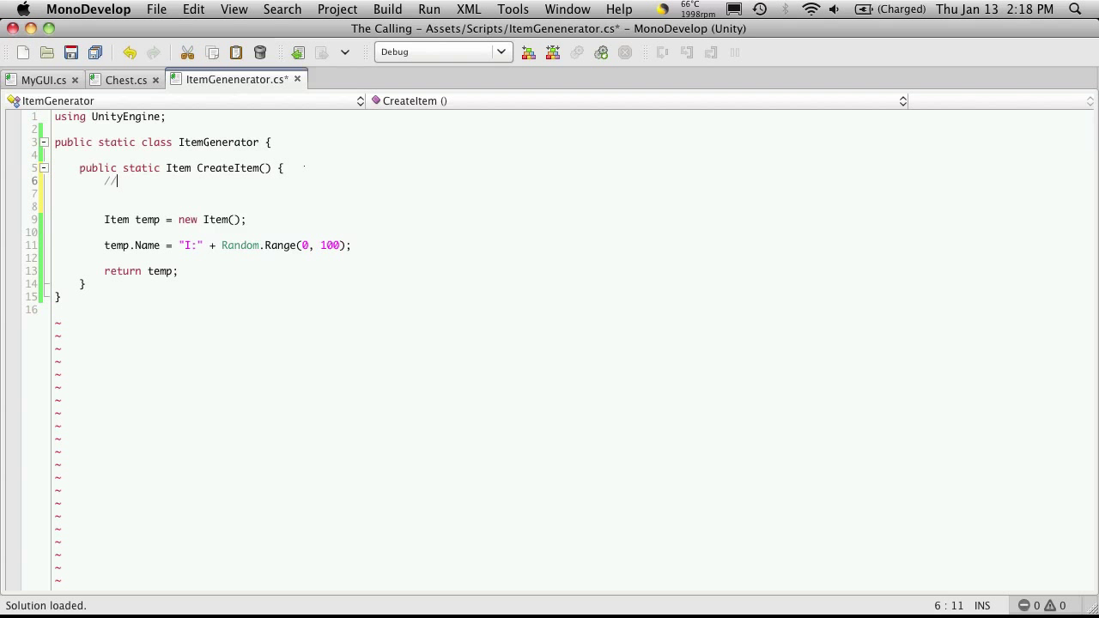
type("decide")
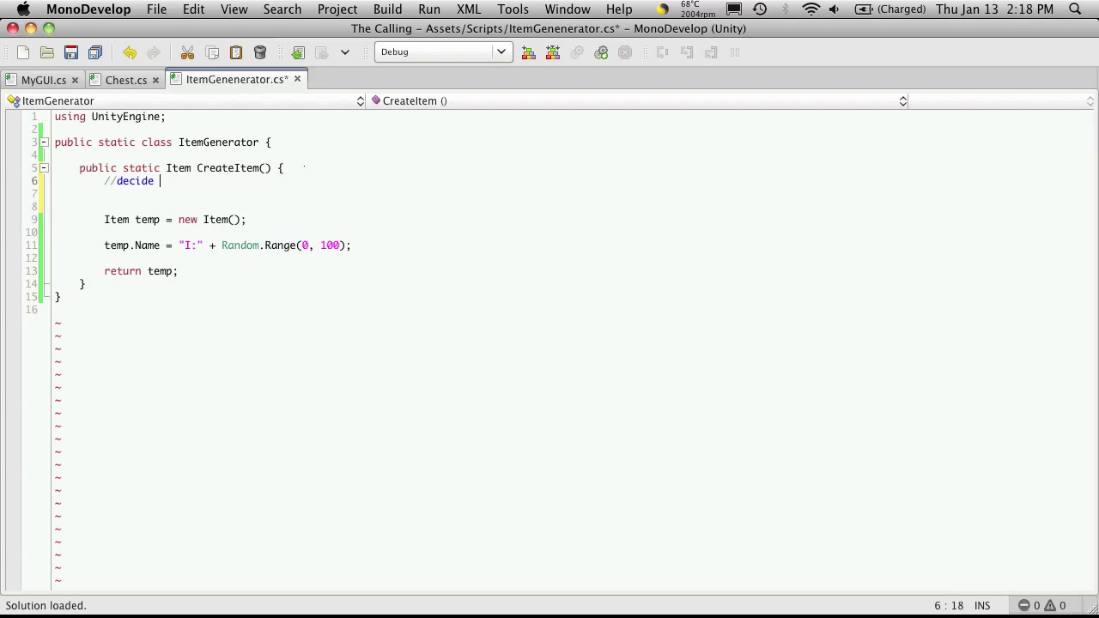
type("what type of item to make")
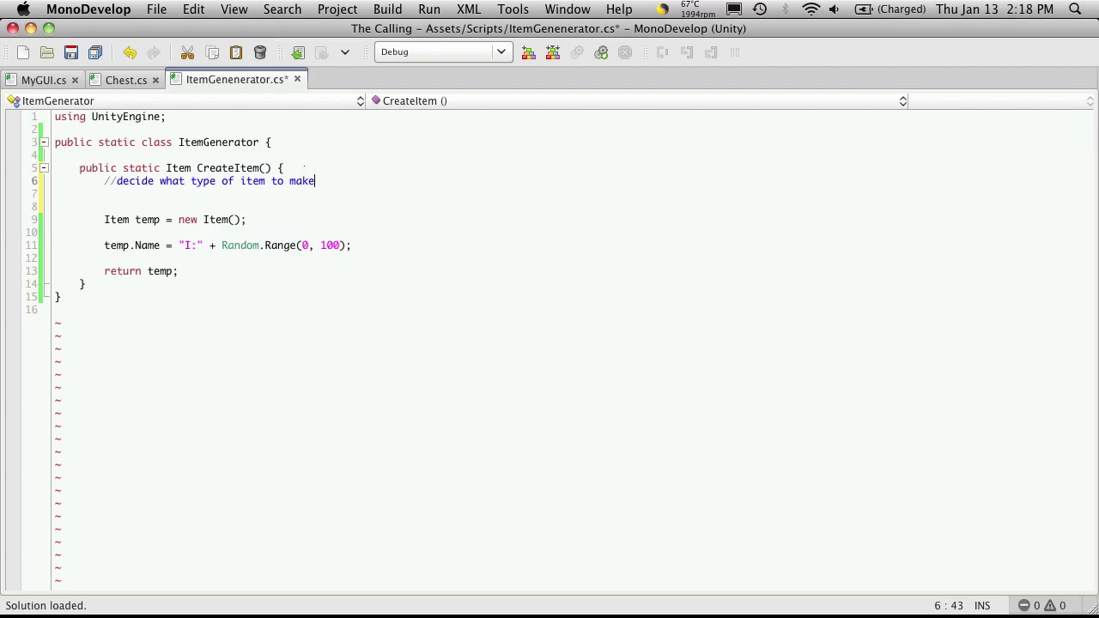
left_click(56, 167)
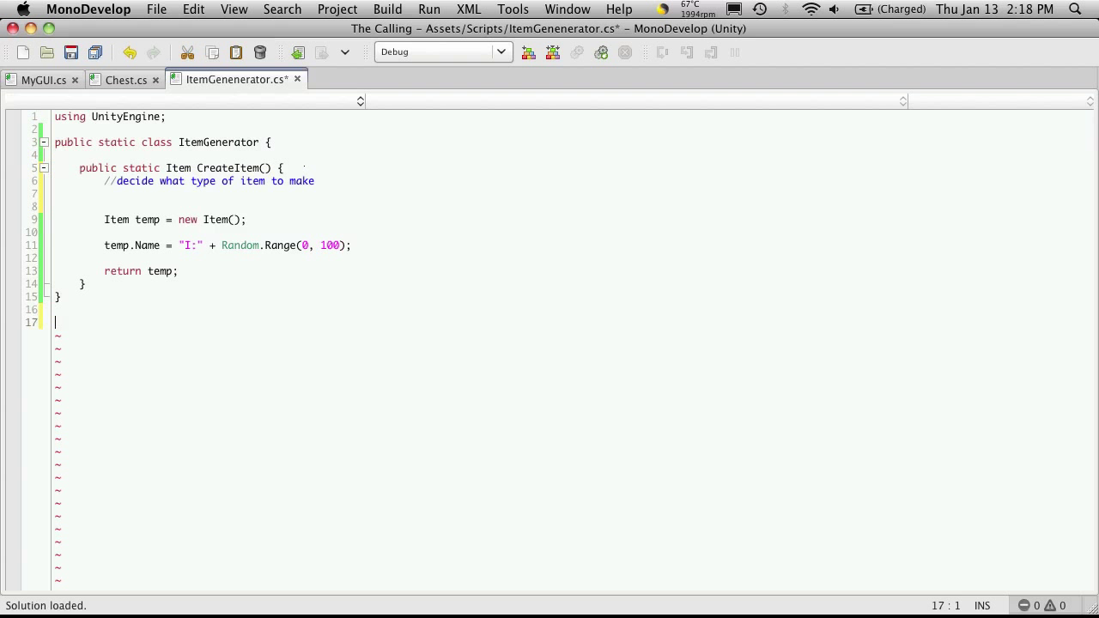
- Add a public enum ItemType with Armor, Weapon, Potion and Scroll after the class
type("public")
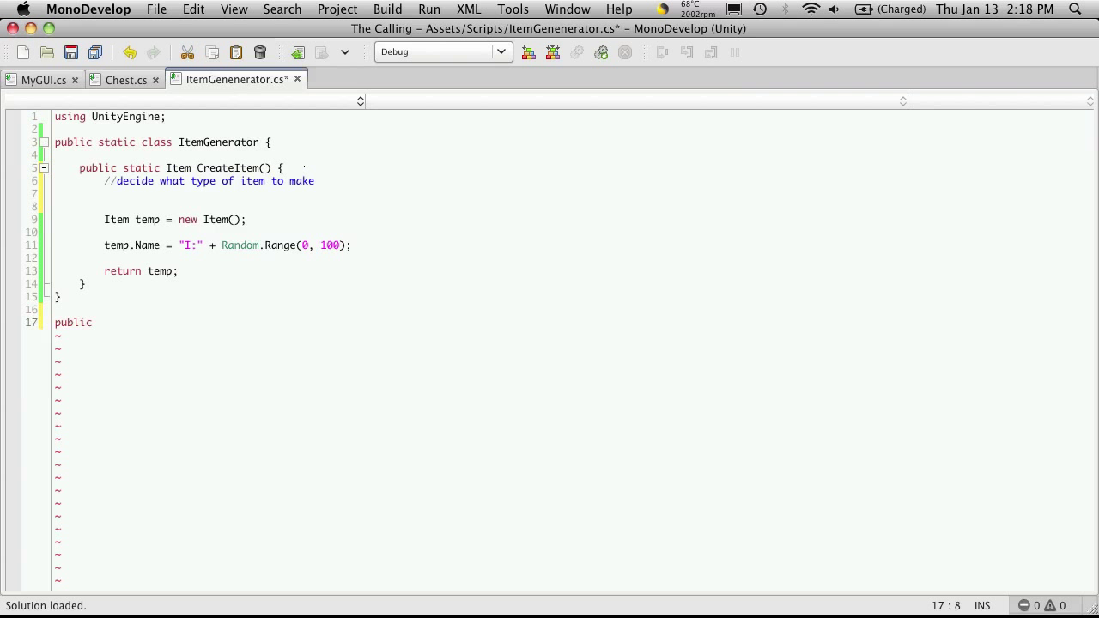
type("enum")
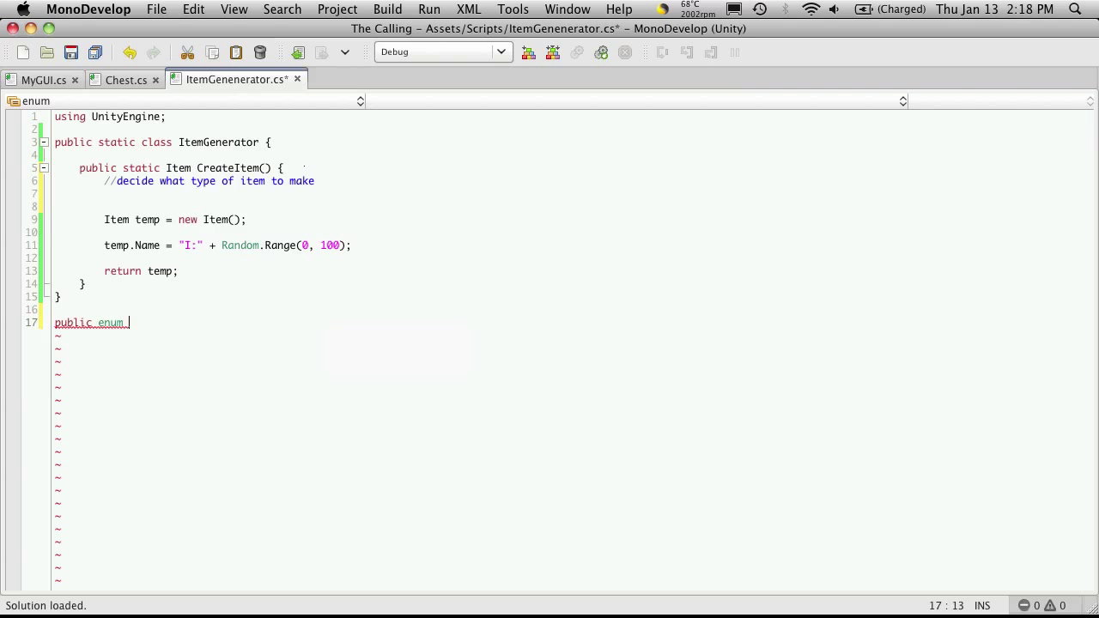
type("ItemT")
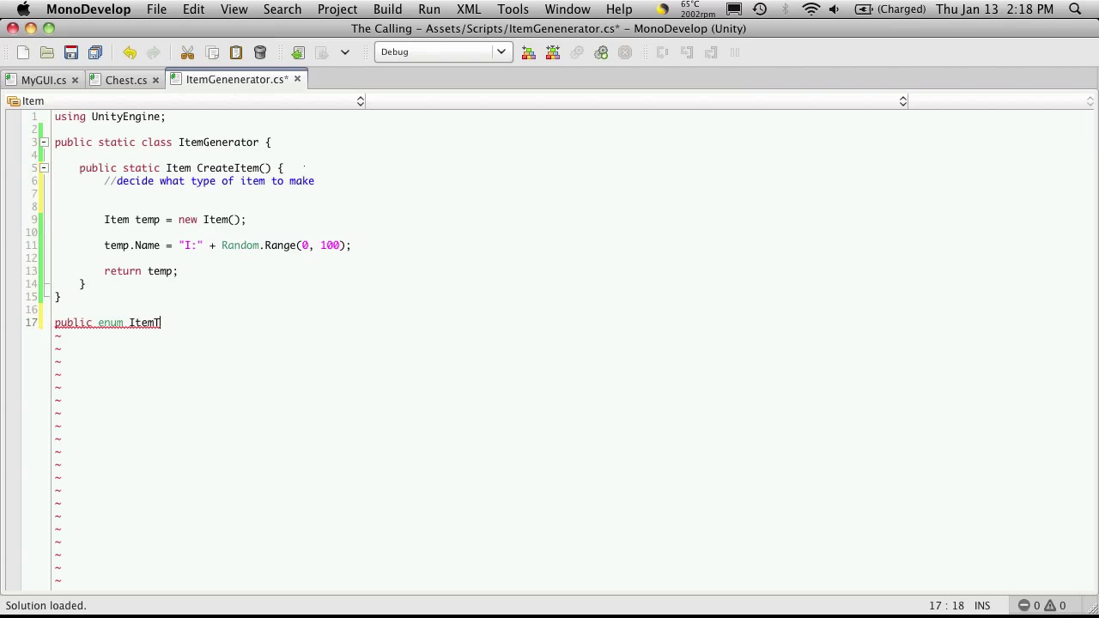
type("ypes")
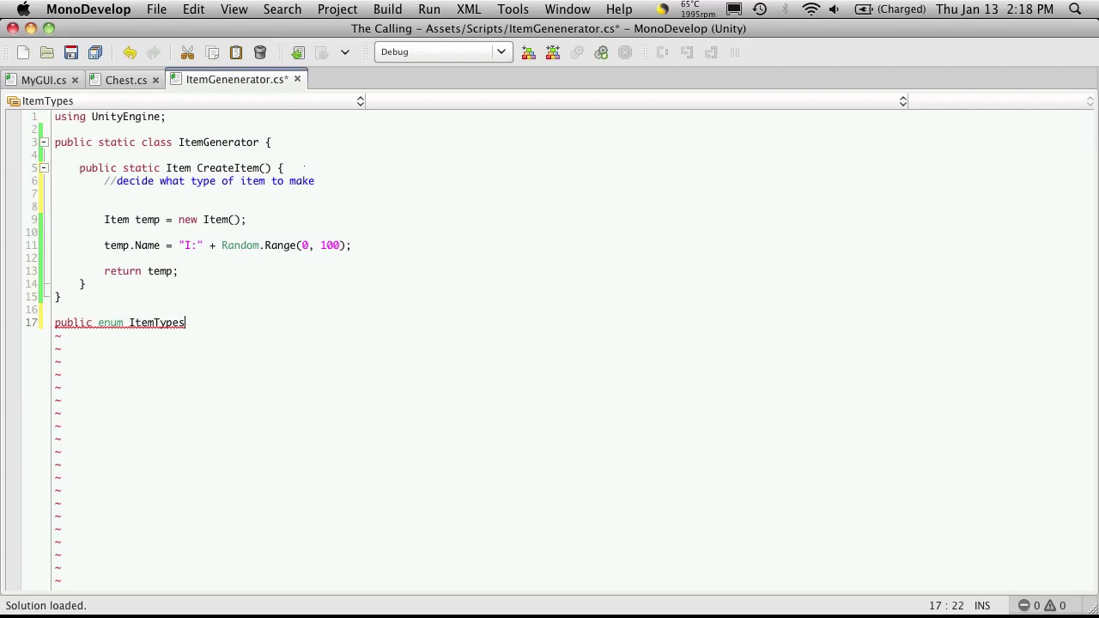
key("Backspace")
type(" {")
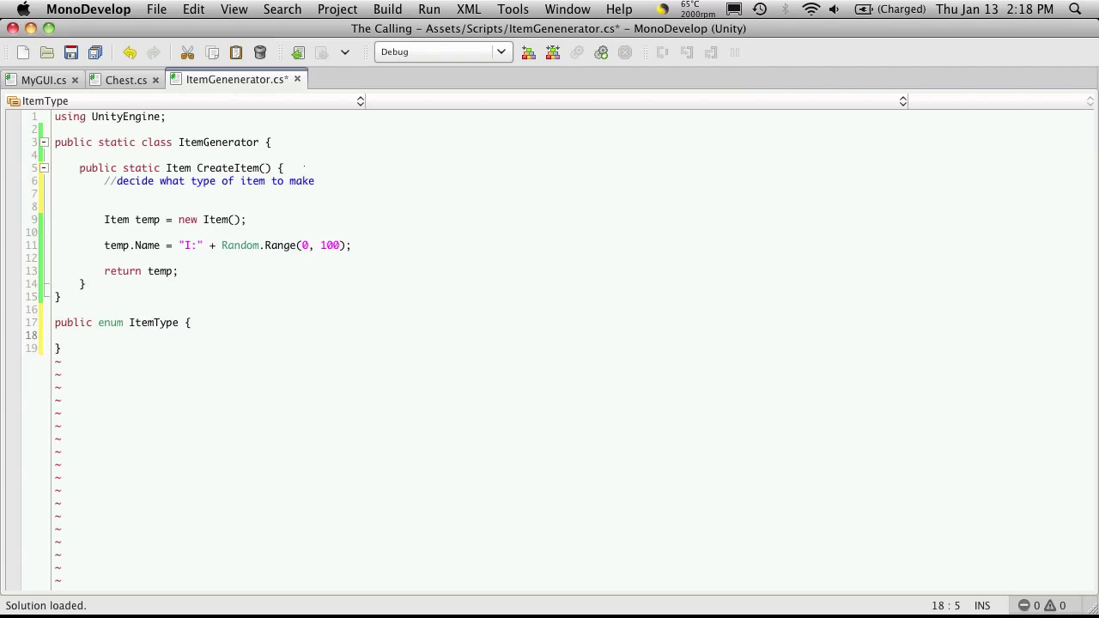
left_click(80, 335)
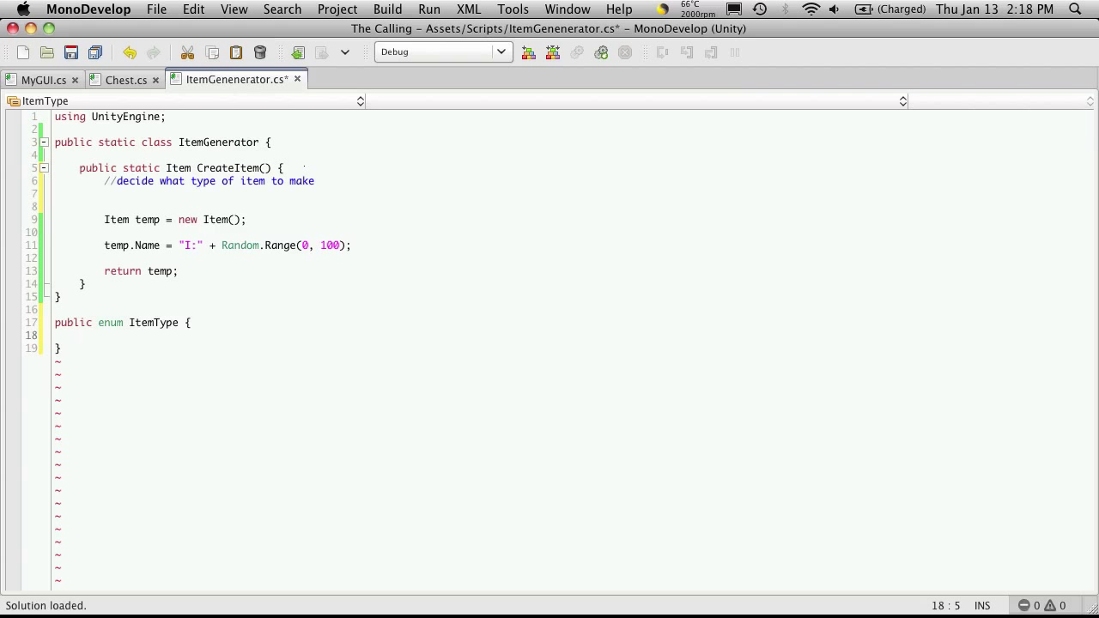
type("Armor,")
type("Weapo")
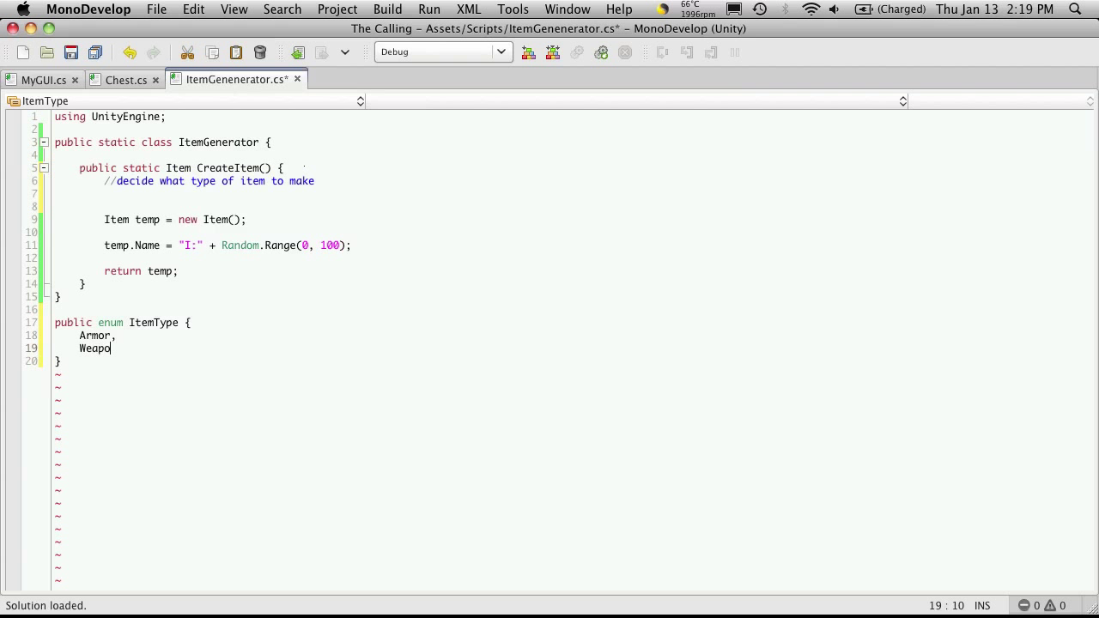
type("n,")
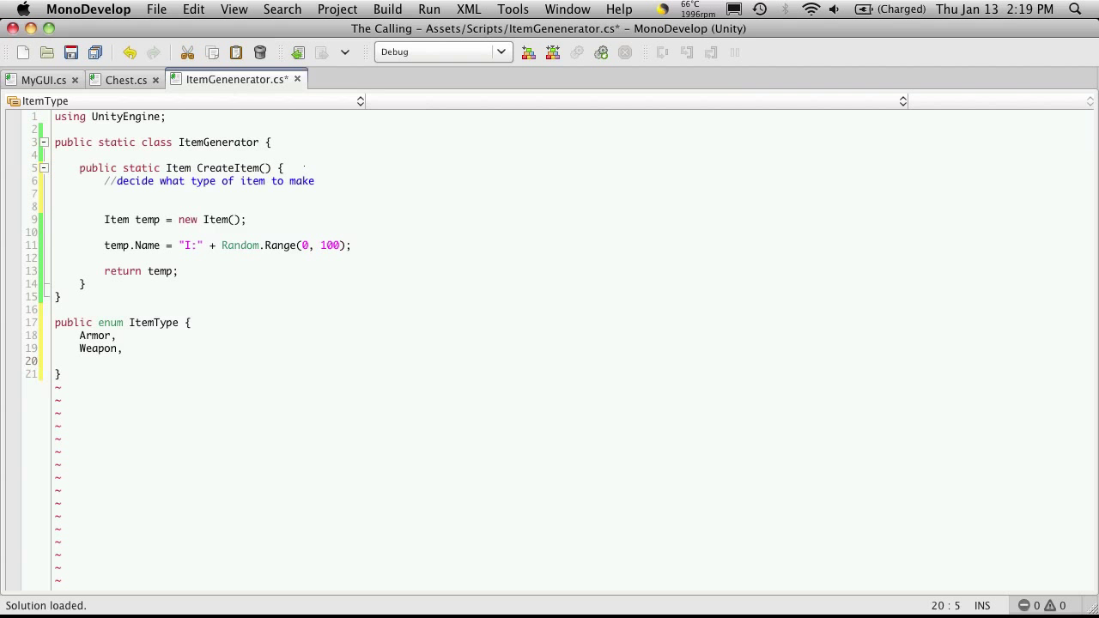
type("Potion,")
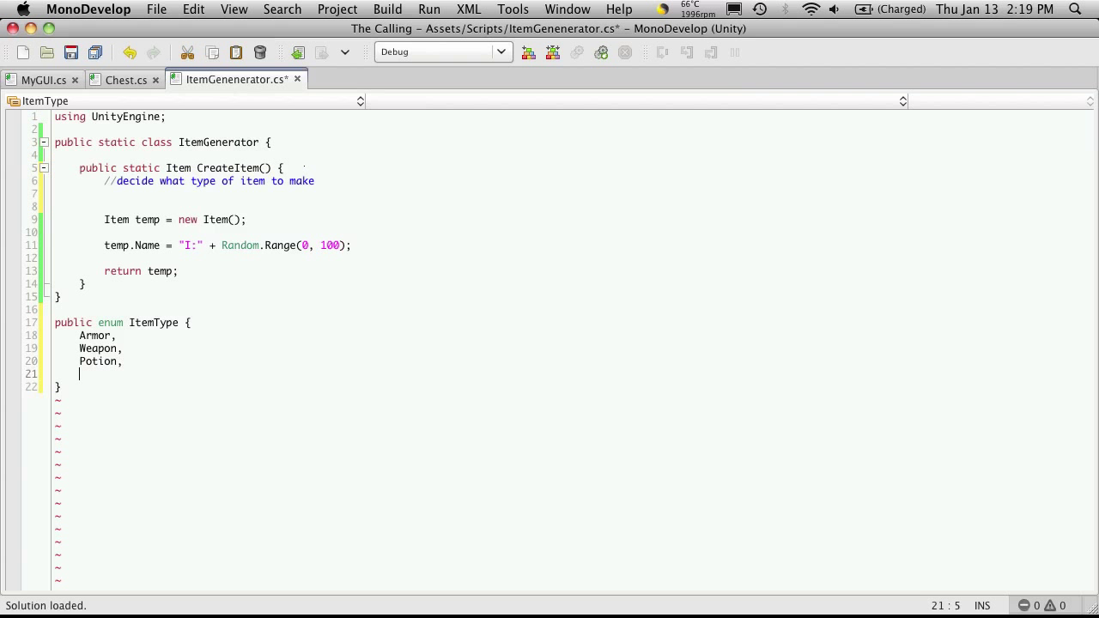
type("Scroll")
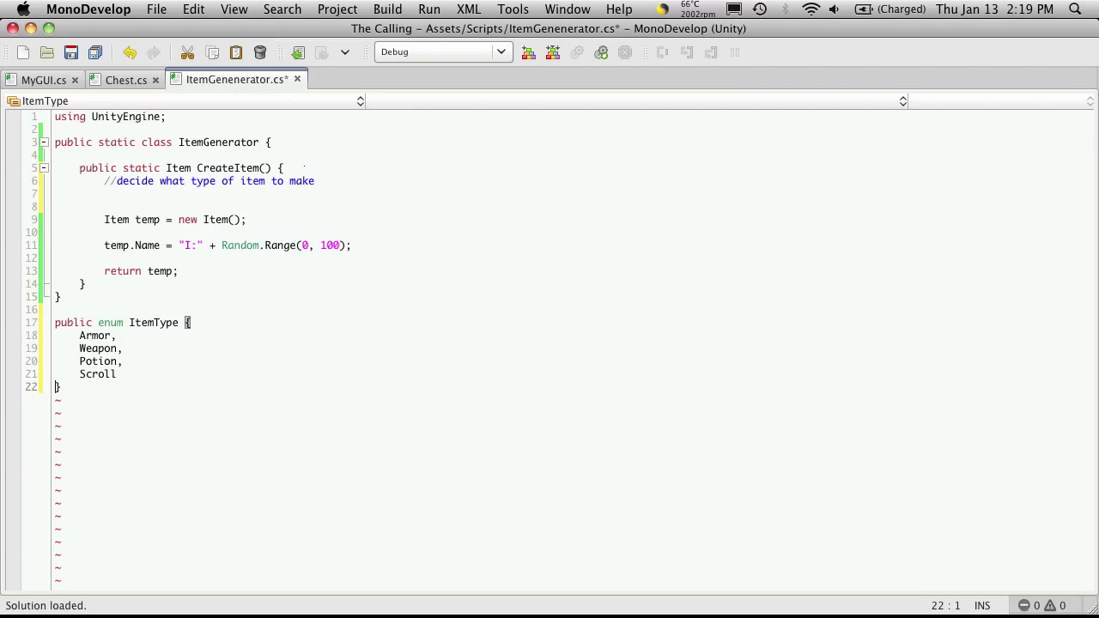
key("Right")
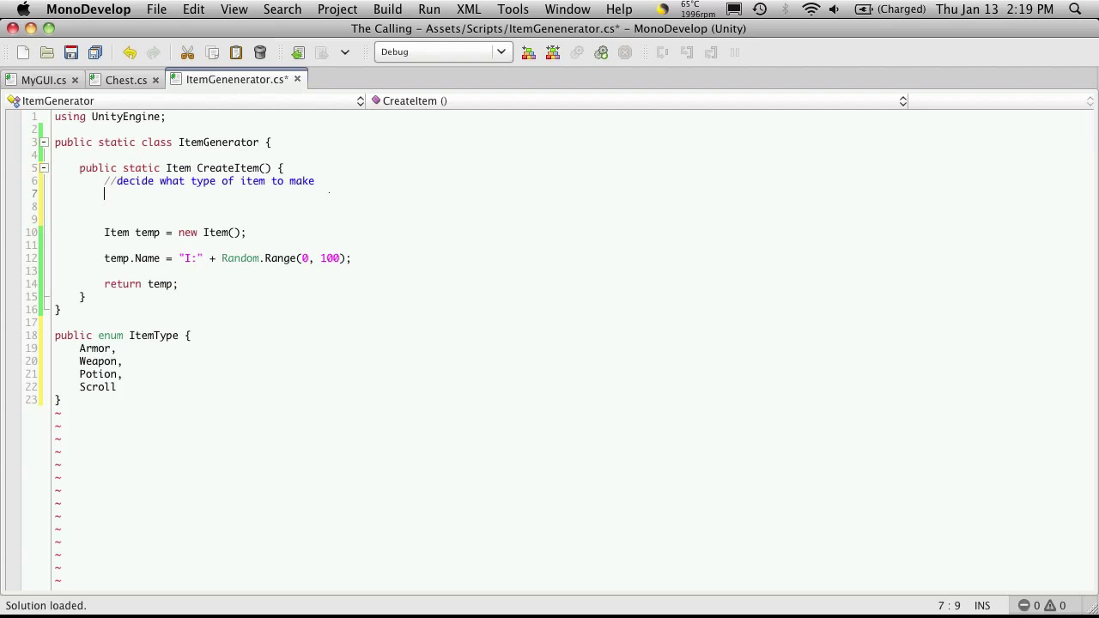
- Add outline comments for calling the method to create the base item type and returning it
type("/cas")
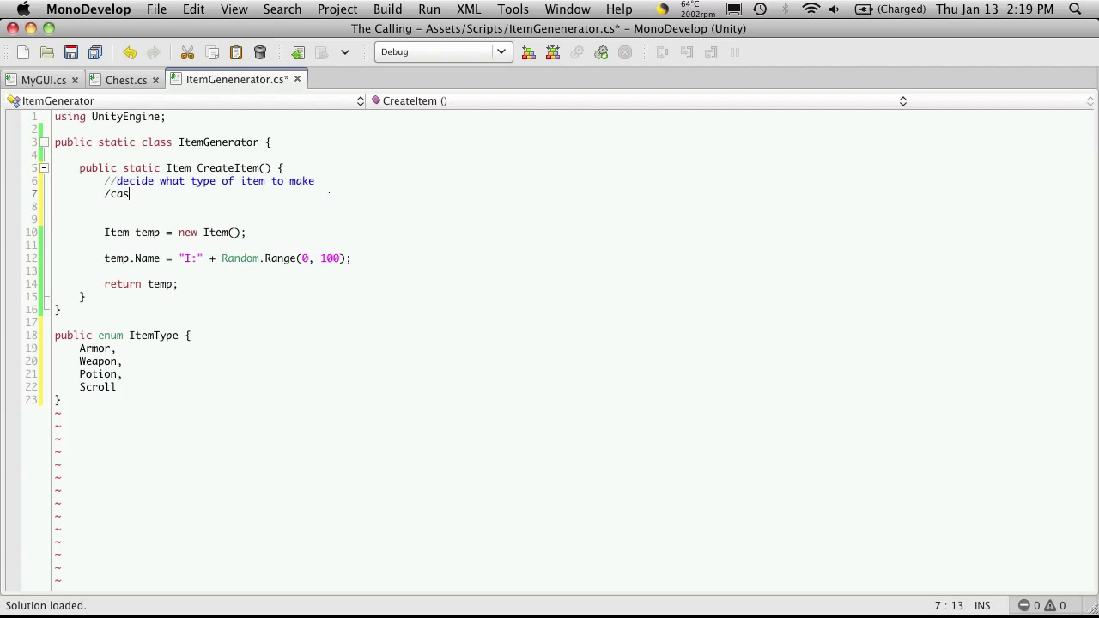
type("/call the method to")
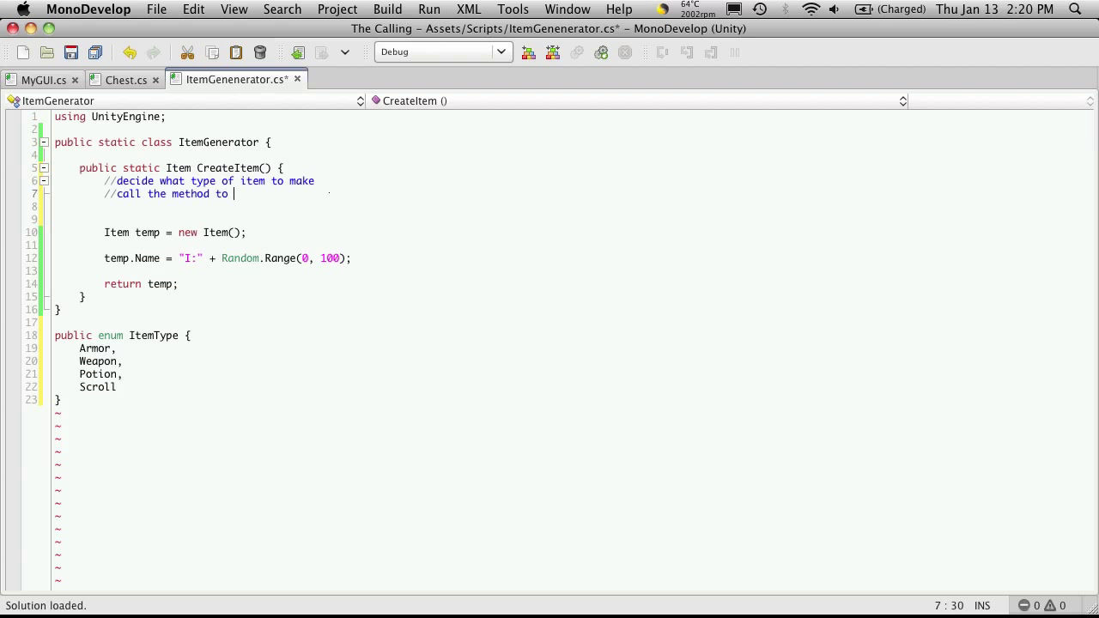
type("create th")
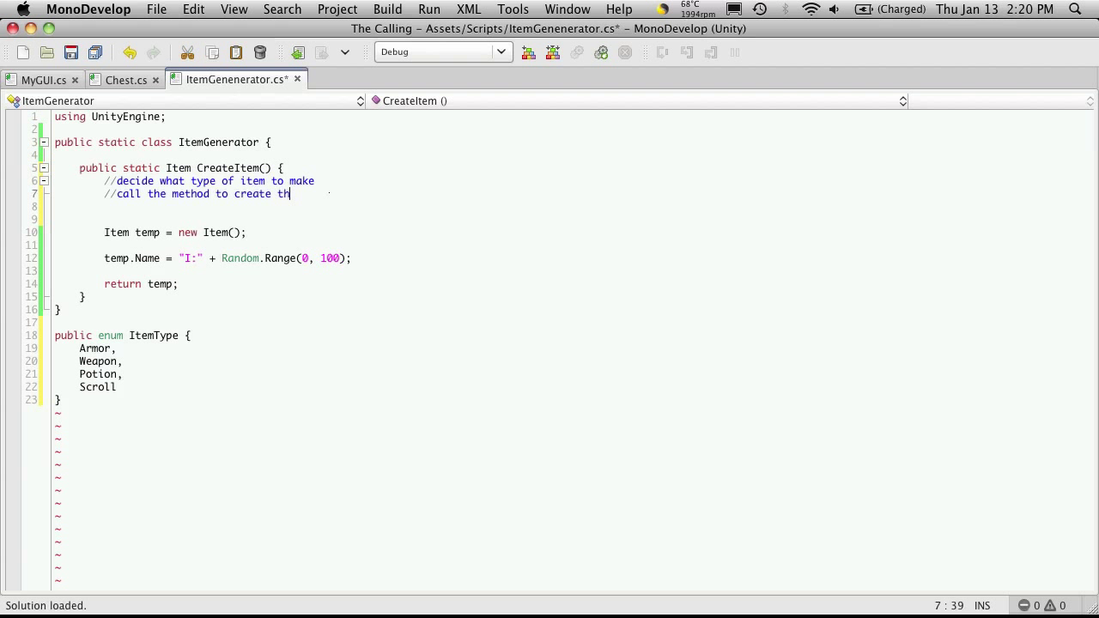
type("at base item type")
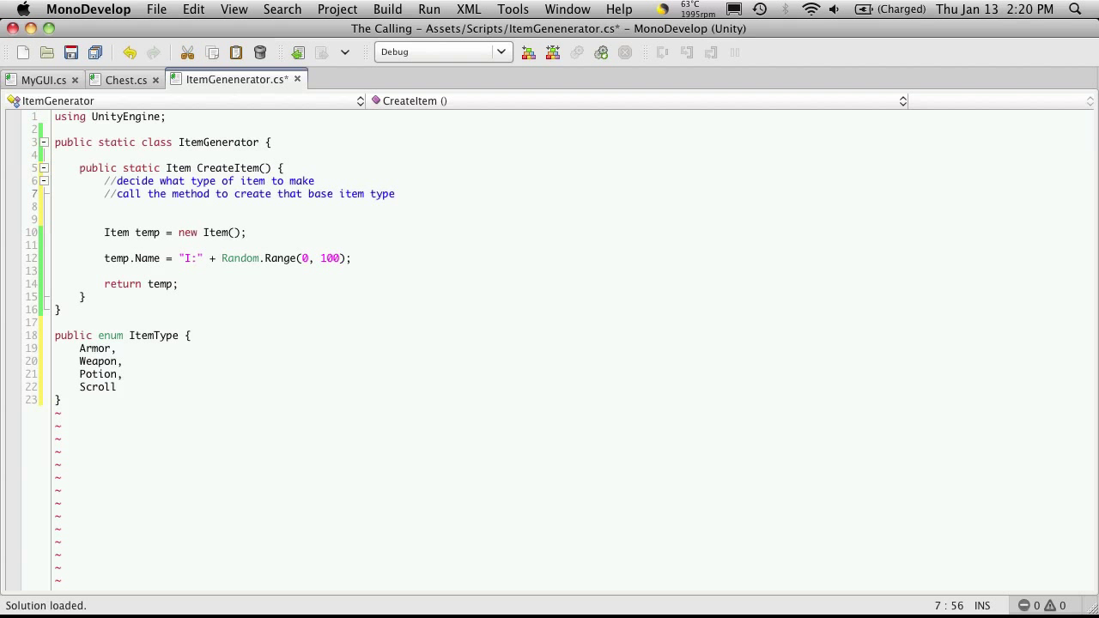
type("//return the new Item")
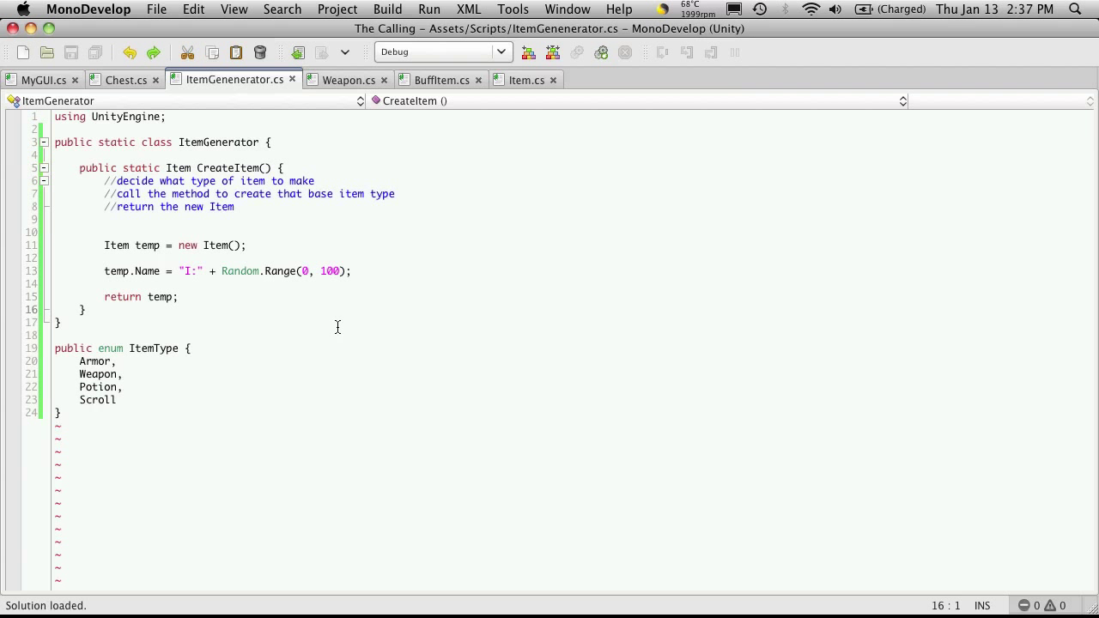
- Insert a '//fill' values comment beneath the second outline comment
left_click(422, 194)
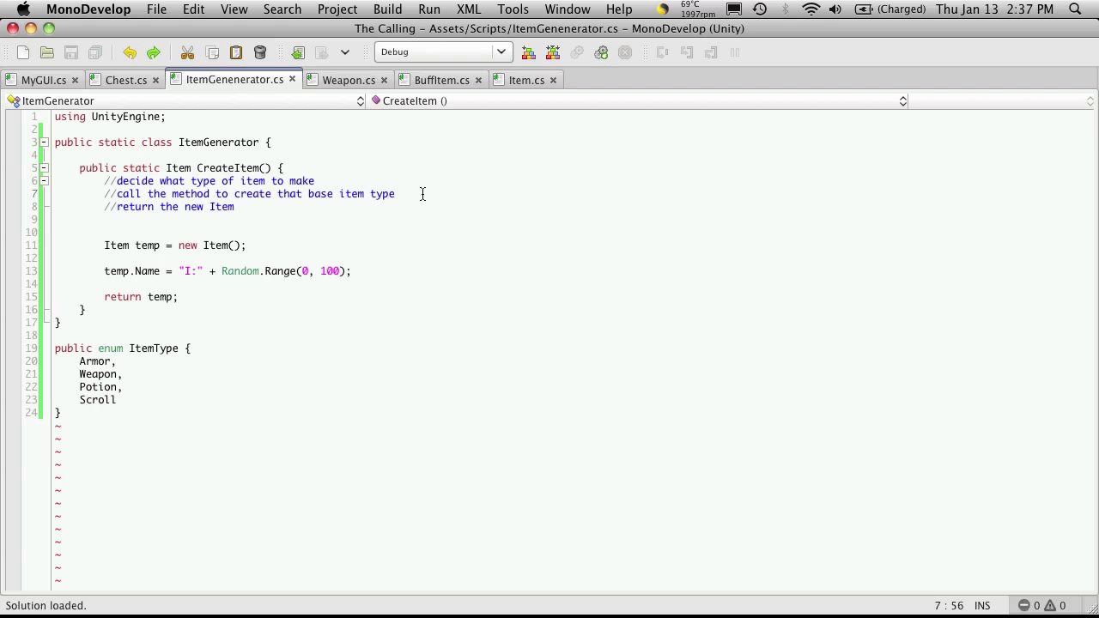
key("Return")
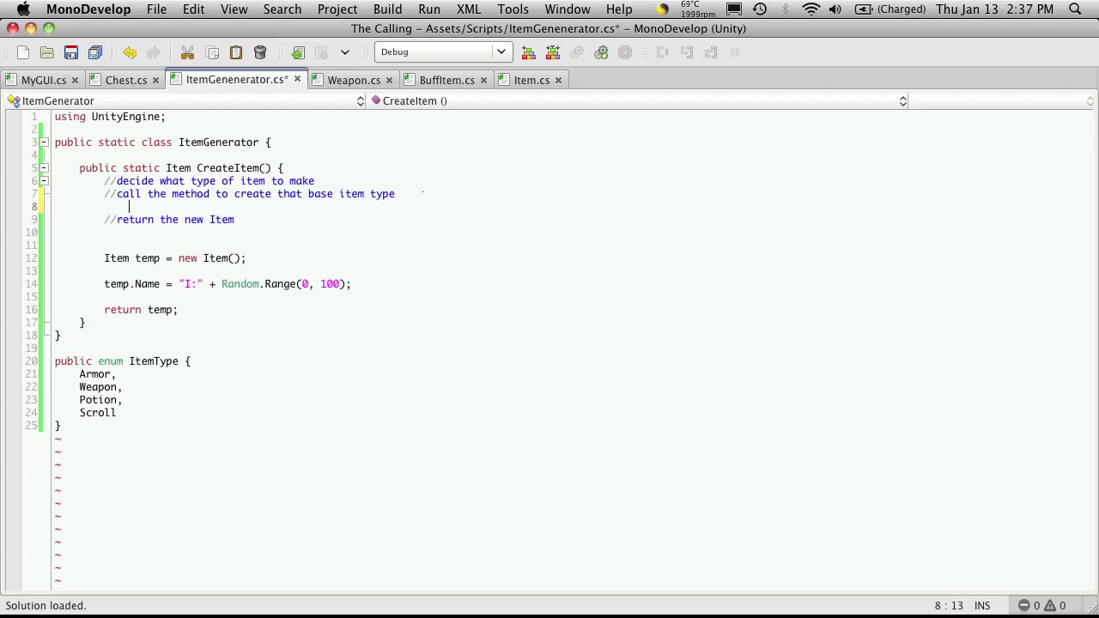
type("//")
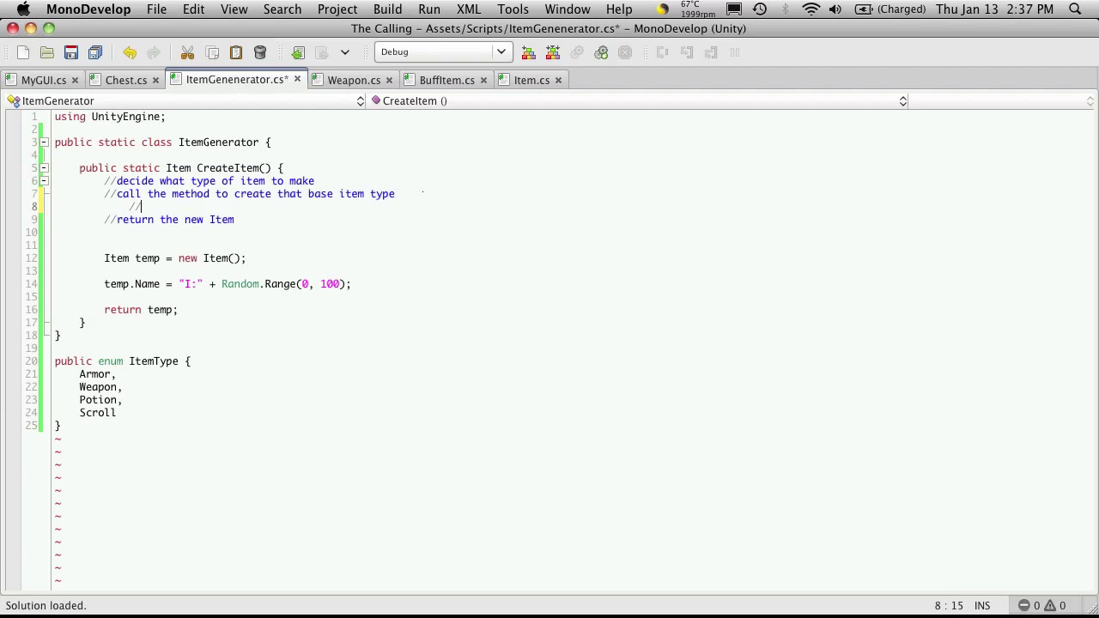
type("fill in all of the values for that item type")
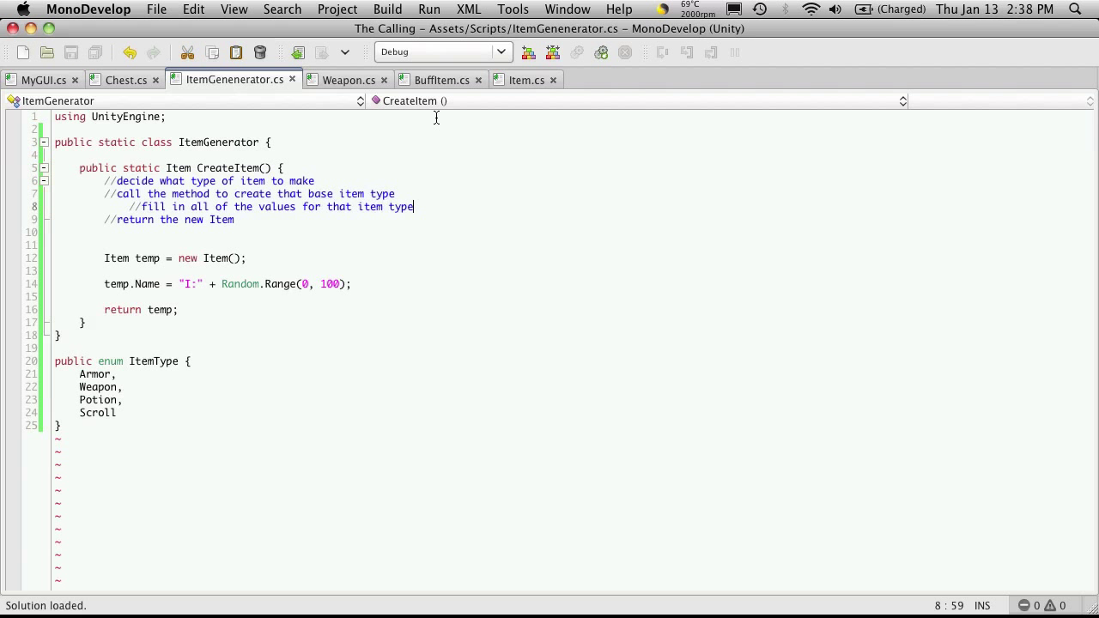
left_click(347, 79)
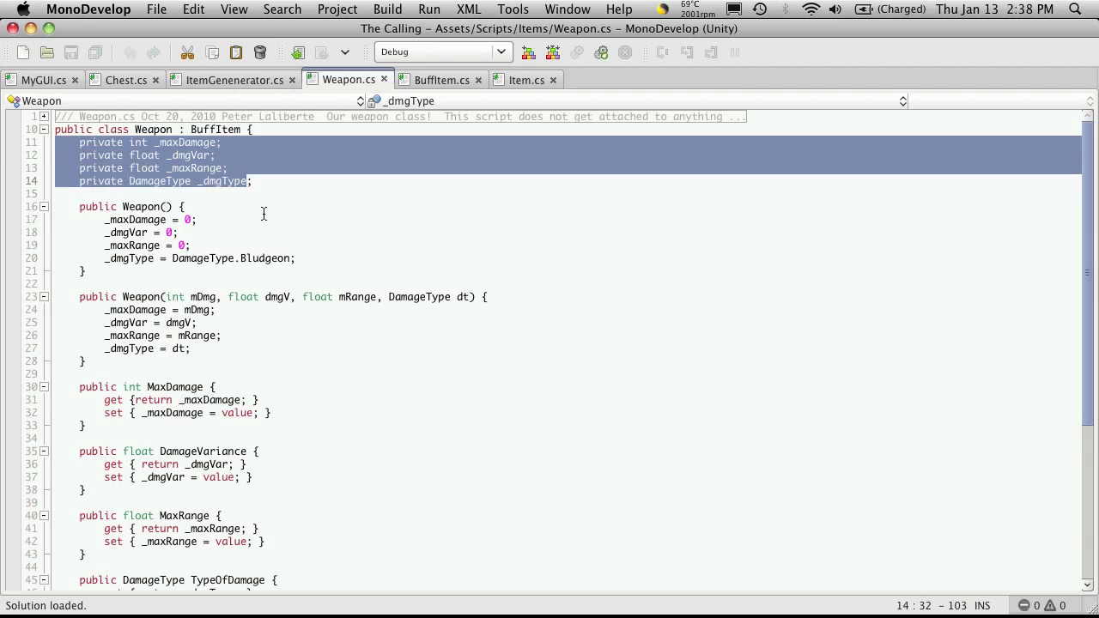
mouse_move(226, 182)
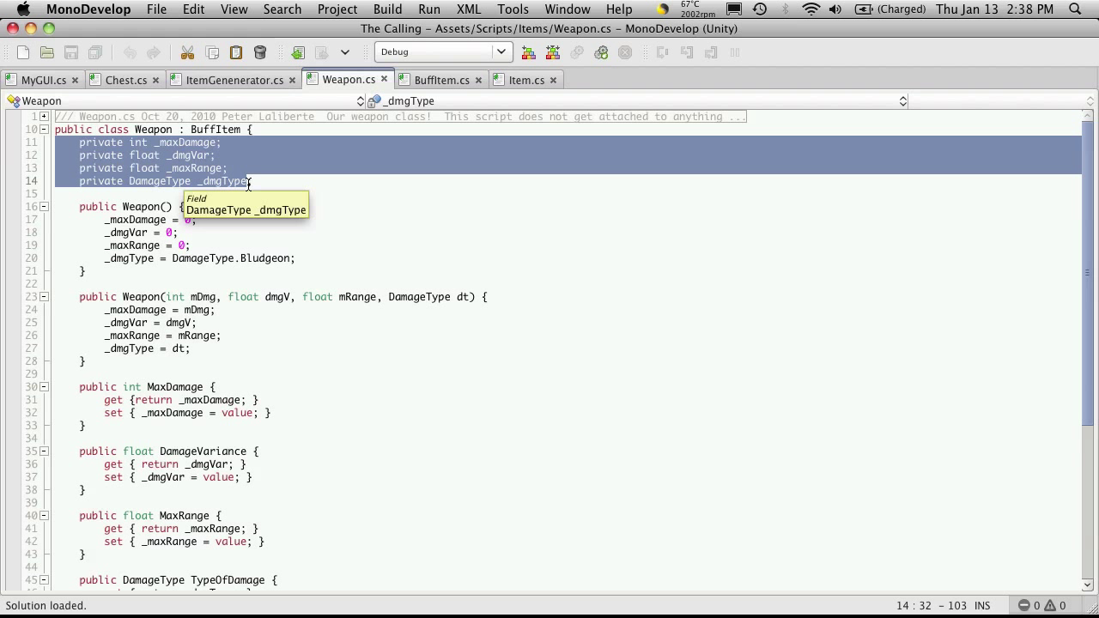
mouse_move(281, 206)
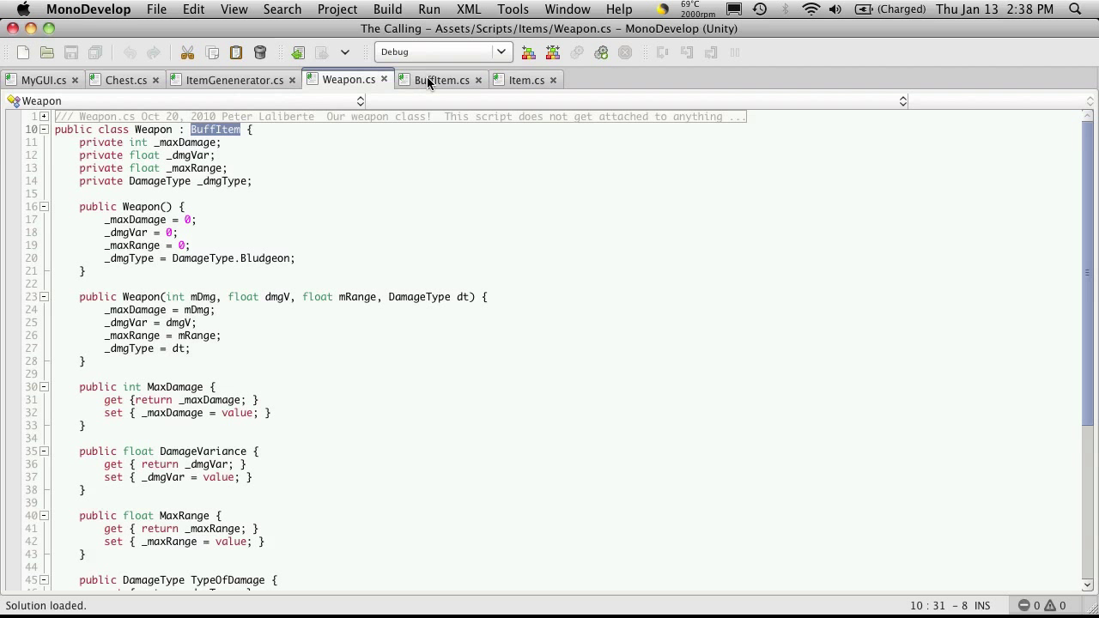
left_click(443, 79)
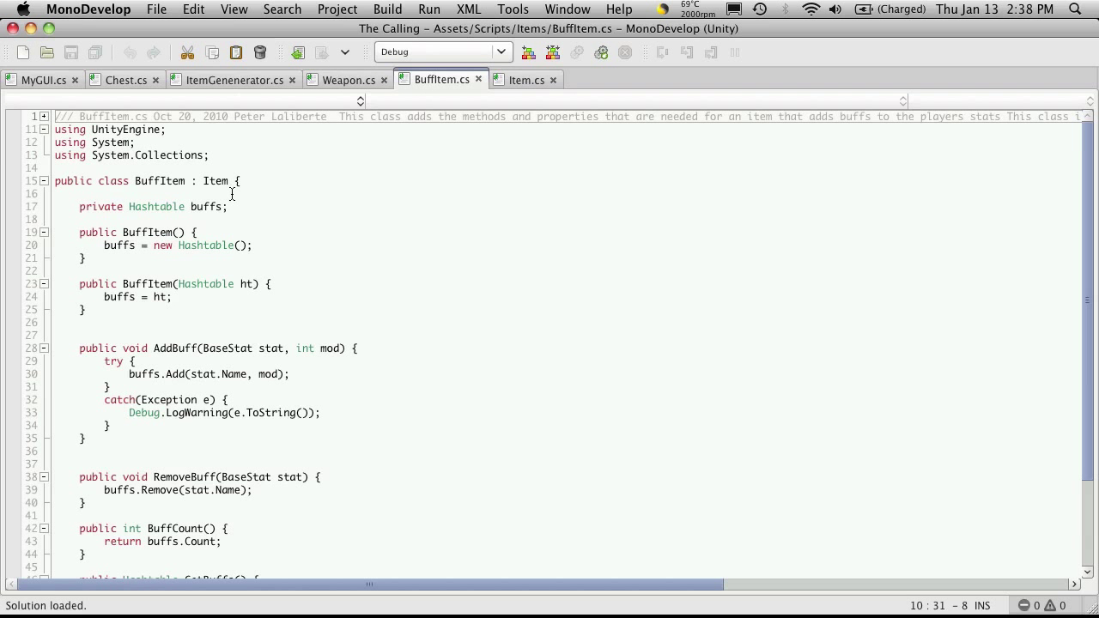
mouse_move(166, 195)
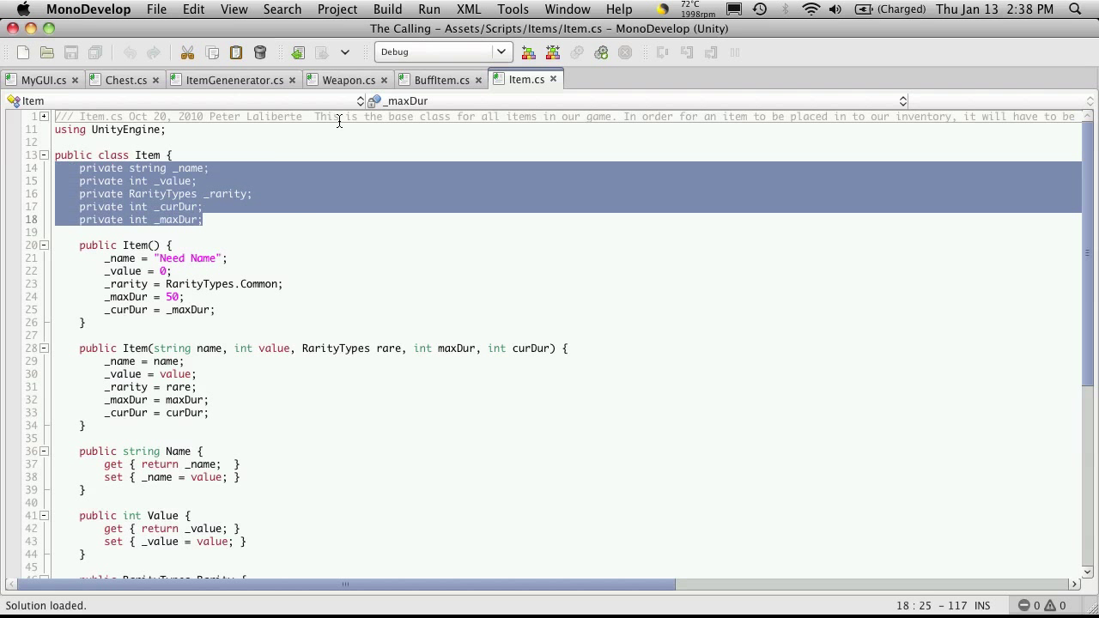
left_click(348, 79)
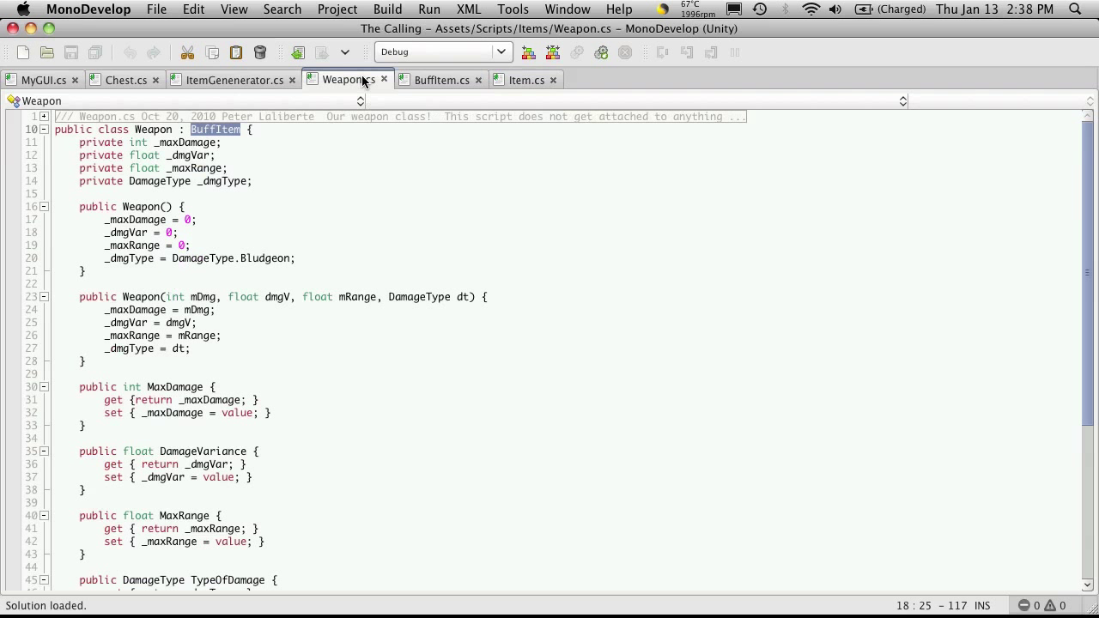
left_click(232, 80)
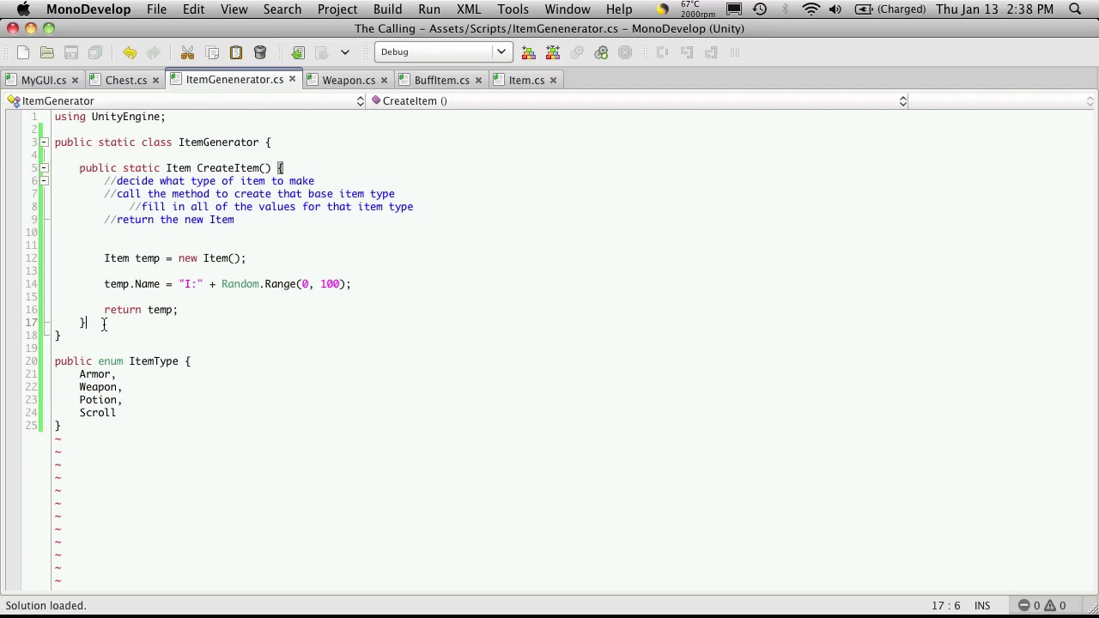
- Declare a 'public static Weapon CreateWeapon()' method below CreateItem
type("public")
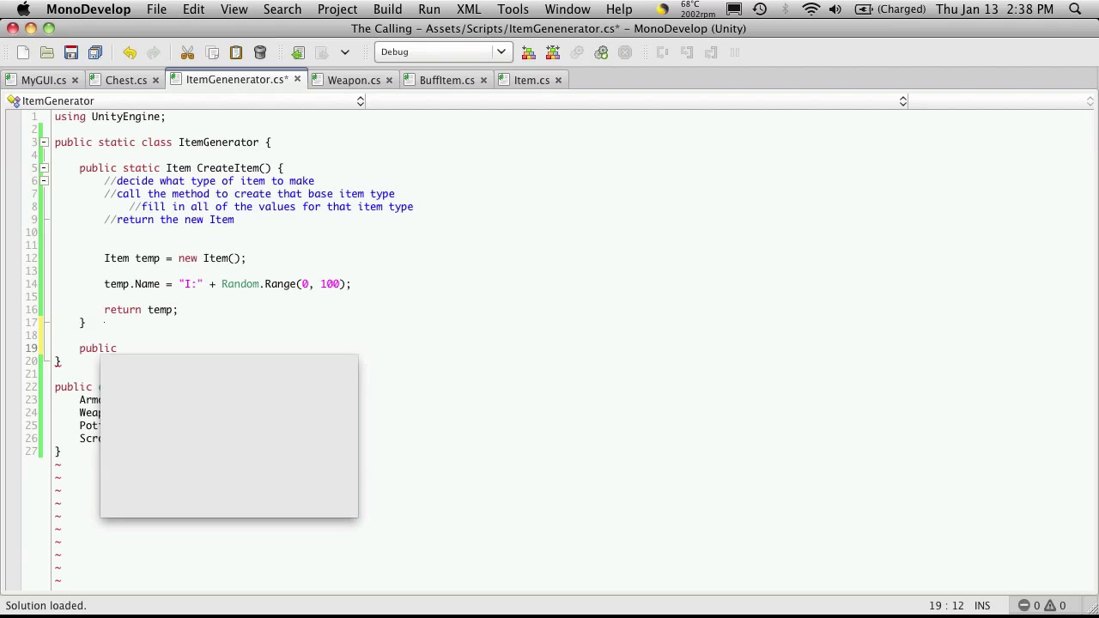
type("static")
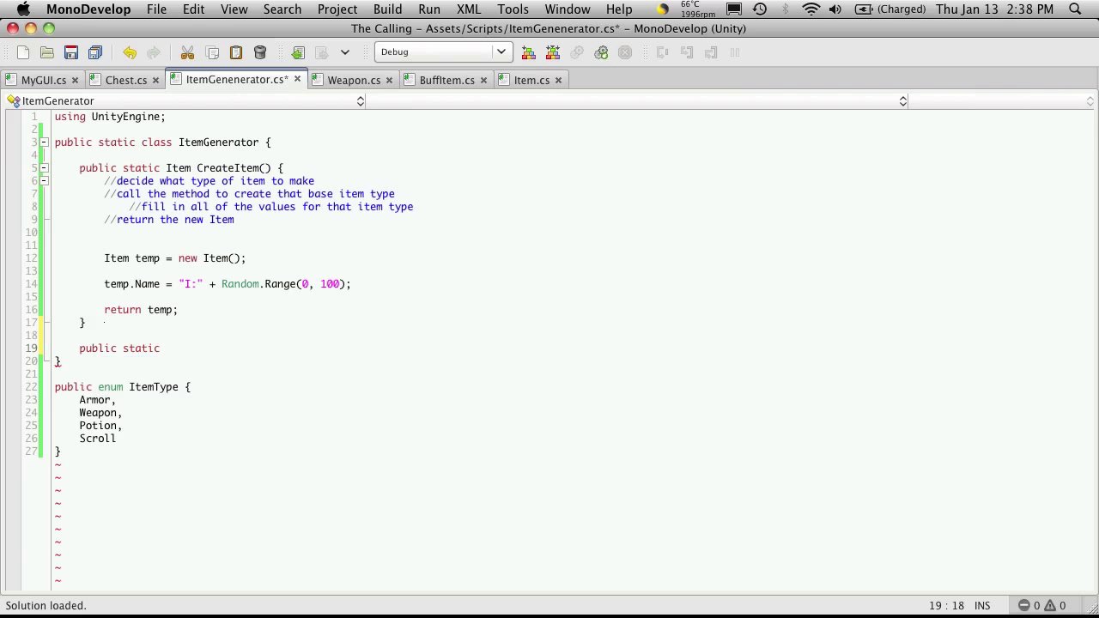
type("Weapon")
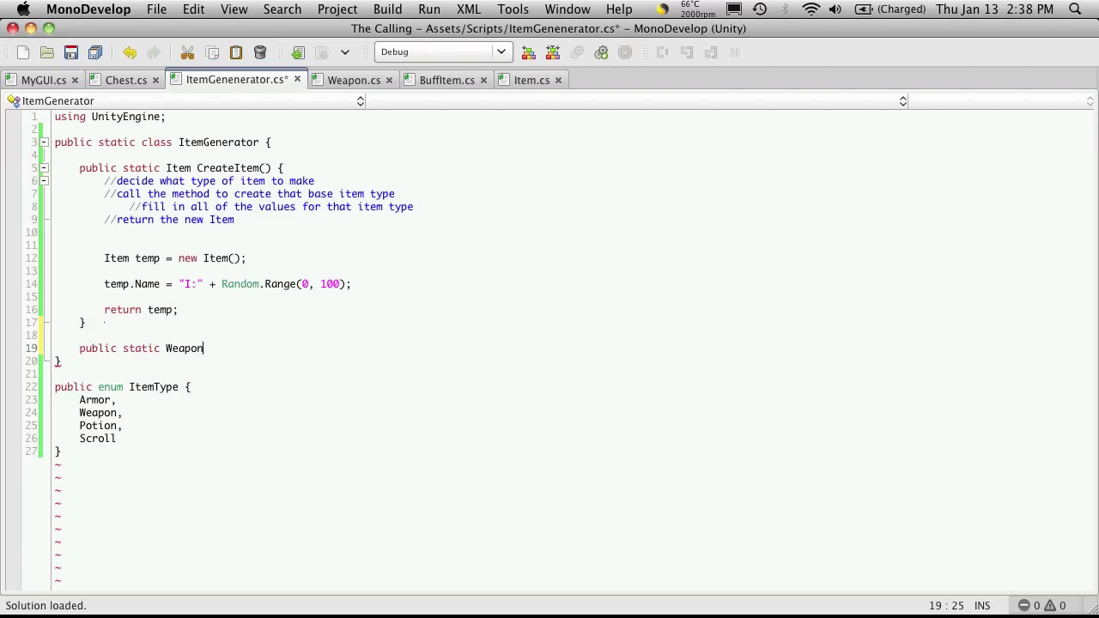
type("Create")
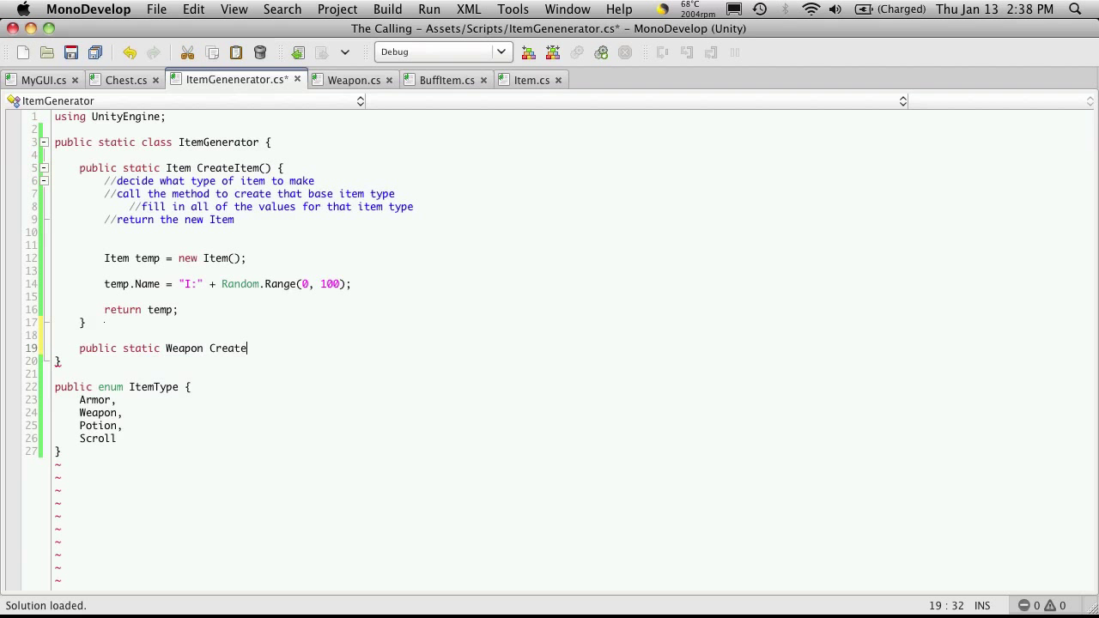
type("Weapo")
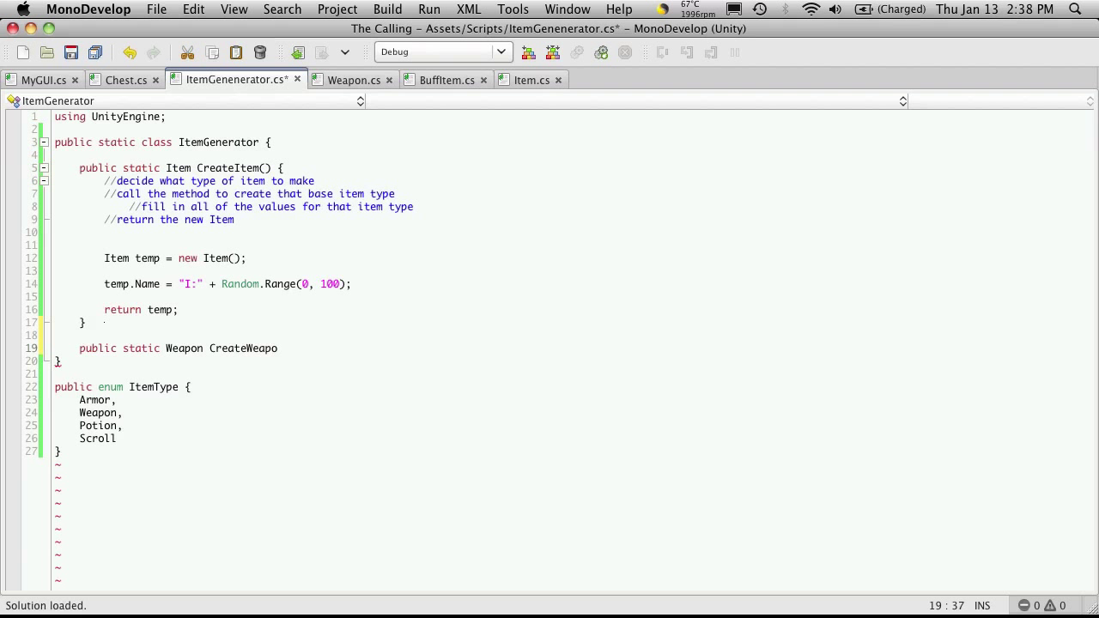
type("n()")
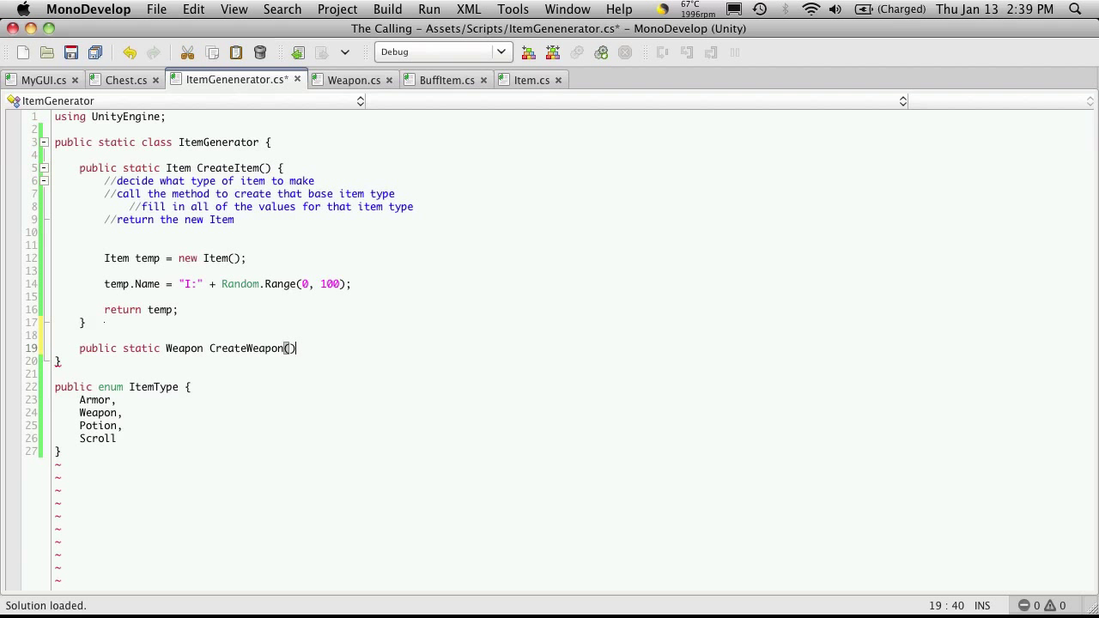
type("{")
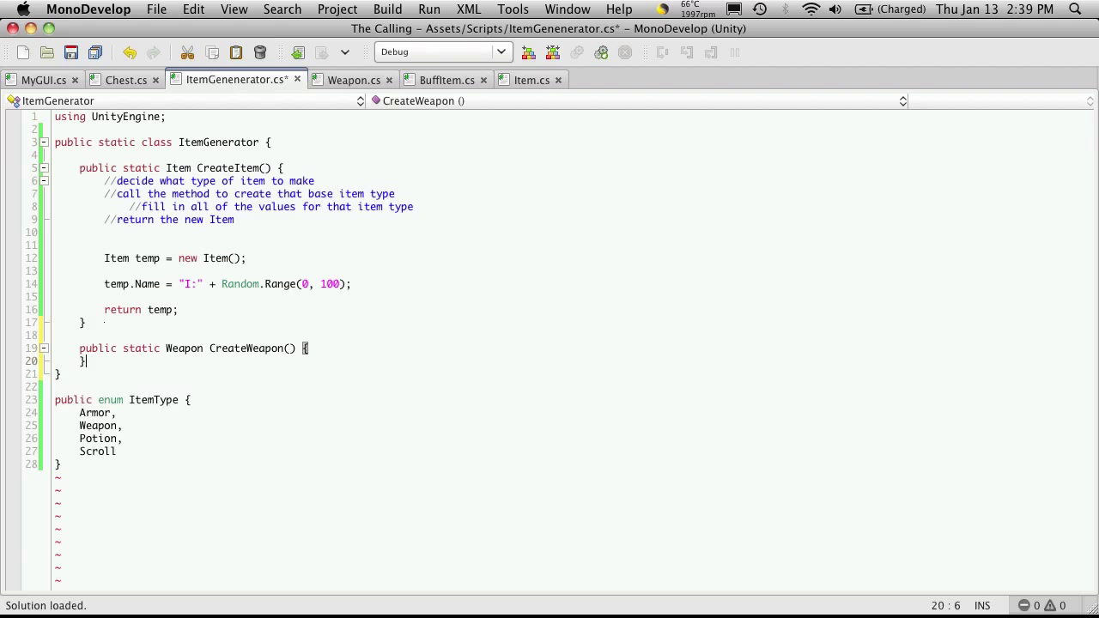
key("return")
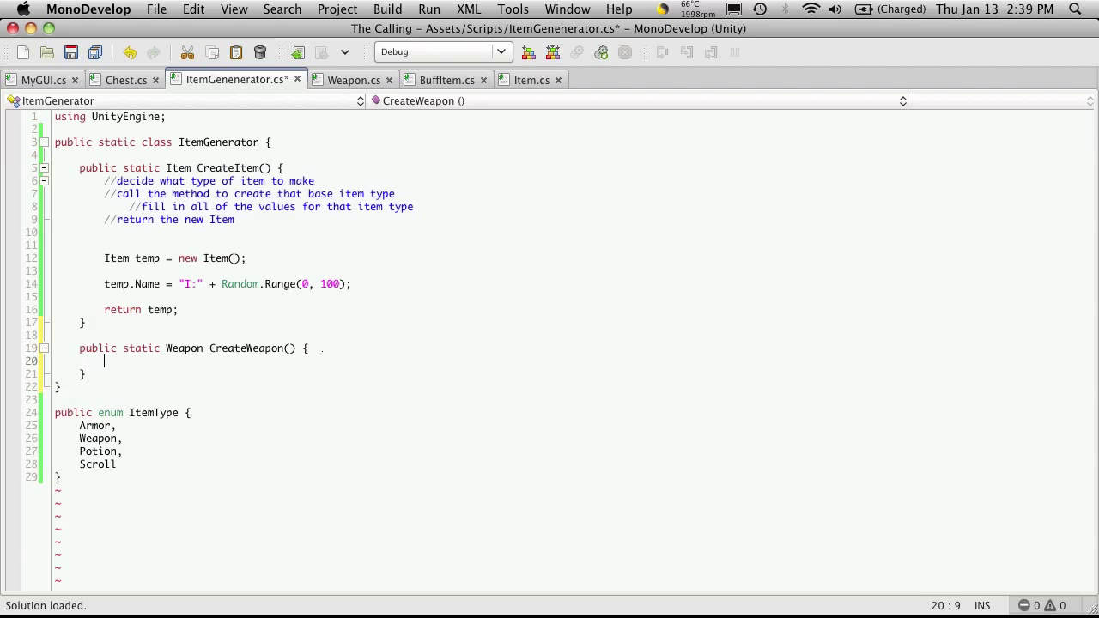
- In CreateWeapon, create 'Weapon temp = new Weapon();' and begin the return statement
type("Weapon")
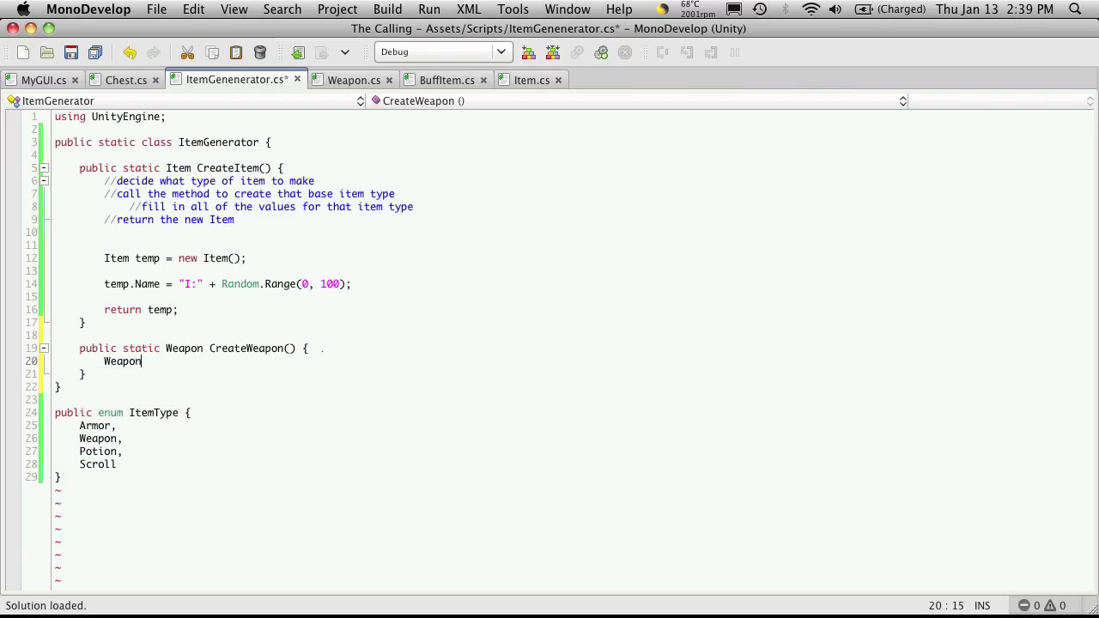
type("temp = new")
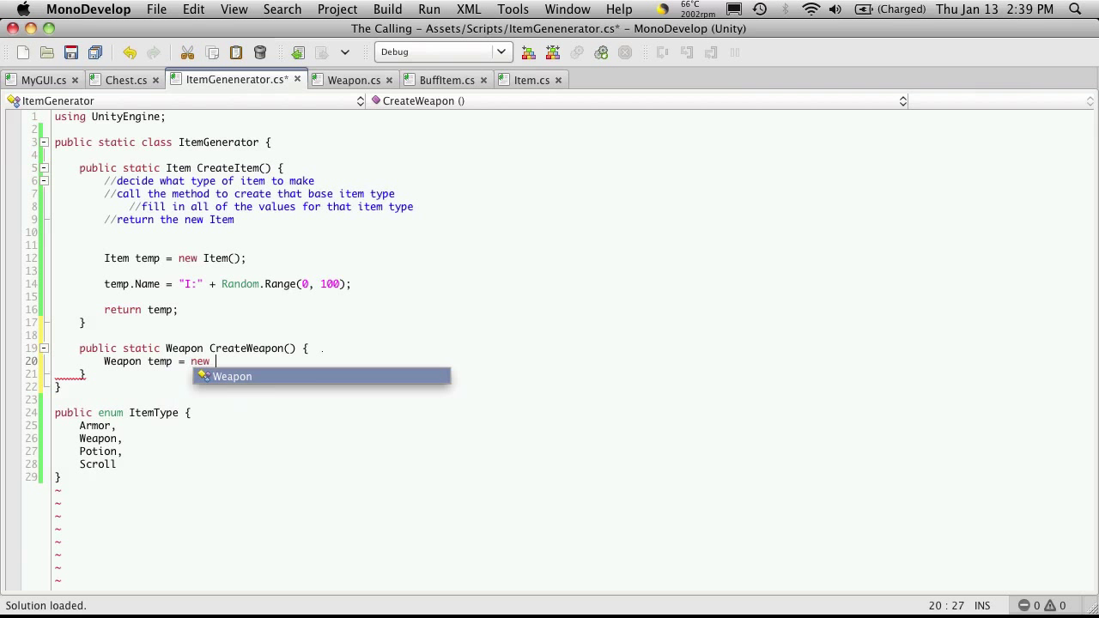
type("Weapon();")
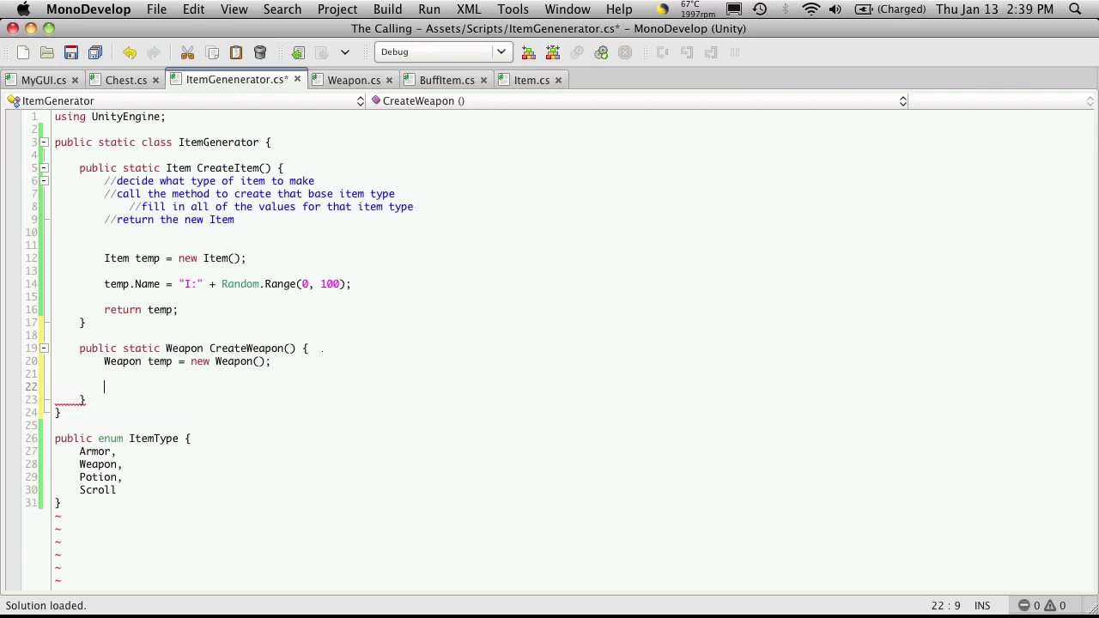
type("return Weapon;")
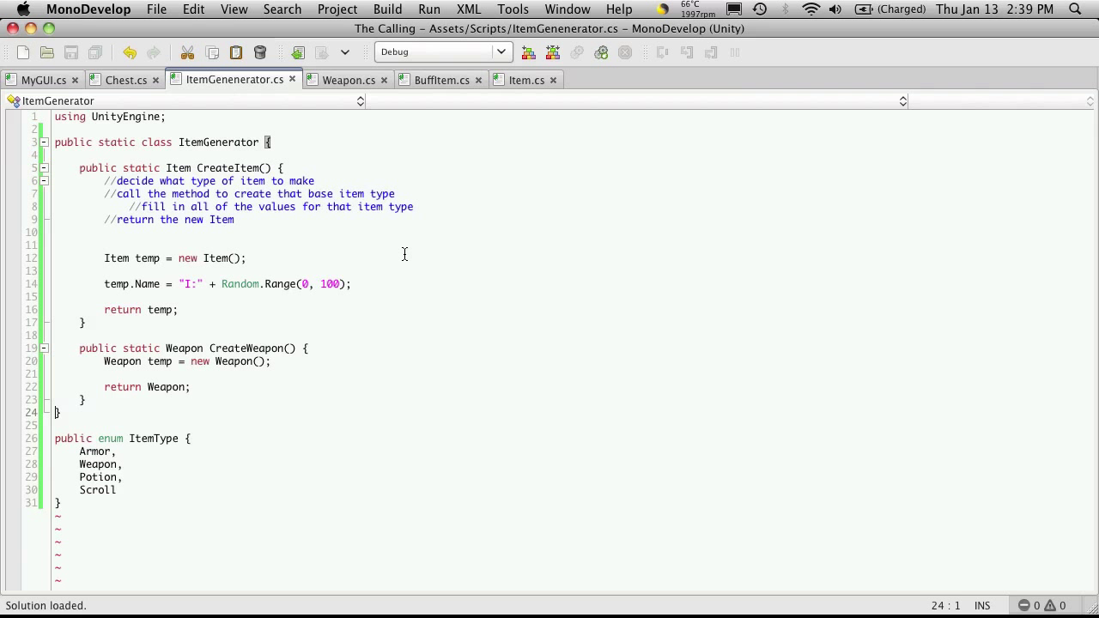
mouse_move(393, 184)
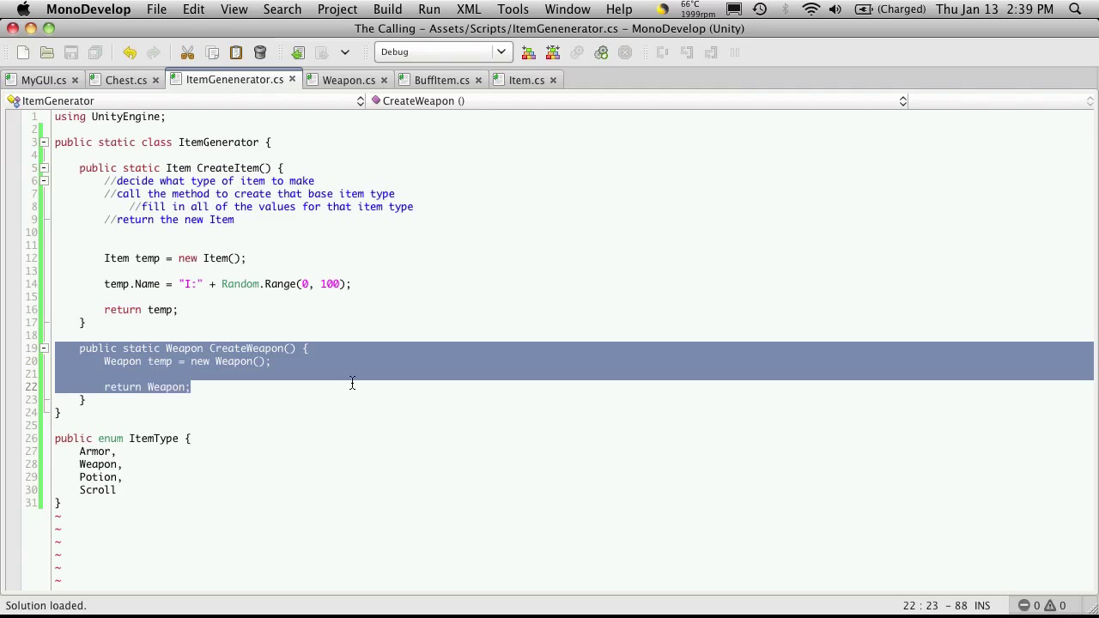
mouse_move(234, 400)
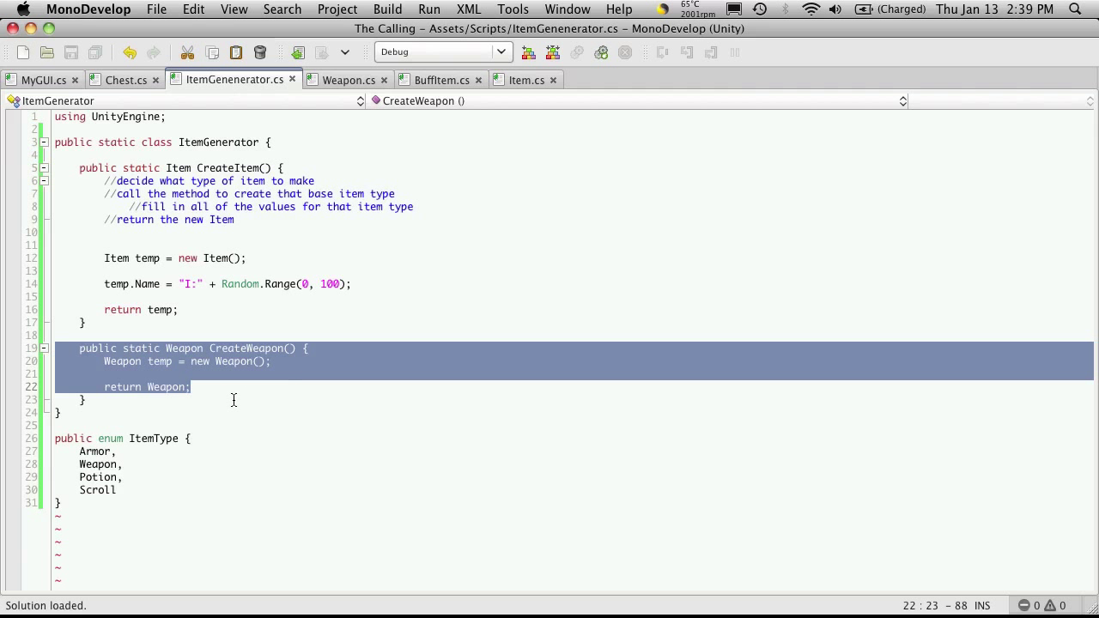
mouse_move(175, 329)
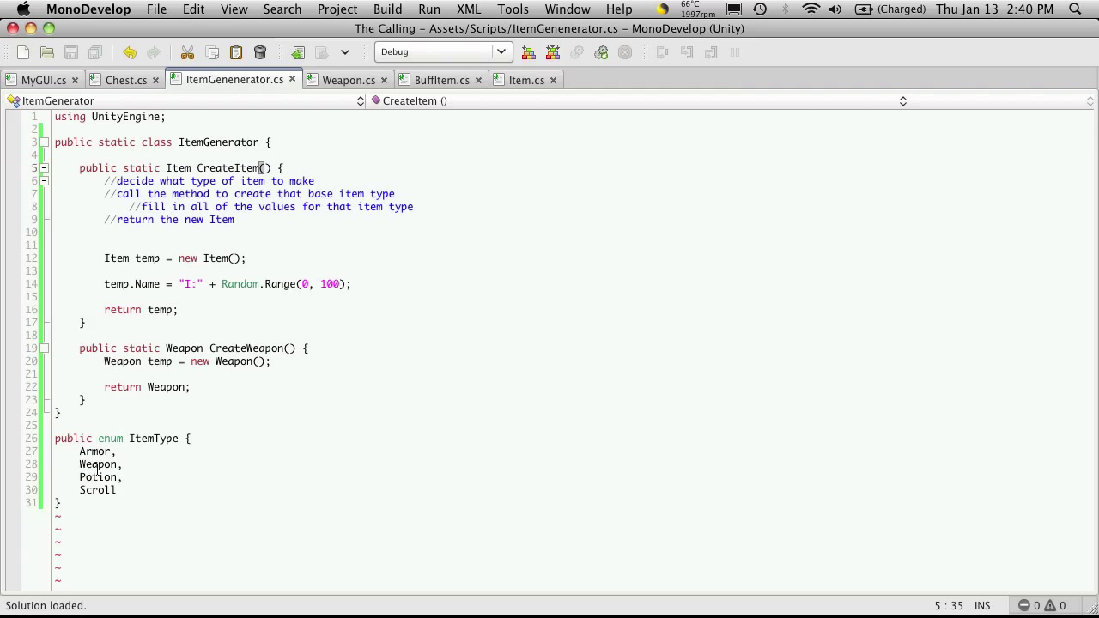
mouse_move(238, 323)
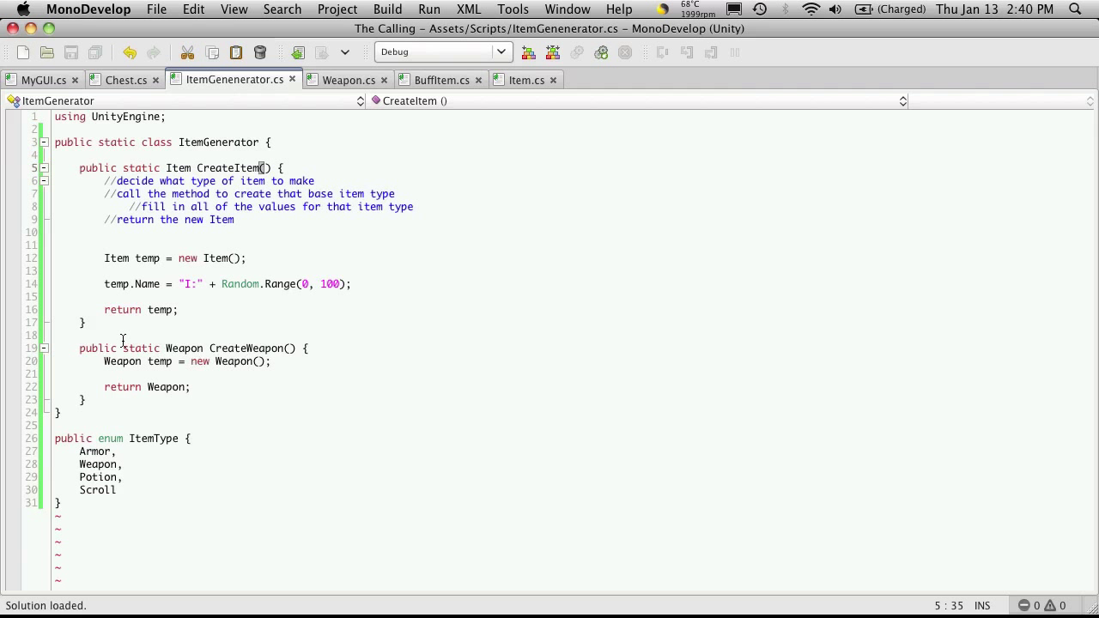
- Make CreateWeapon private and move CreateItem's lines, including temp.Name = "I:" + Random.Range(0, 100);, under their comments
double_click(96, 348)
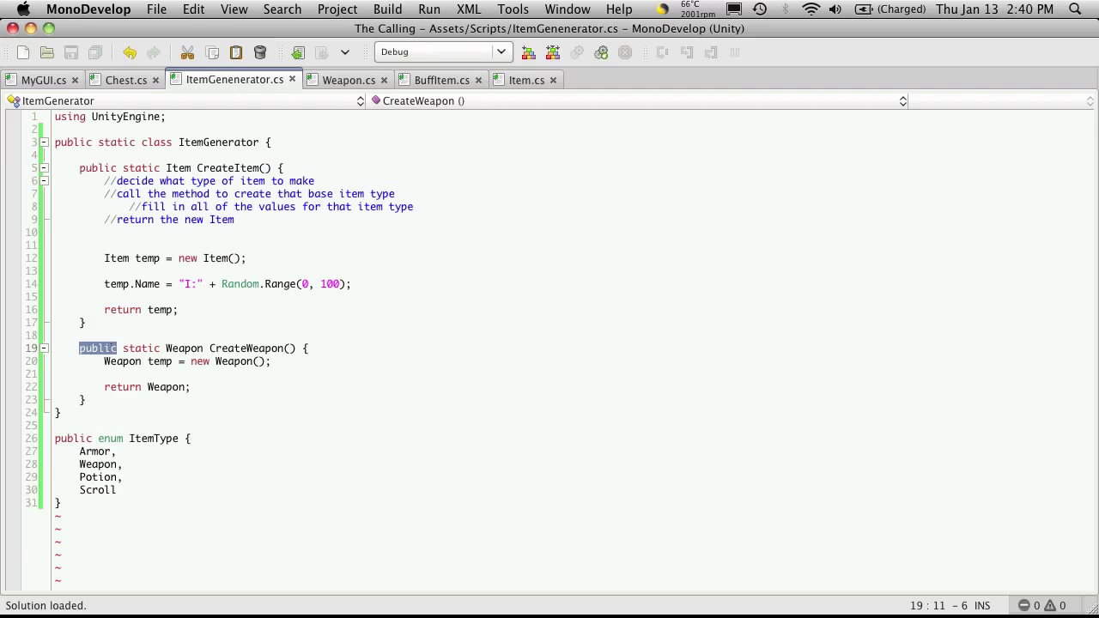
type("private")
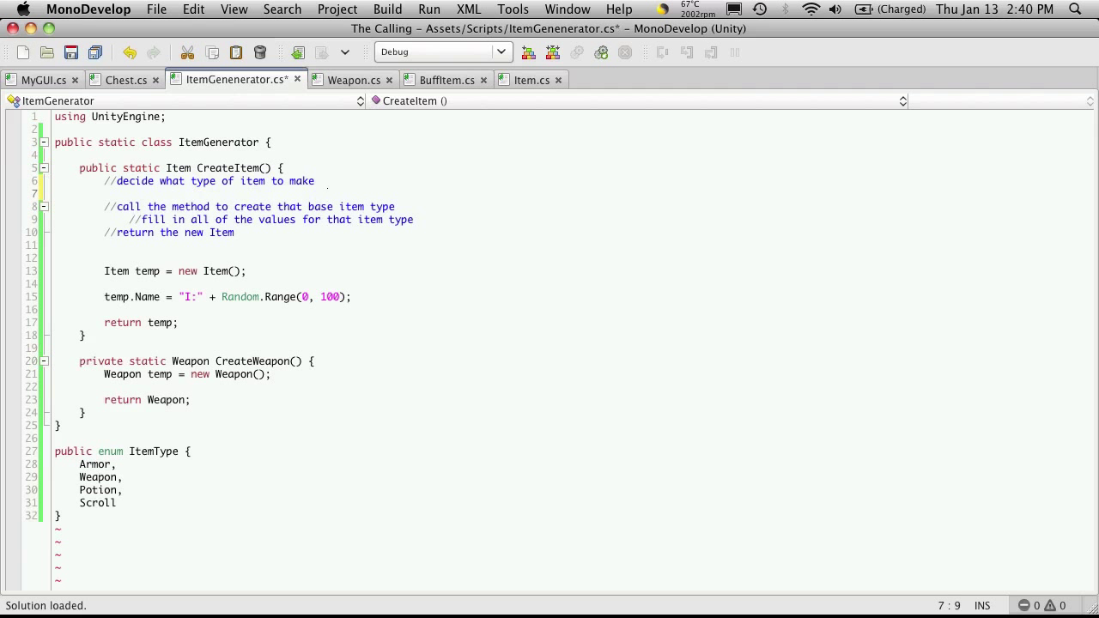
left_click(104, 193)
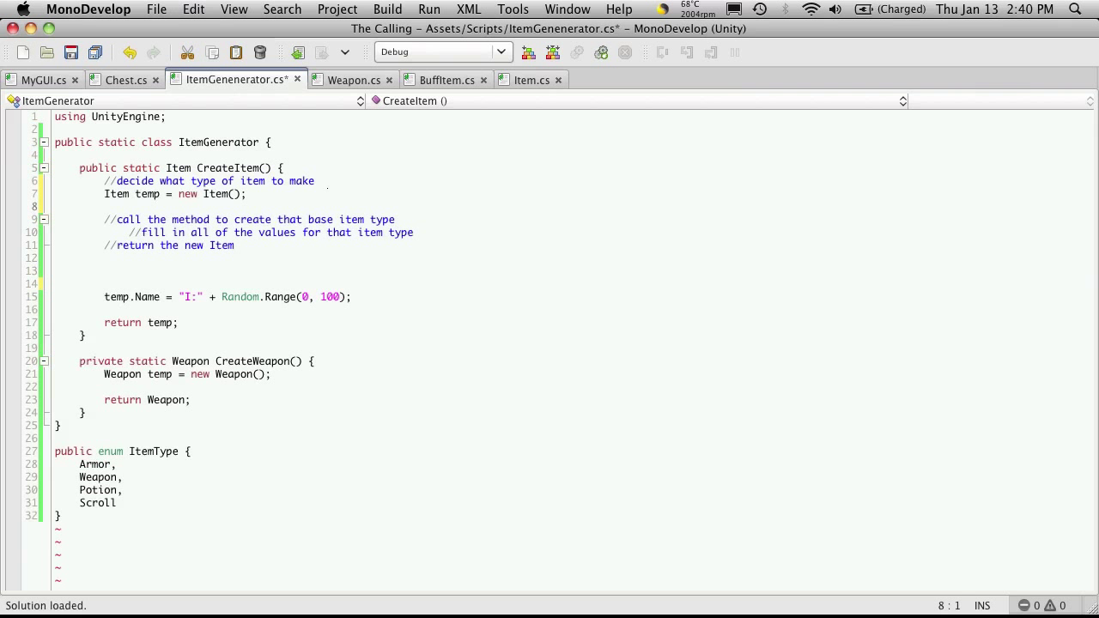
left_click(104, 245)
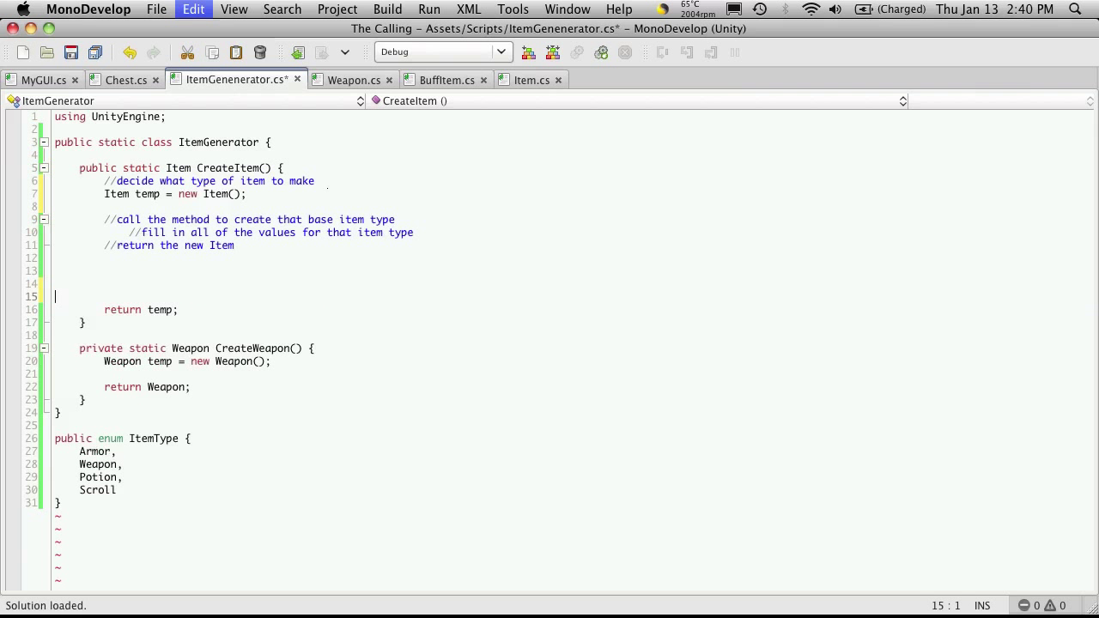
type("temp.Name = \"I:\" + Random.Range(0, 100);")
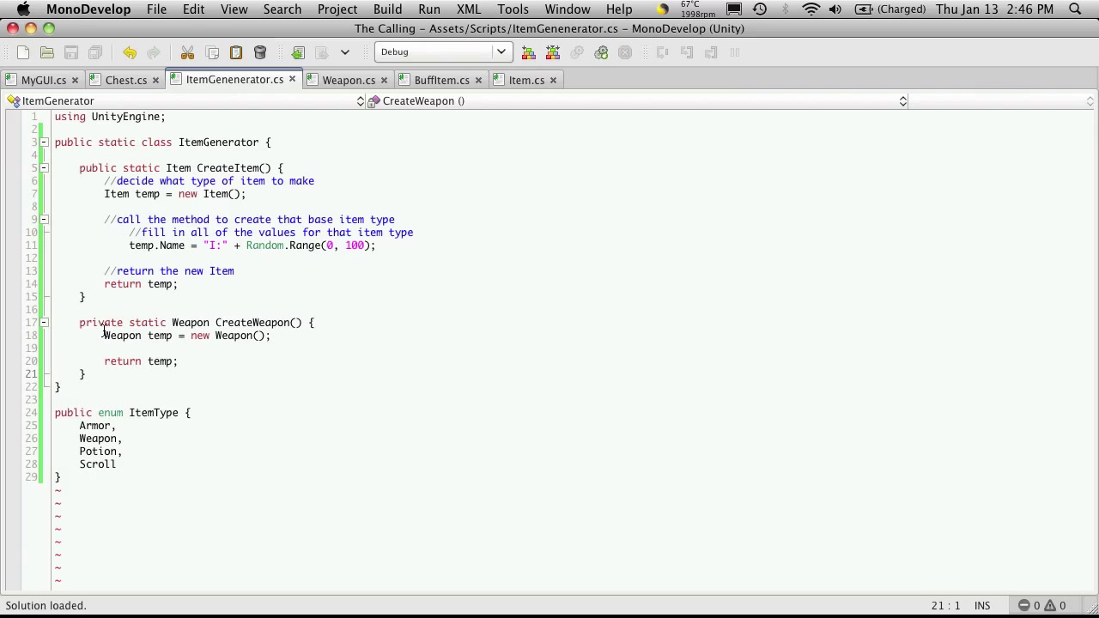
mouse_move(159, 335)
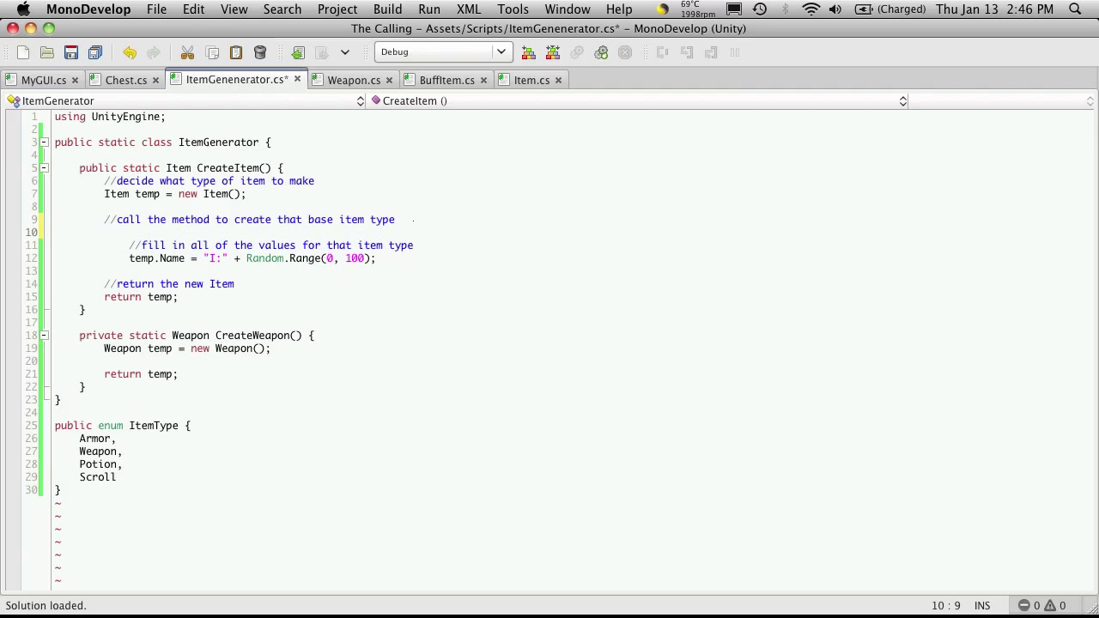
- Type CreateWeapon(); with autocomplete on the blank line under the call-the-method comment
type("CreateWeapon(")
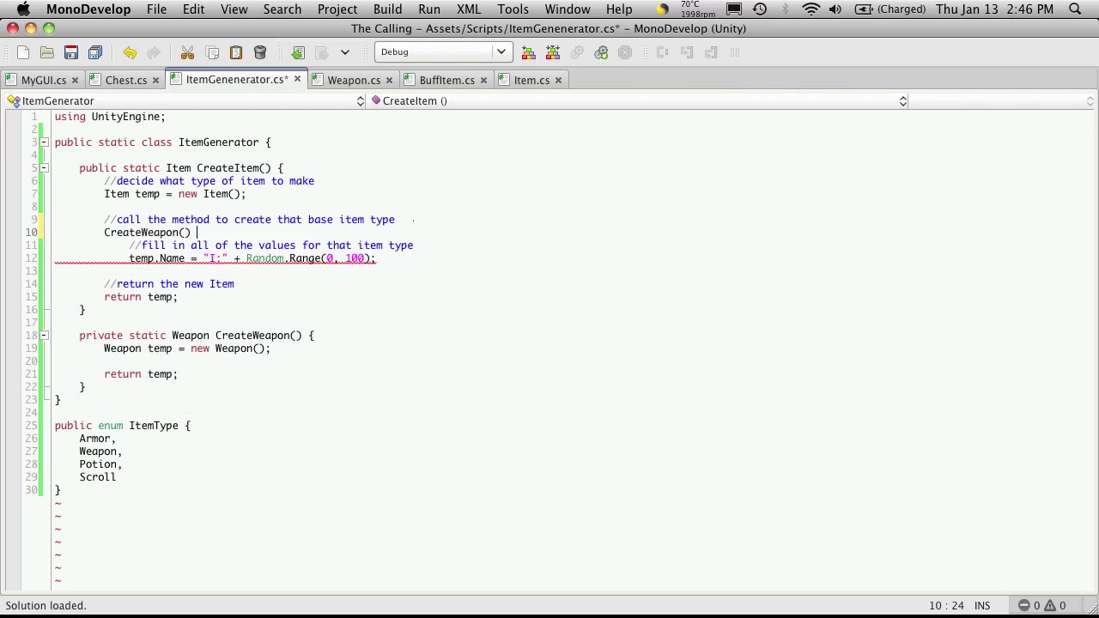
type(";")
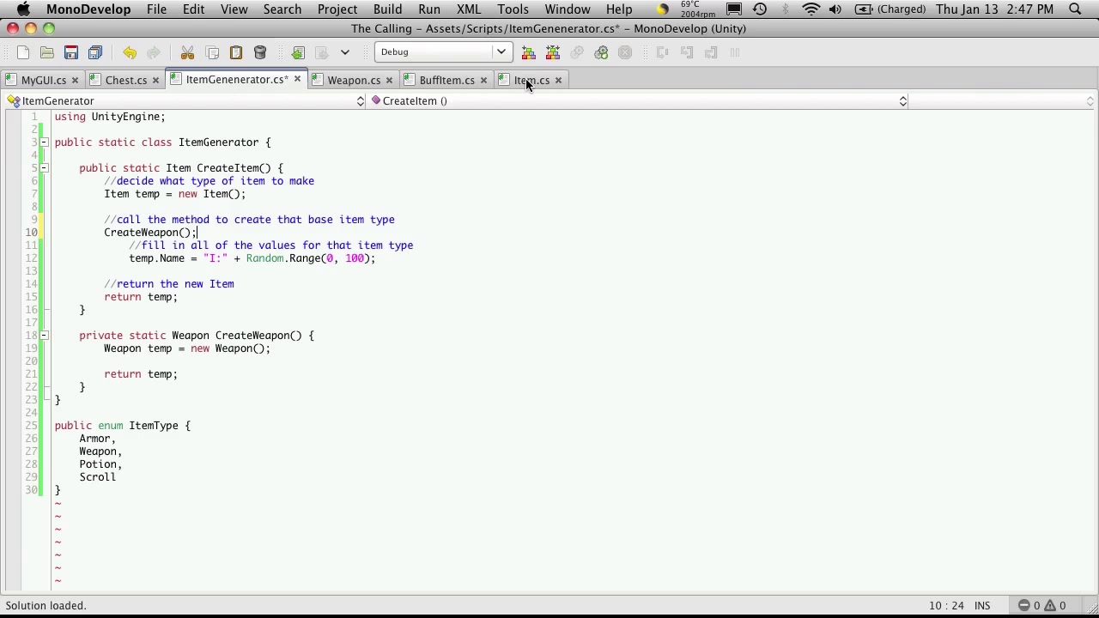
- Check Item.cs and Weapon.cs to confirm Weapon inherits from BuffItem, then return to ItemGenerator.cs
left_click(531, 79)
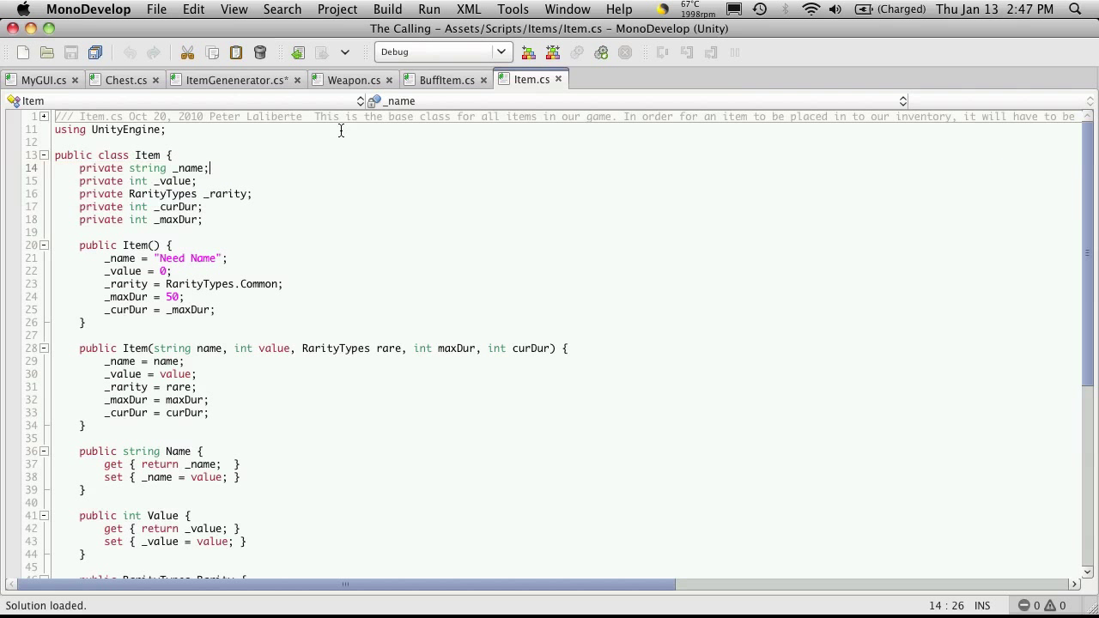
left_click(353, 79)
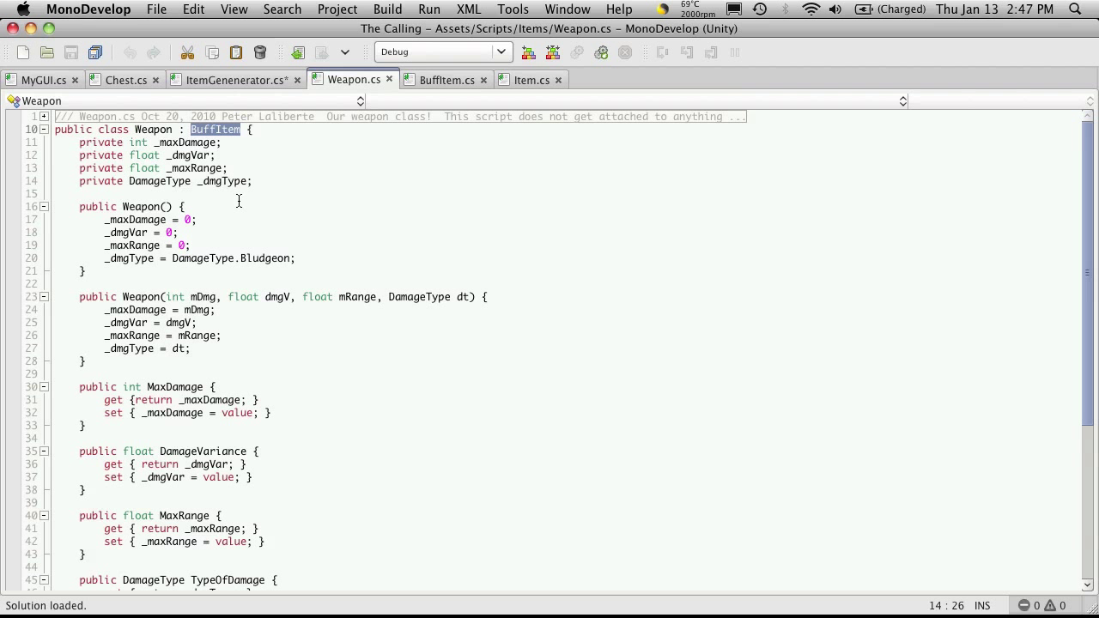
mouse_move(161, 154)
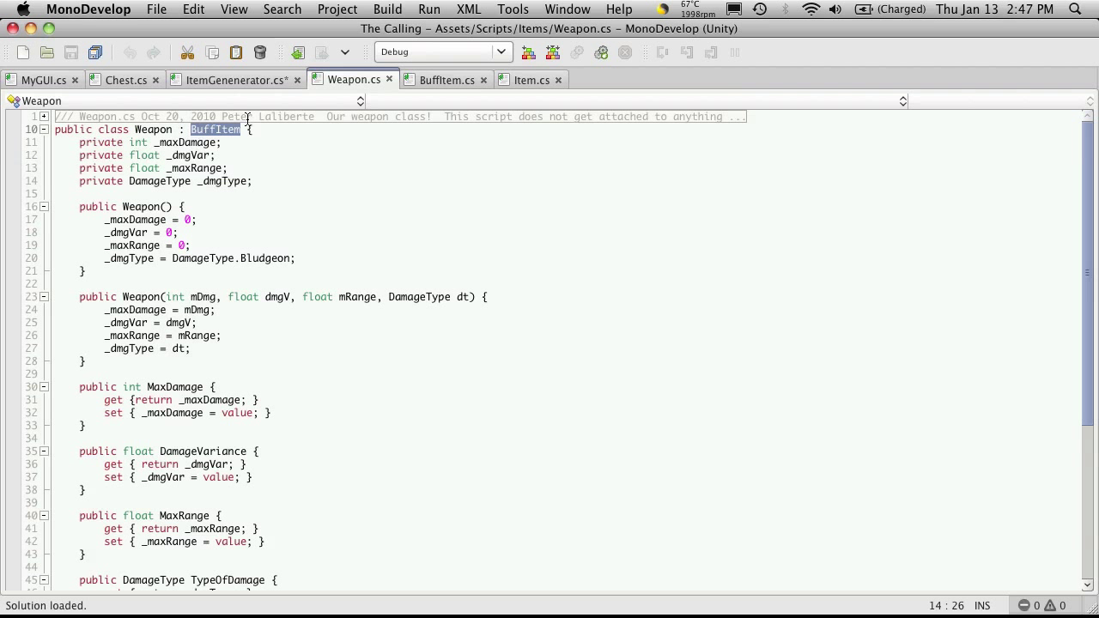
mouse_move(211, 143)
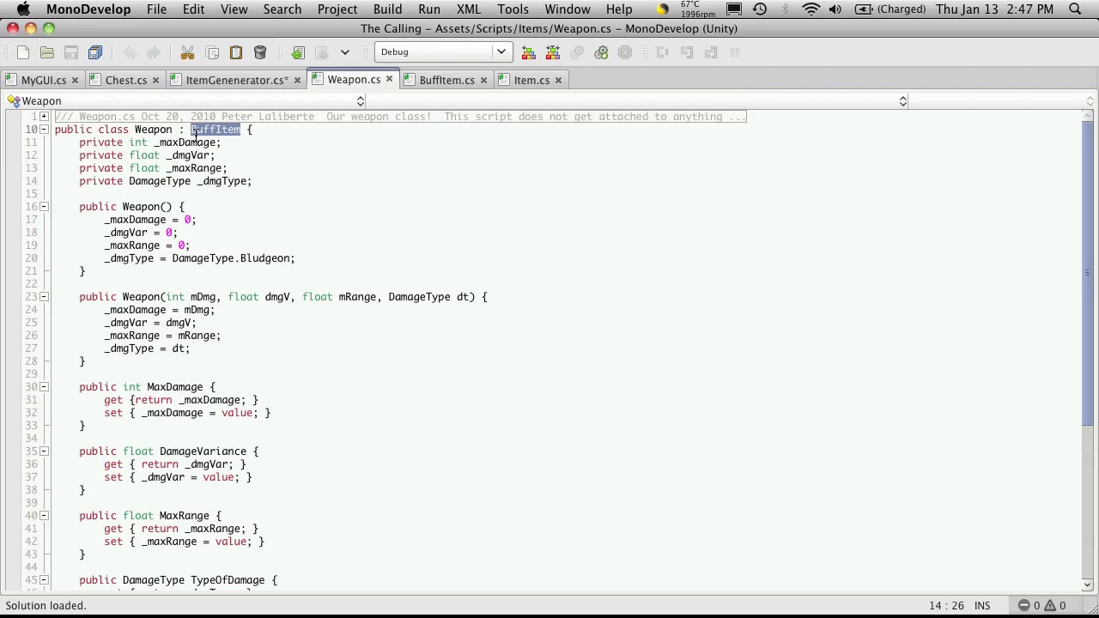
mouse_move(154, 130)
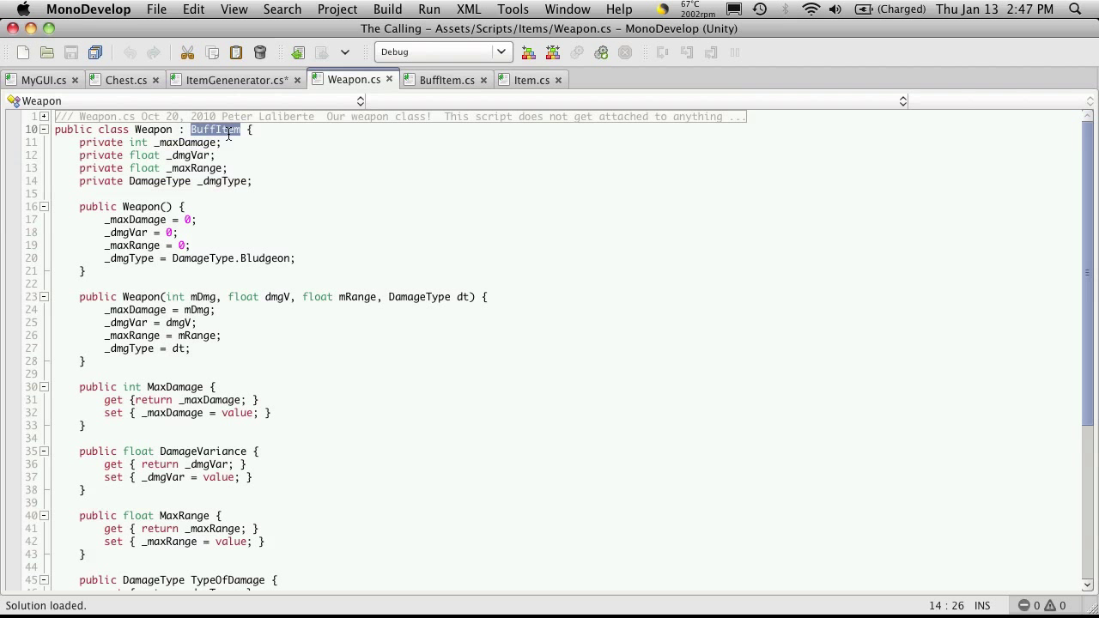
mouse_move(215, 129)
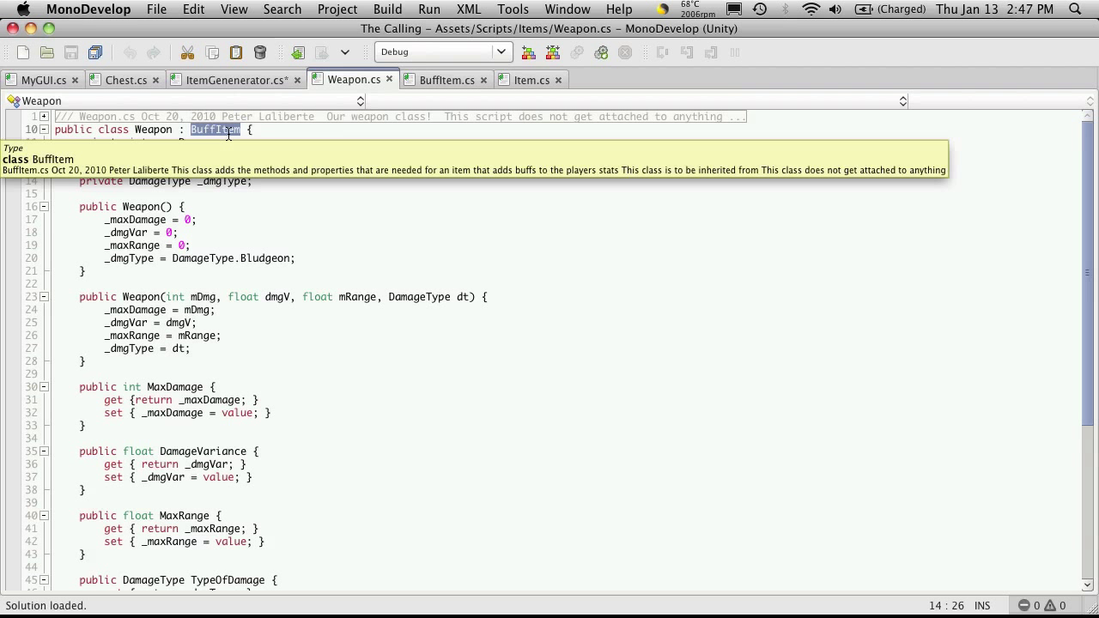
left_click(442, 80)
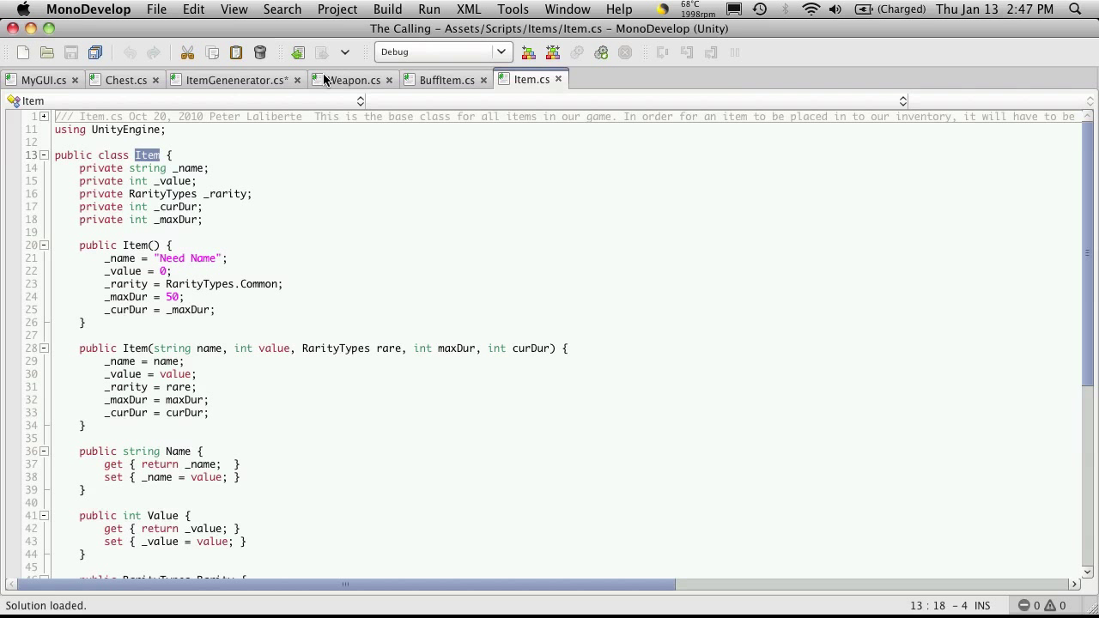
mouse_move(352, 80)
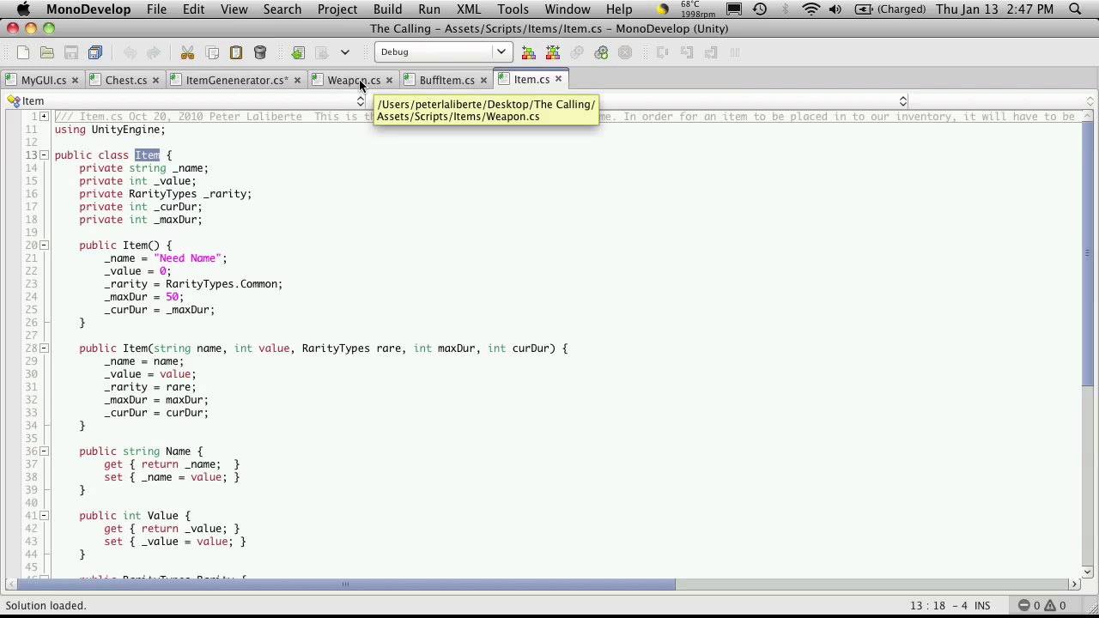
left_click(353, 80)
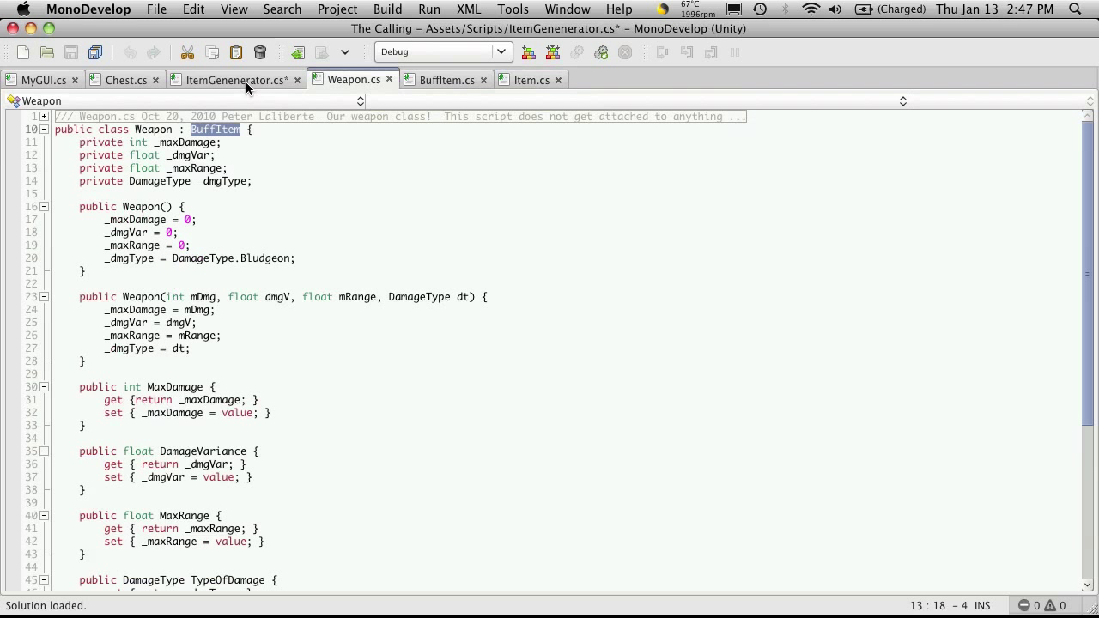
left_click(231, 79)
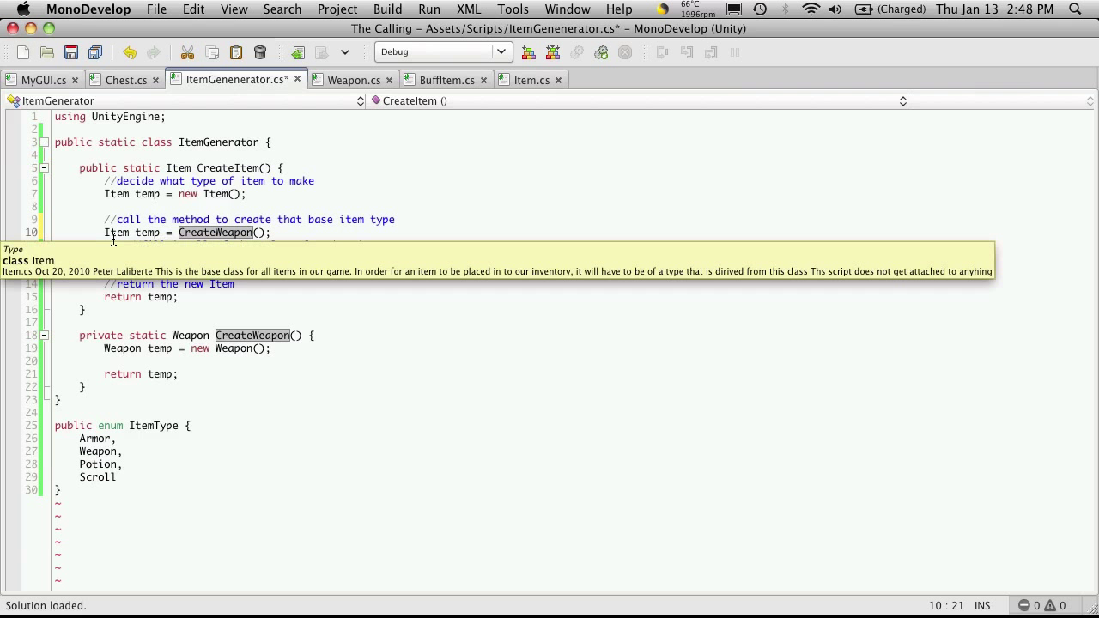
- Glance at Weapon.cs, then go back to ItemGenerator.cs
left_click(353, 80)
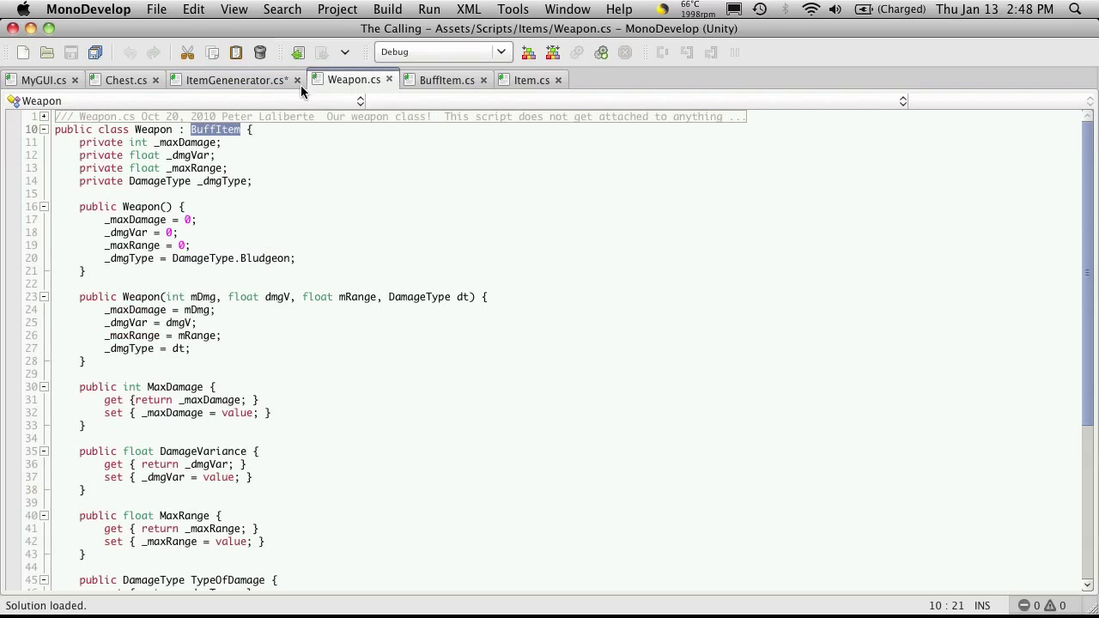
left_click(232, 79)
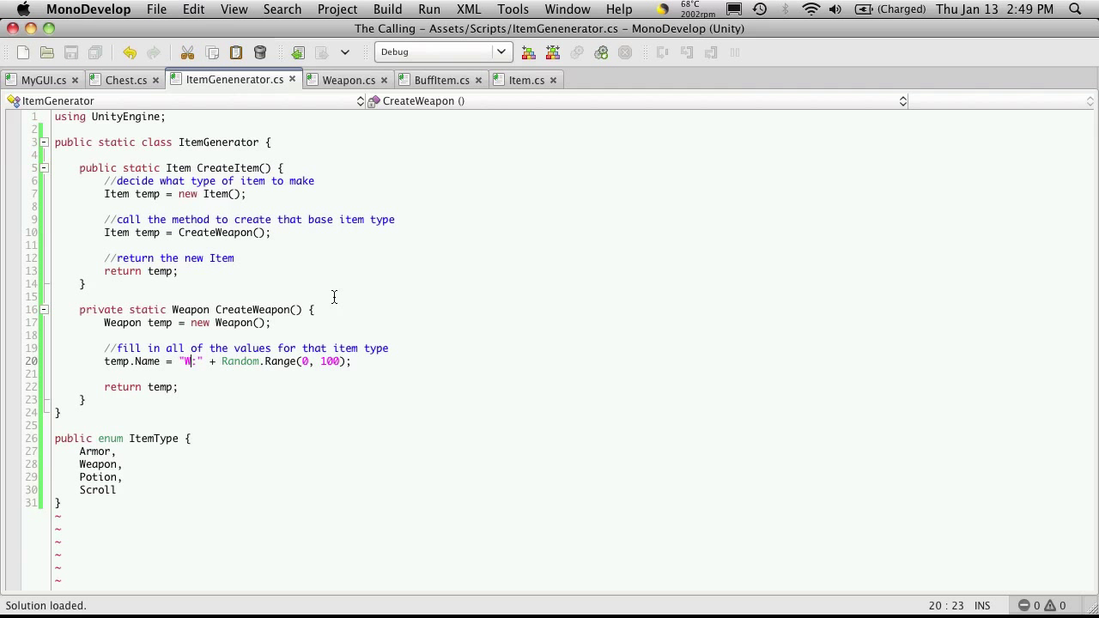
mouse_move(350, 308)
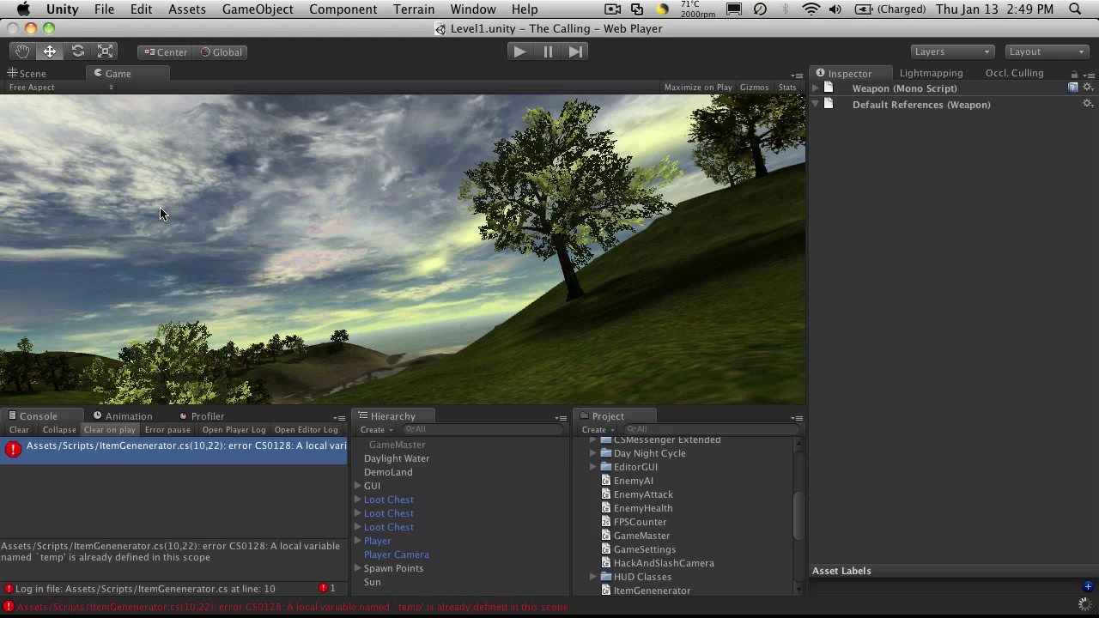
- Play-test in Unity, confirming inventory items like W:49 and W:84, then stop play
left_click(642, 535)
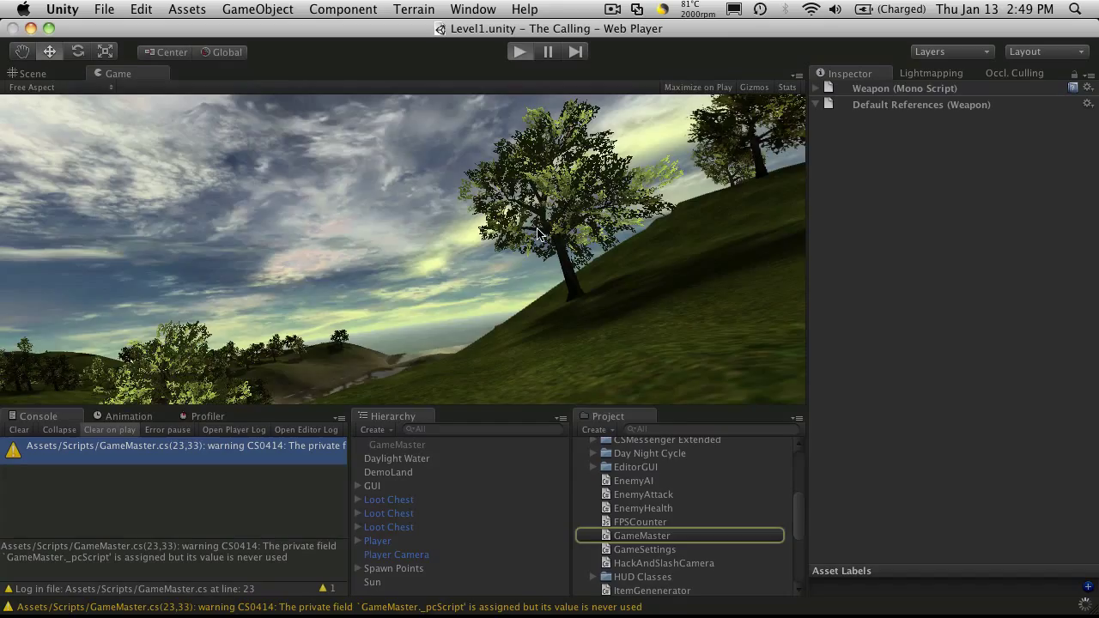
left_click(520, 51)
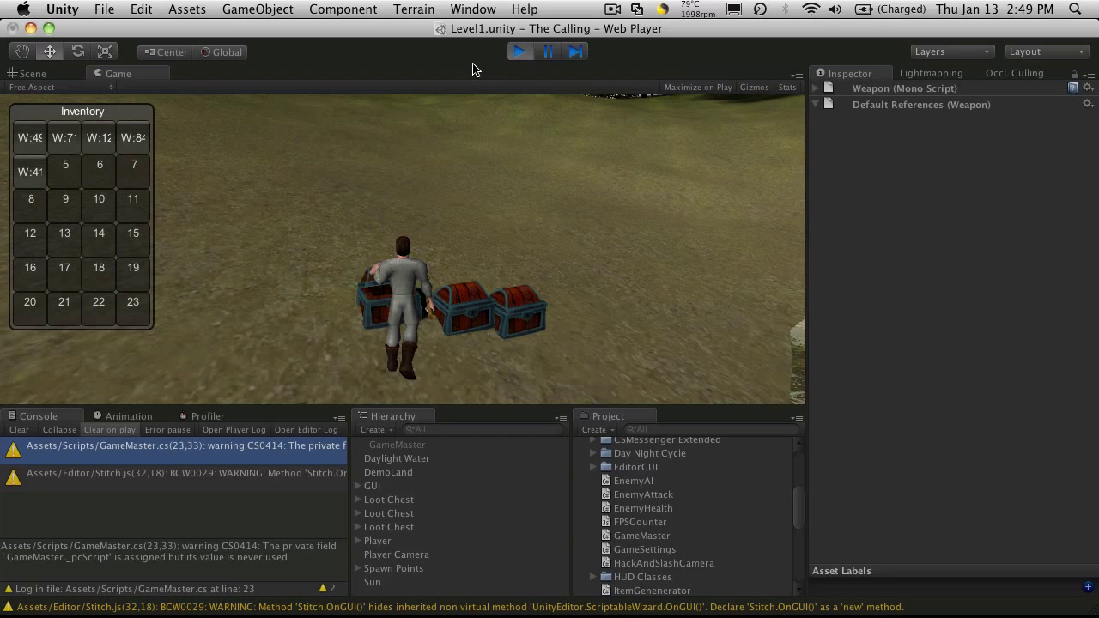
left_click(519, 52)
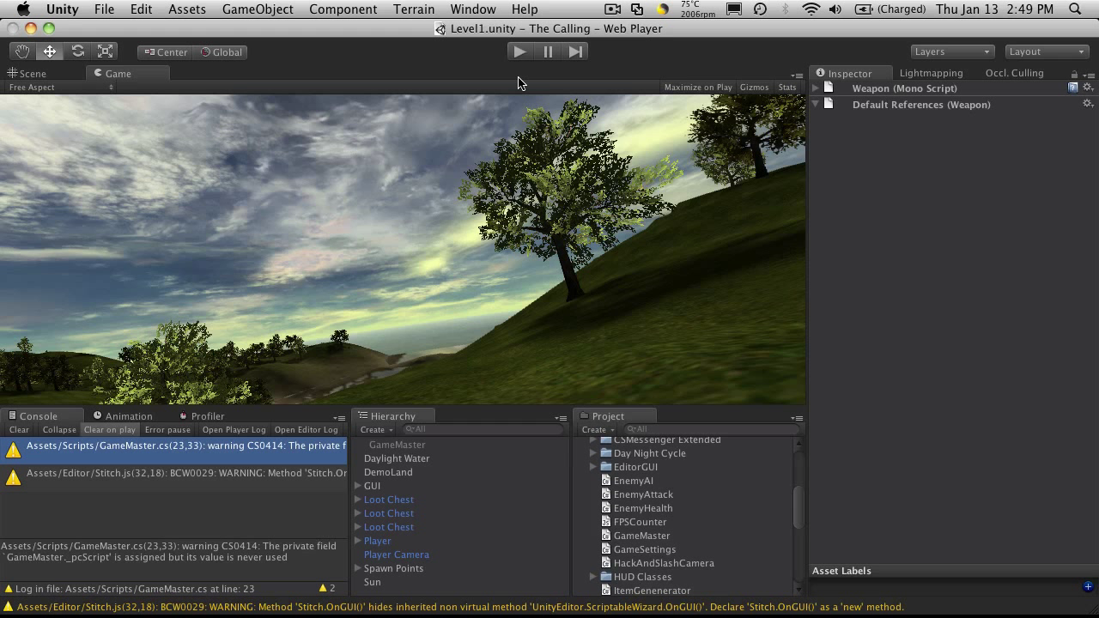
mouse_move(531, 103)
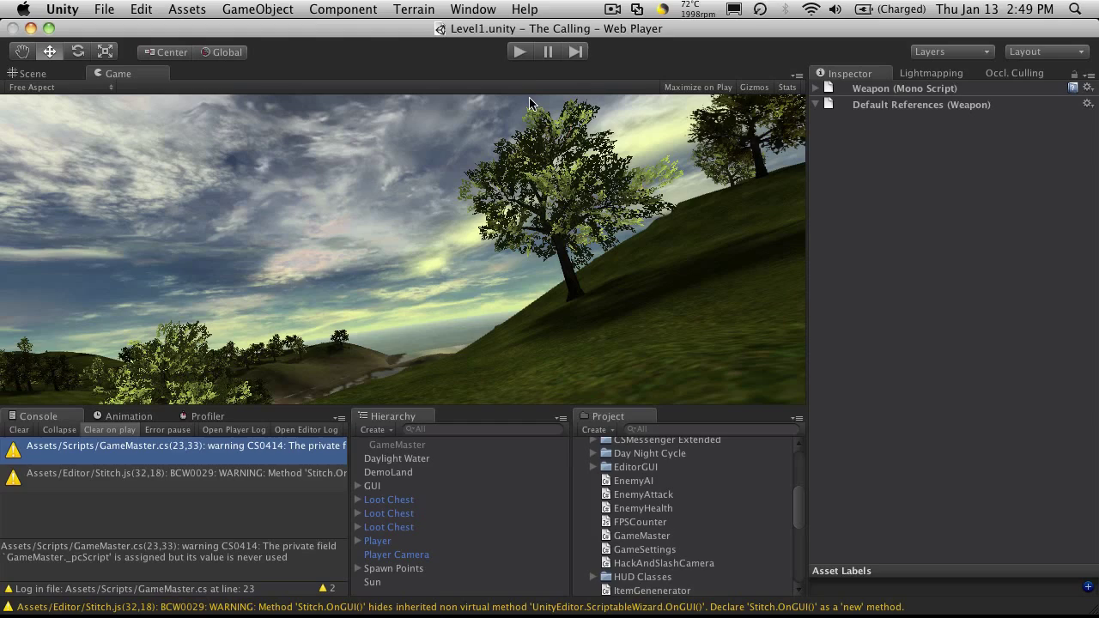